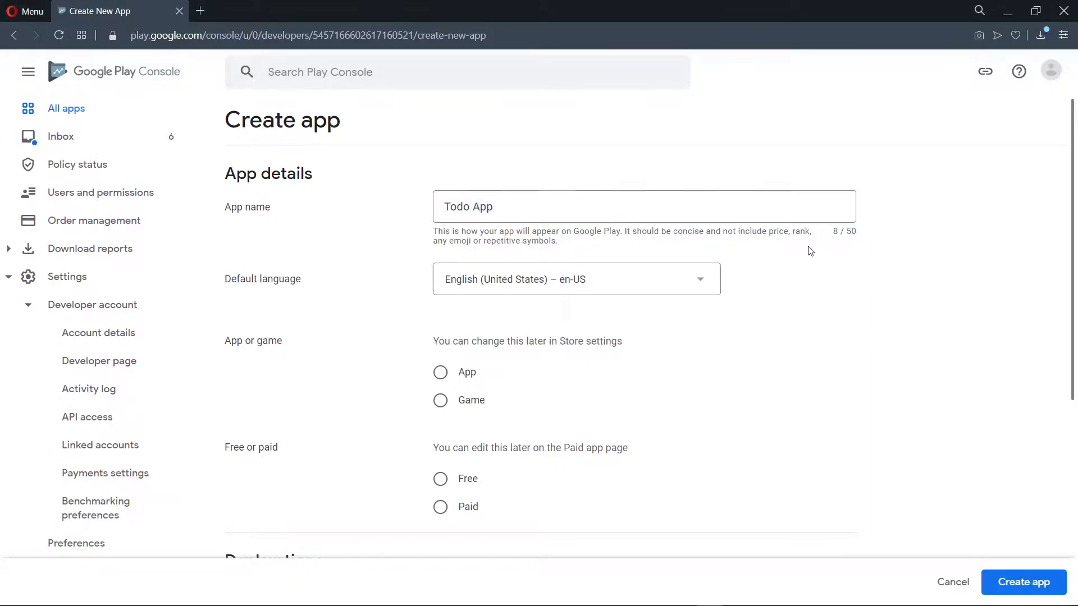
# Continue from the Developer account created page into the empty All apps page
pyautogui.scroll(-3)
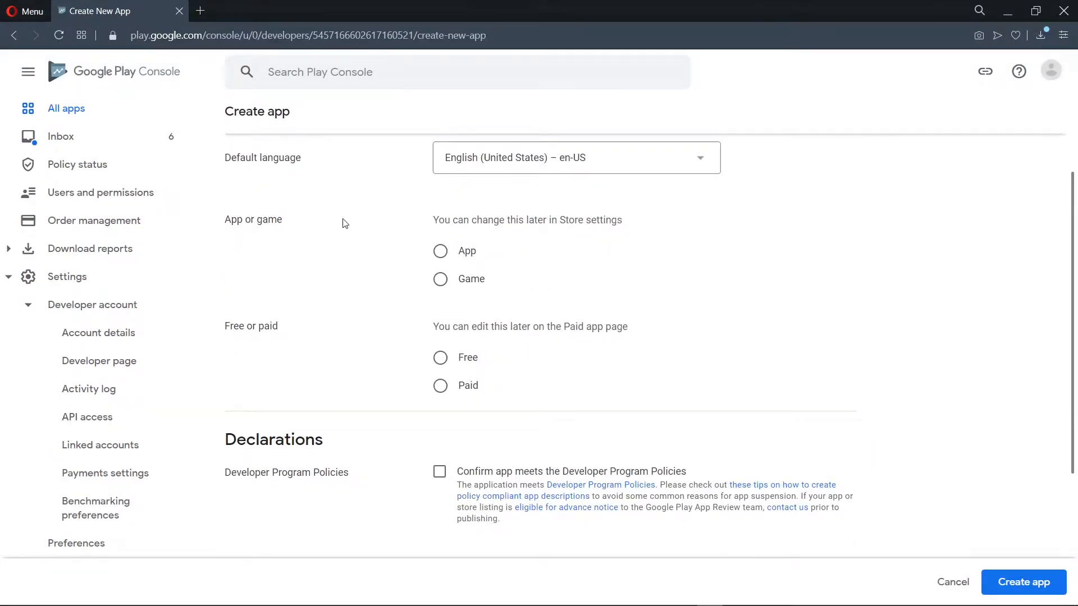
pyautogui.click(440, 251)
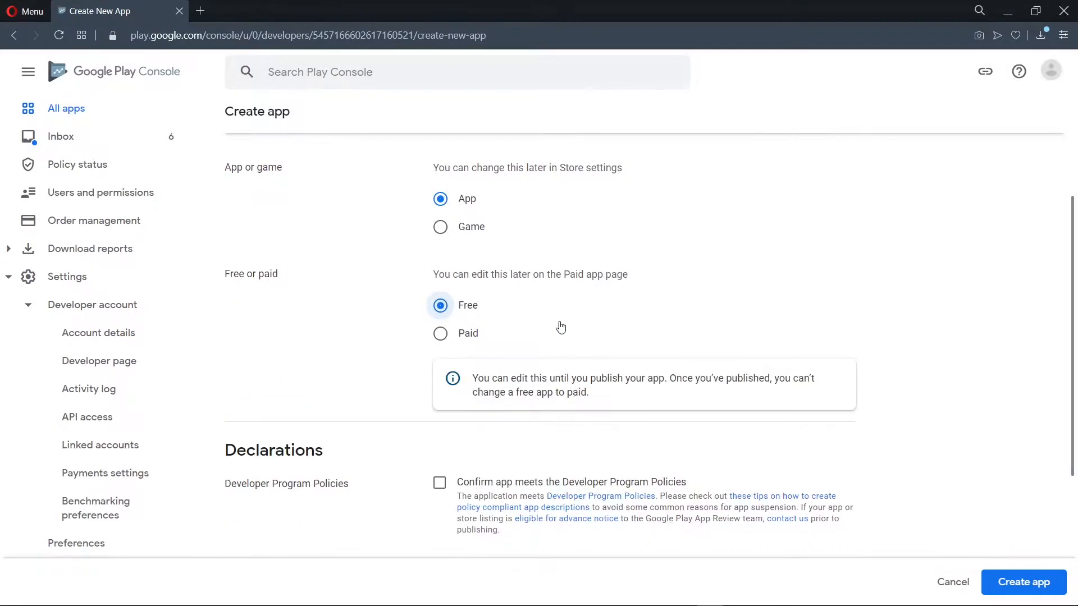
pyautogui.moveTo(528, 330)
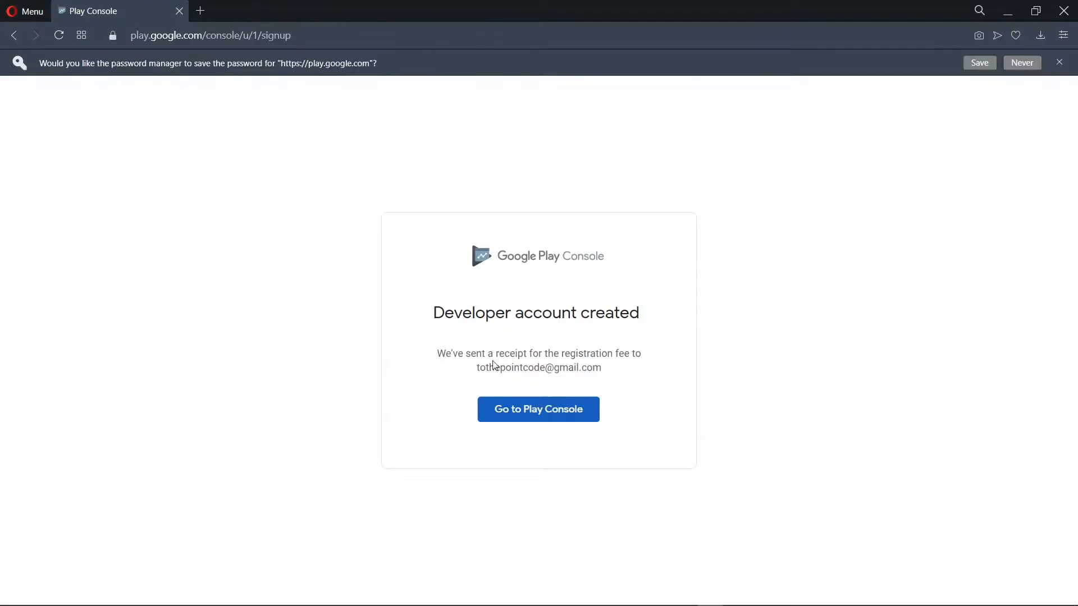
pyautogui.click(538, 409)
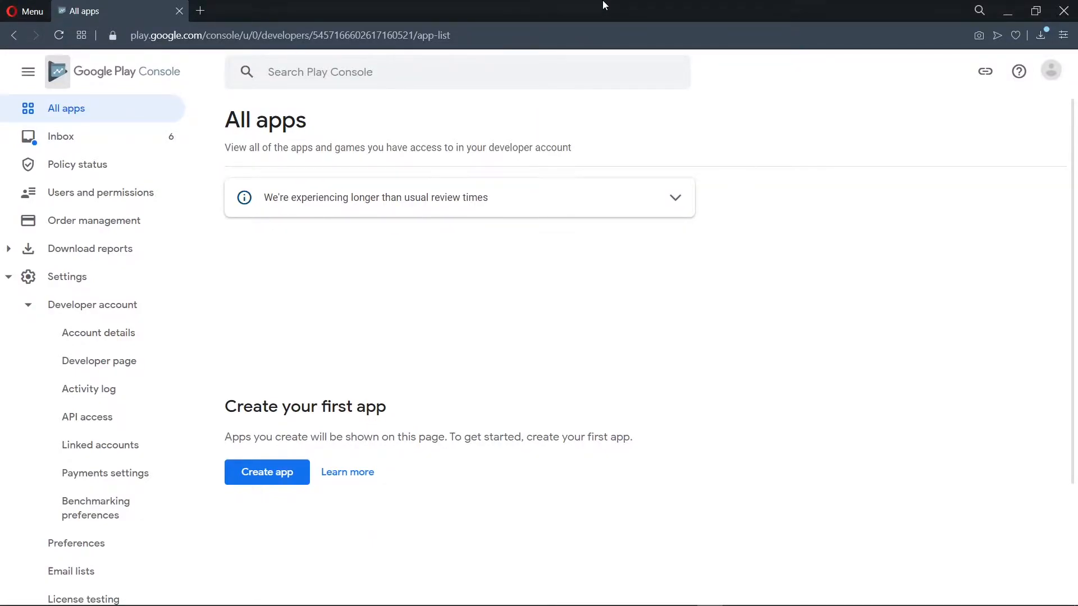
pyautogui.moveTo(286, 480)
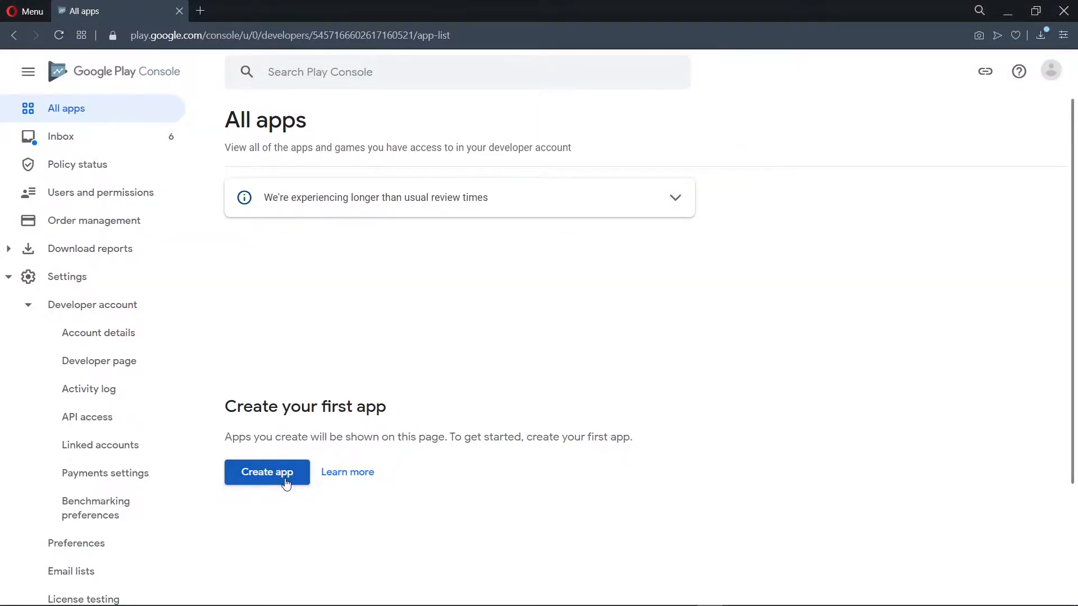
# Start a new app named 'Todo App', marked as an app and free
pyautogui.click(267, 472)
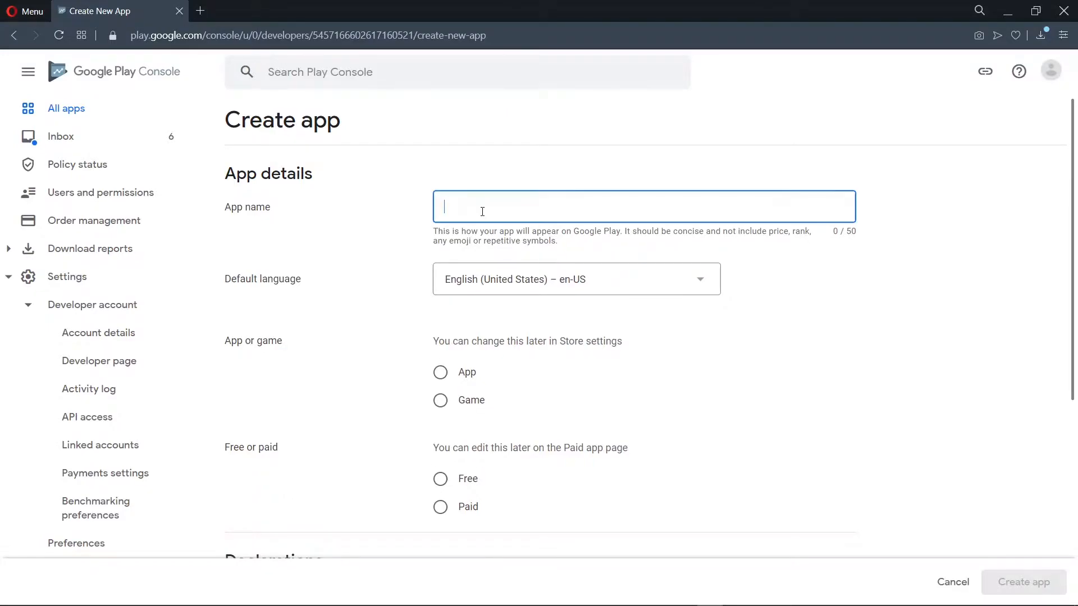
pyautogui.write('Todo App')
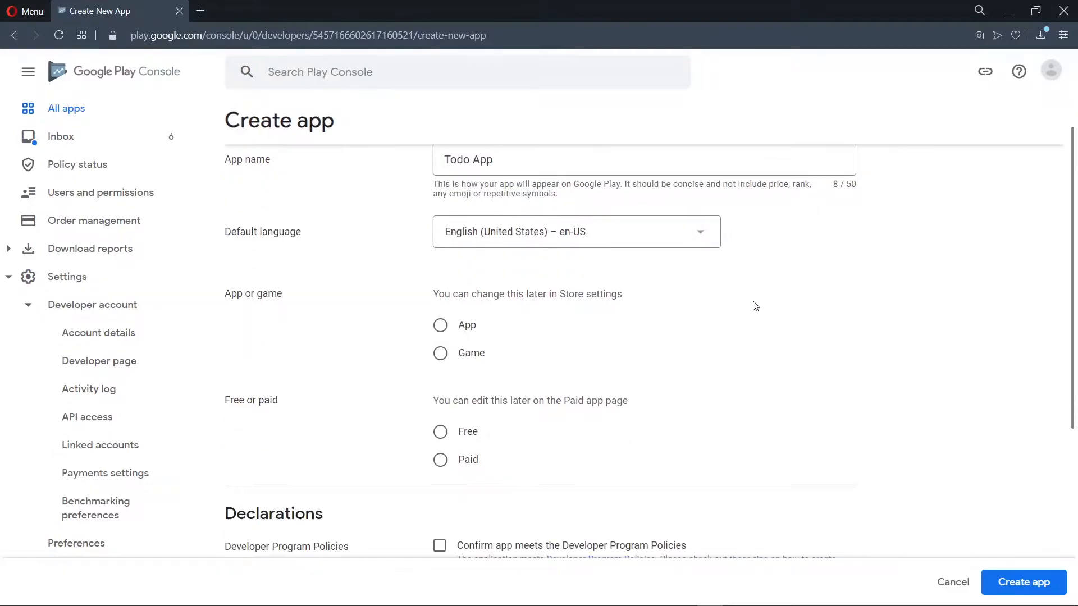
pyautogui.scroll(-3)
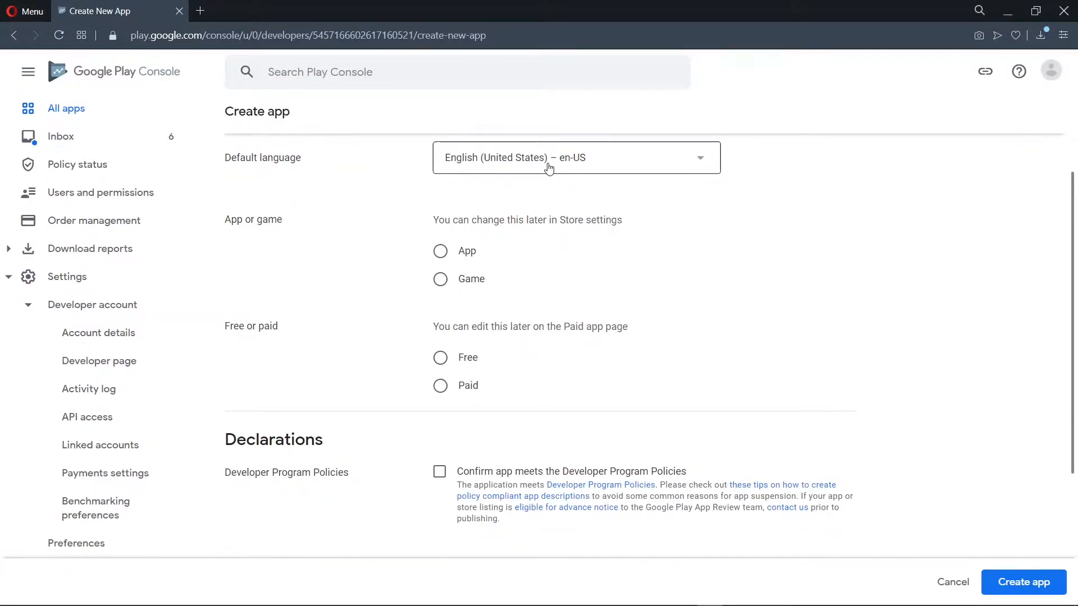
pyautogui.moveTo(504, 215)
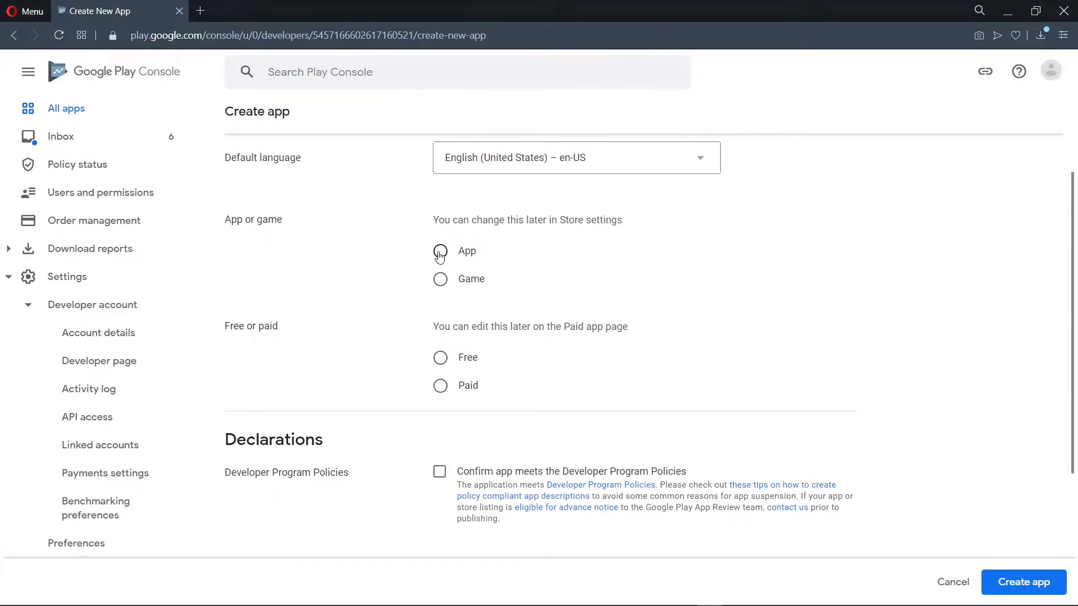
pyautogui.click(440, 251)
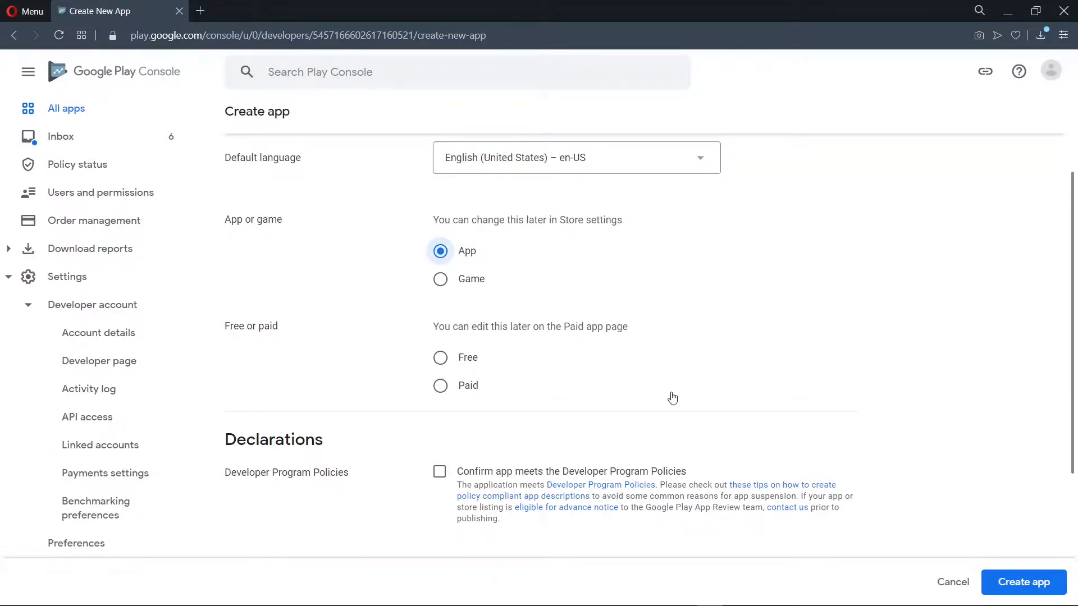
pyautogui.scroll(-3)
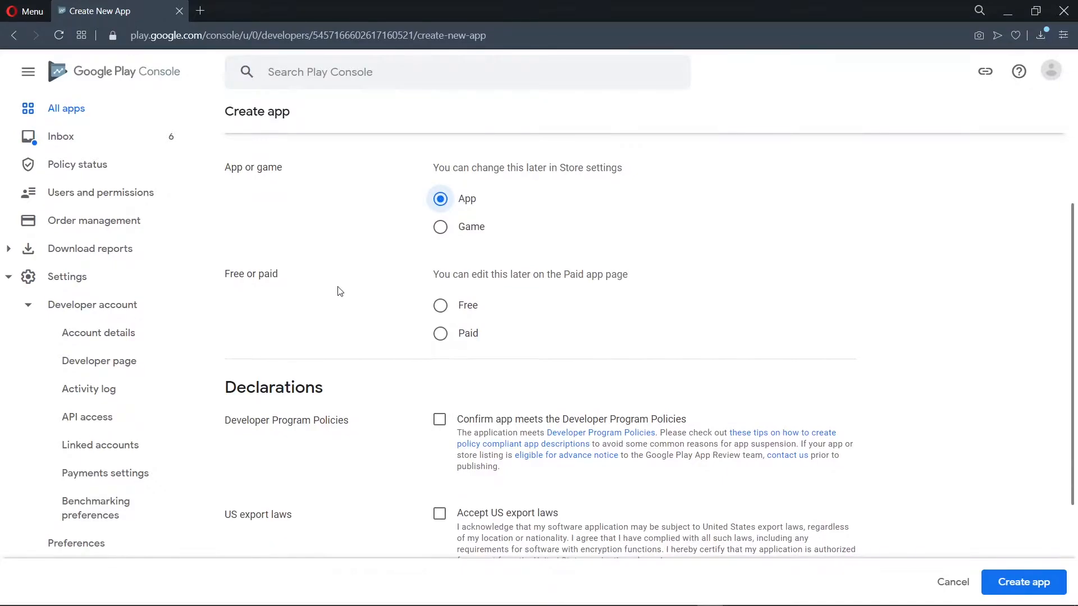
pyautogui.click(441, 306)
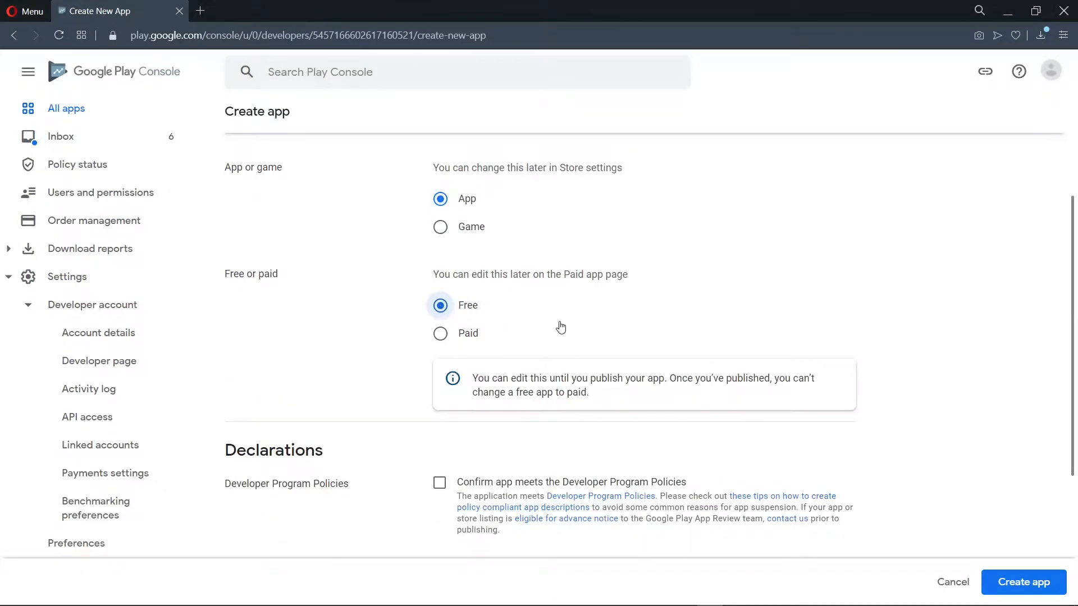
pyautogui.moveTo(530, 322)
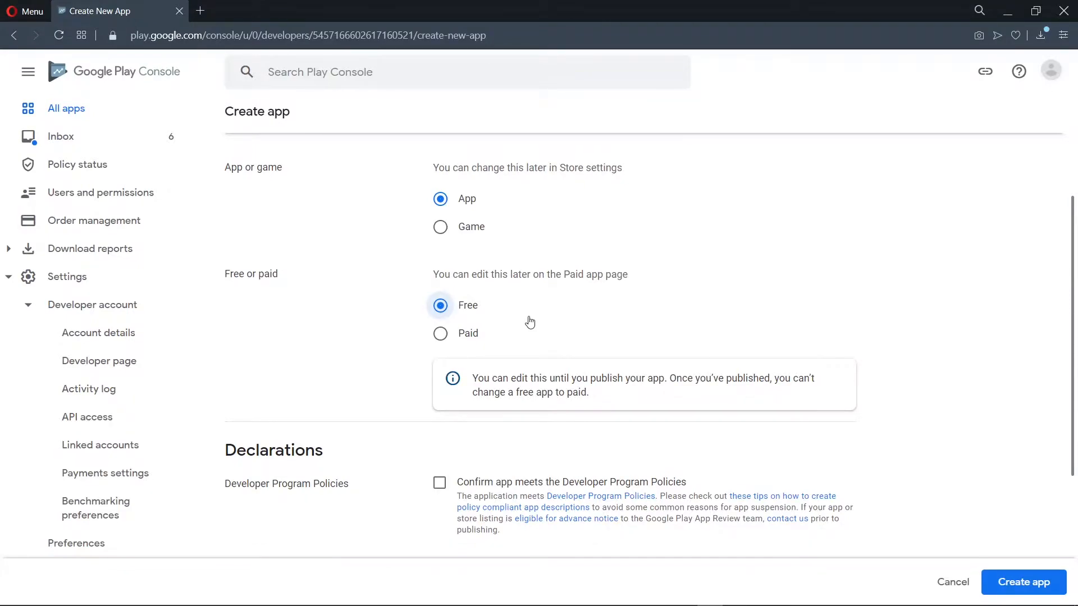
# Accept the Developer Program Policies and US export laws declarations
pyautogui.scroll(-3)
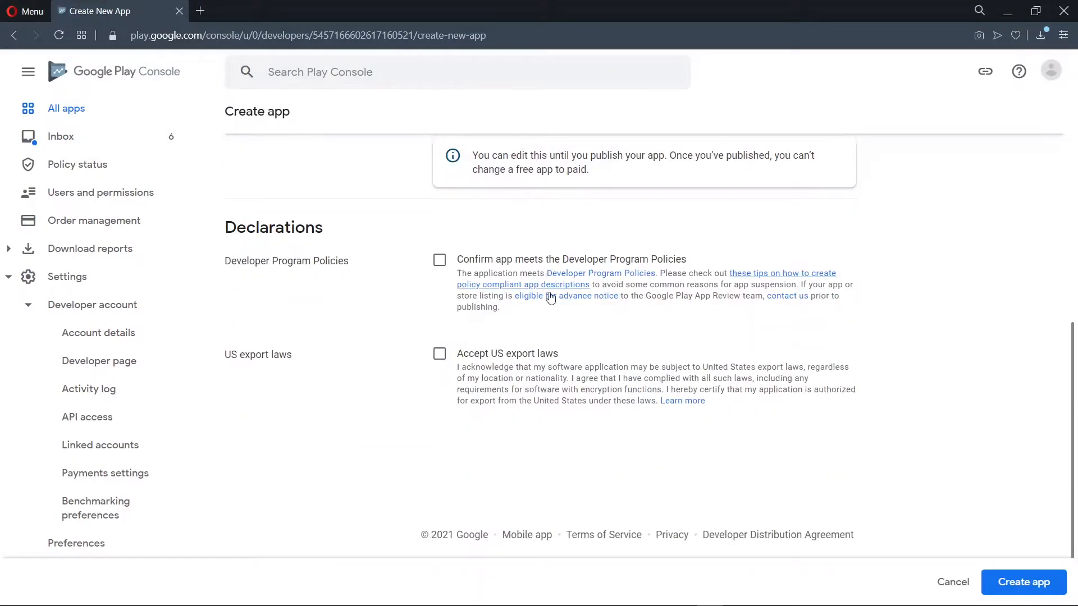
pyautogui.click(440, 259)
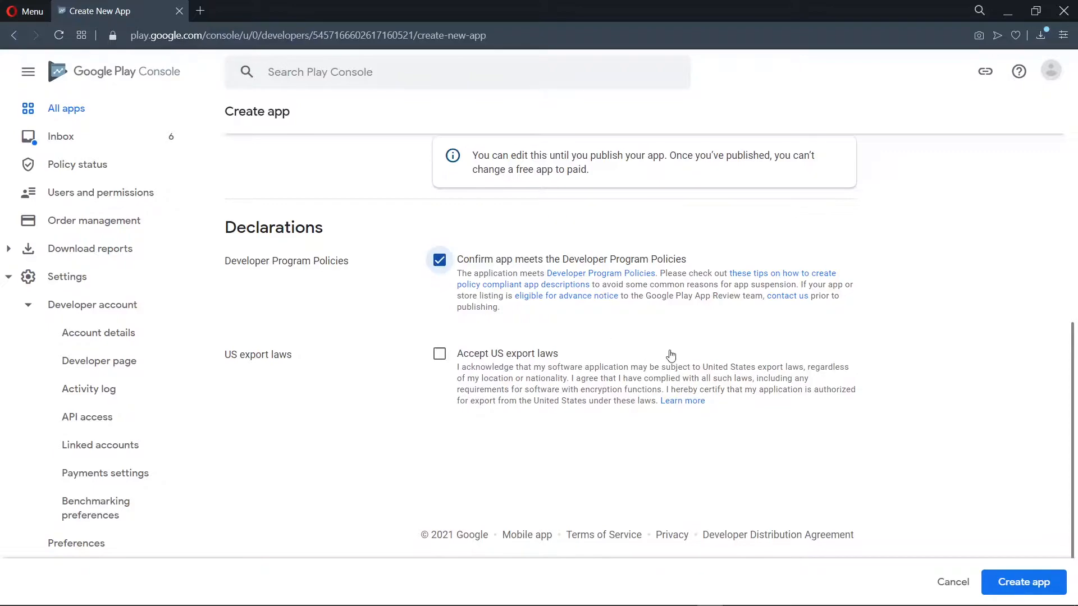
pyautogui.click(440, 354)
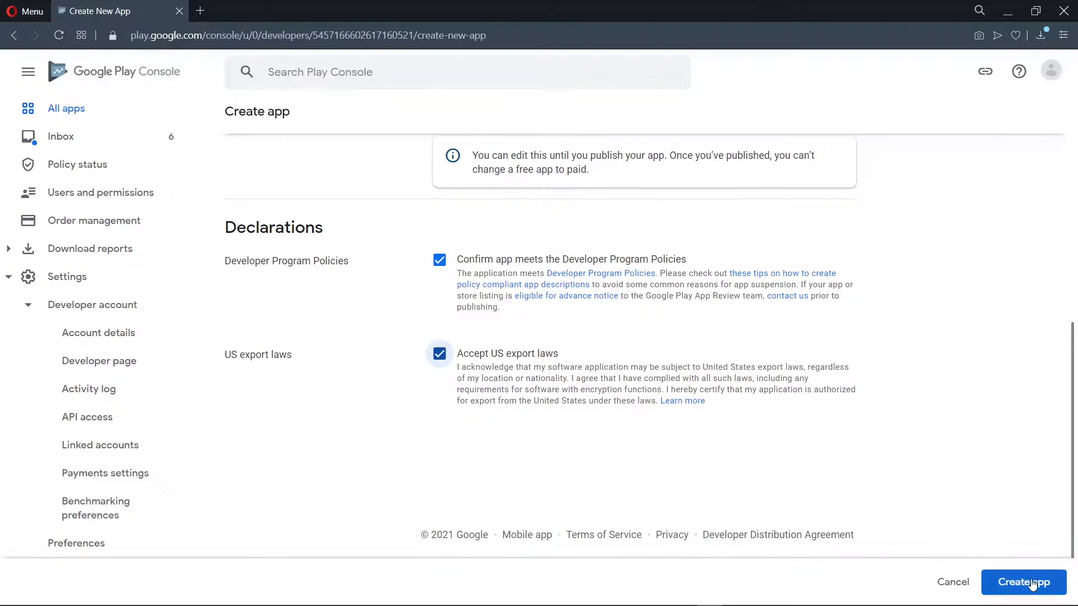
# Create Todo App and expand the dashboard's 'Set up your app' task list
pyautogui.click(1024, 582)
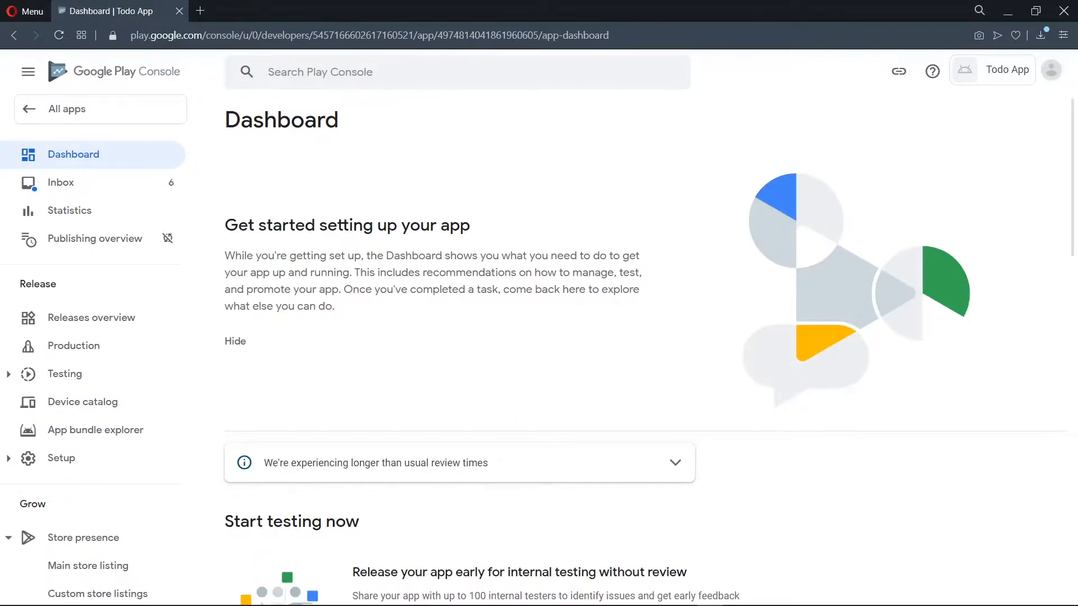
pyautogui.scroll(-3)
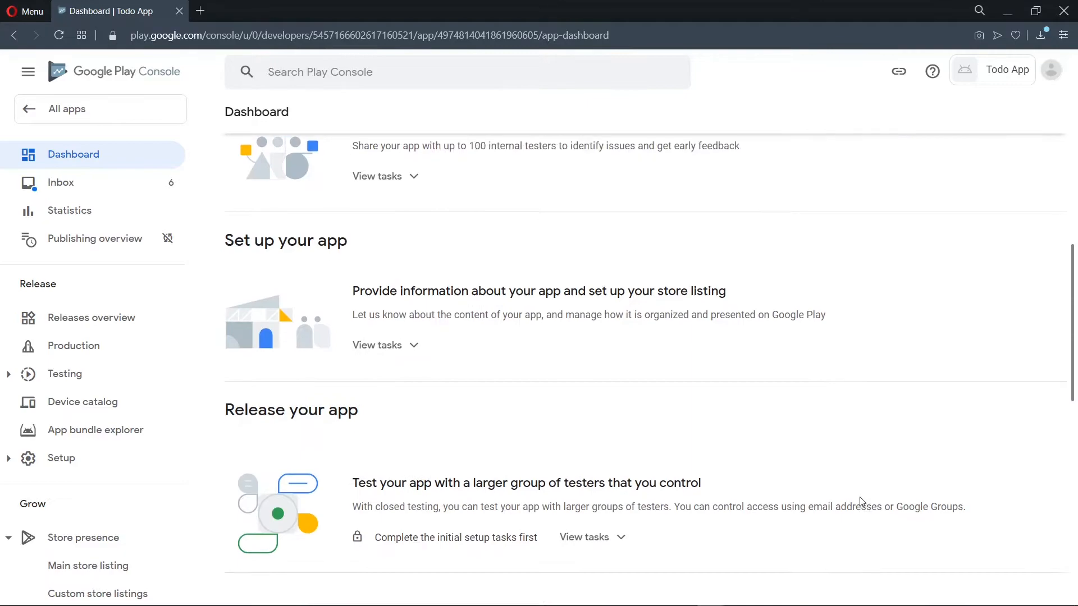
pyautogui.scroll(-3)
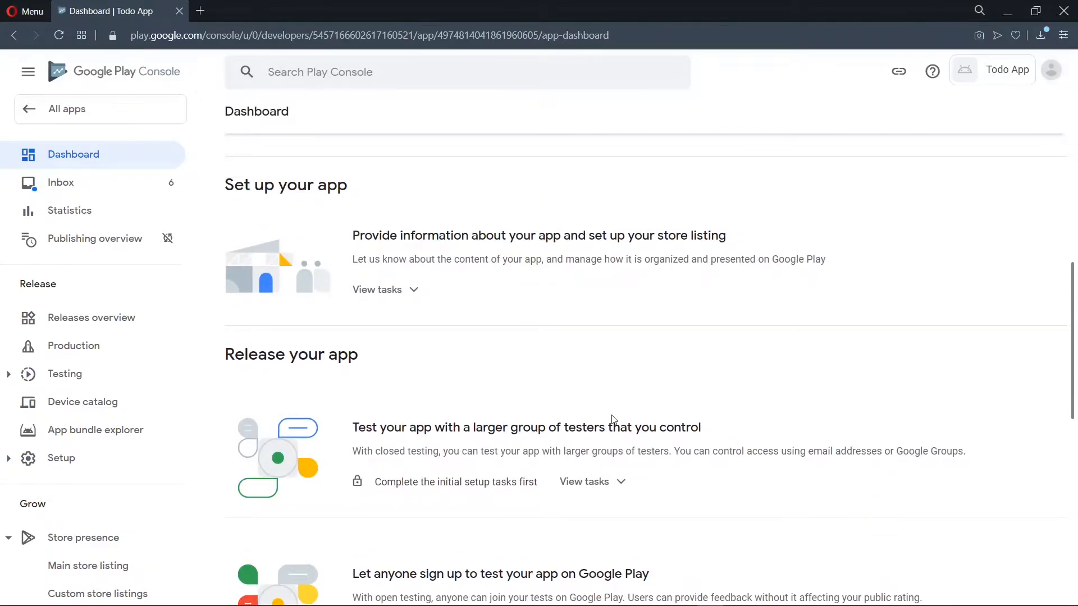
pyautogui.moveTo(393, 286)
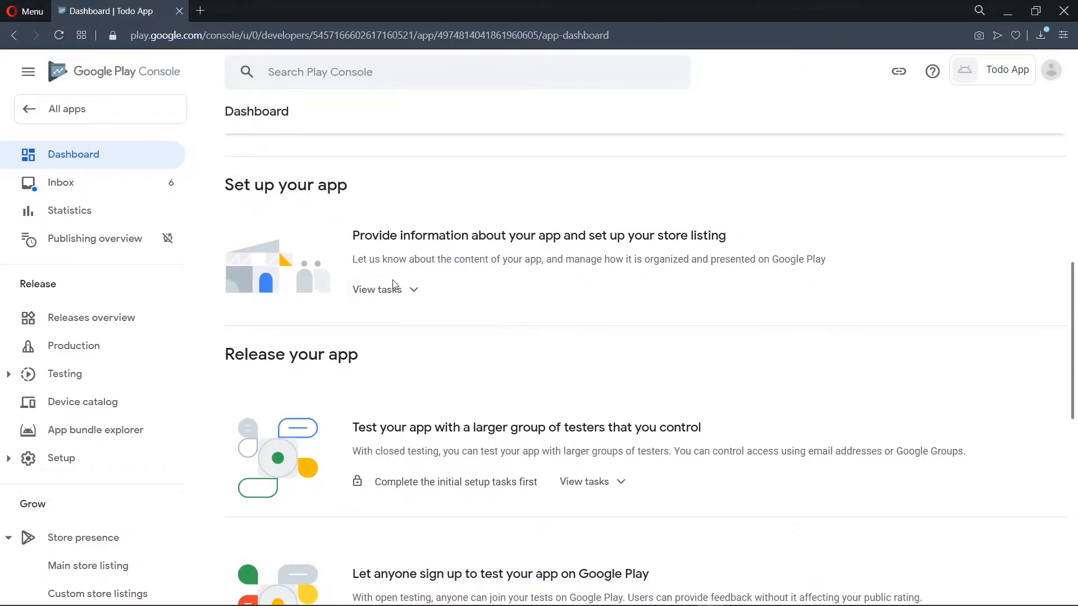
pyautogui.click(377, 289)
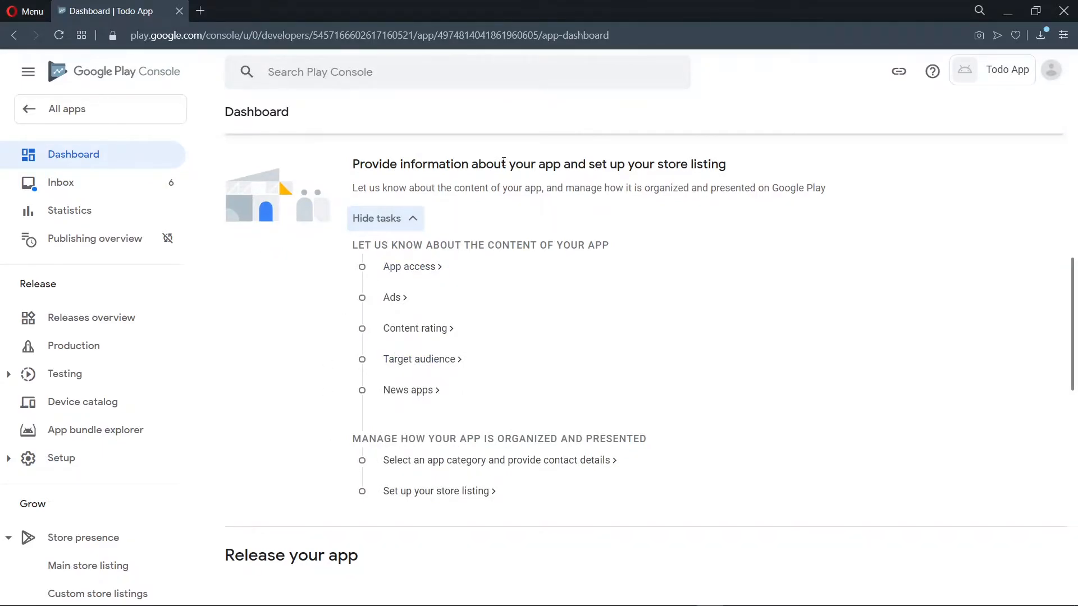
pyautogui.moveTo(434, 265)
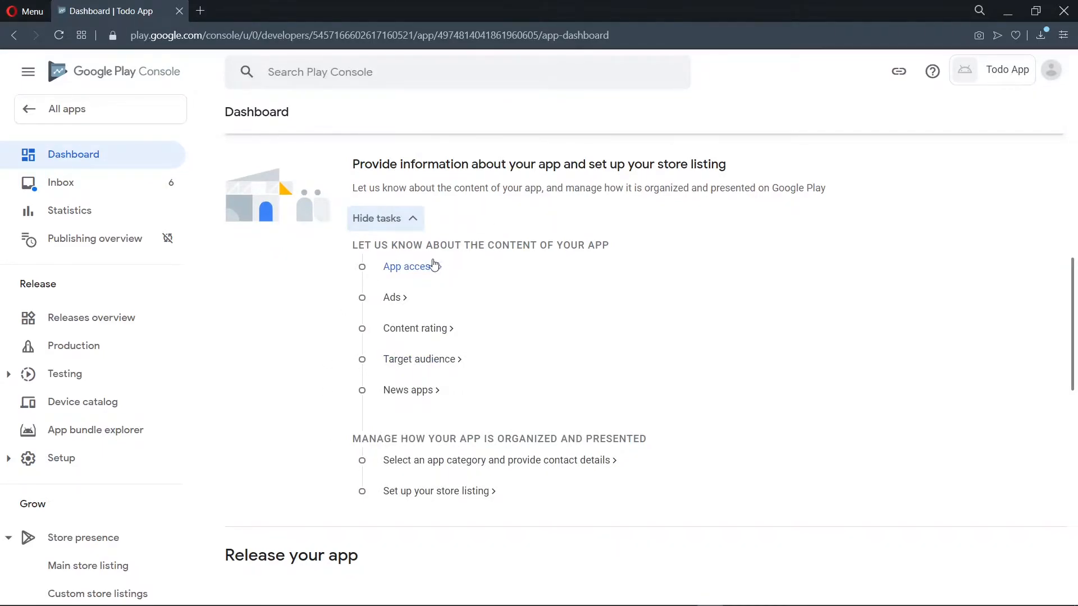
# Save App access as all functionality available without special access
pyautogui.click(407, 267)
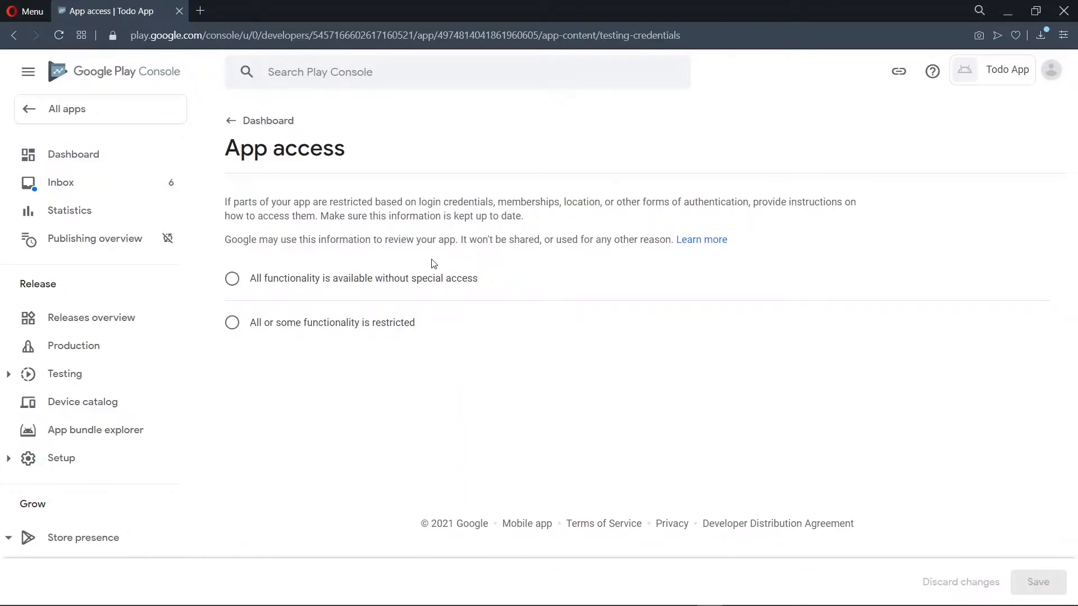
pyautogui.moveTo(427, 332)
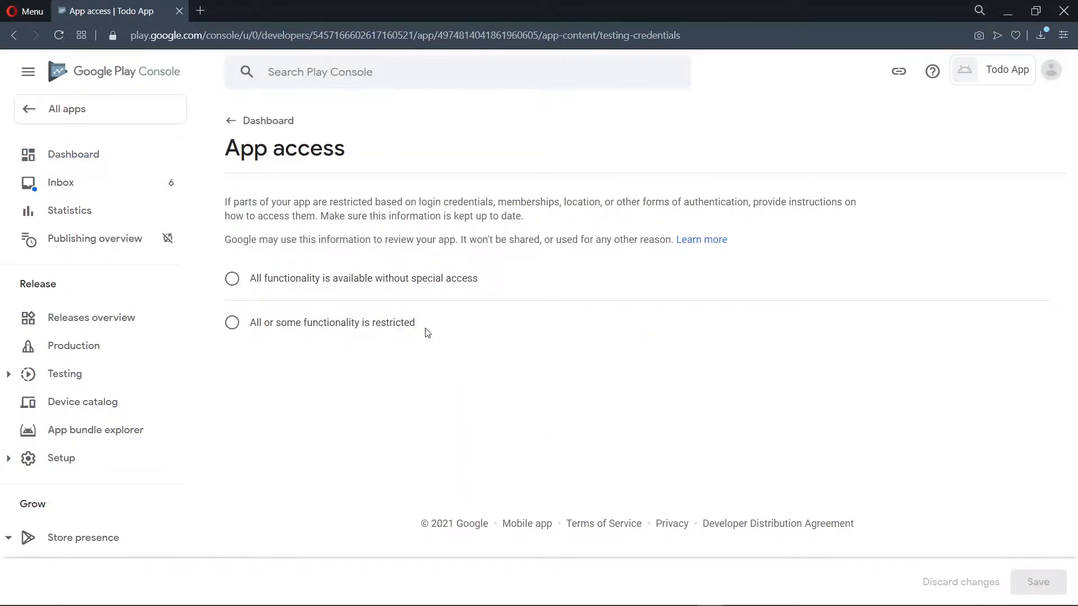
pyautogui.moveTo(324, 334)
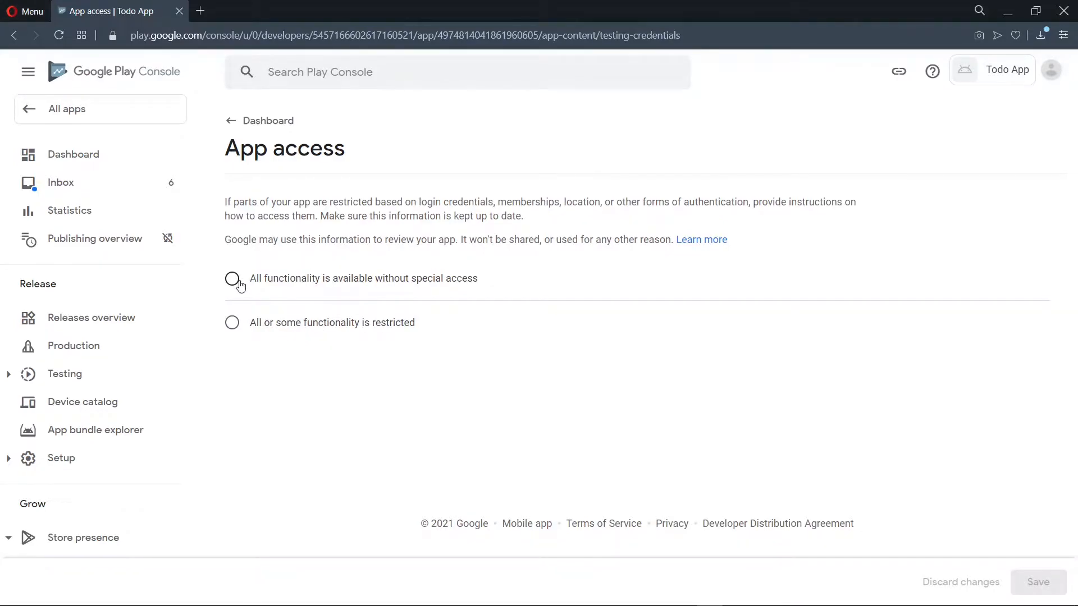
pyautogui.click(232, 279)
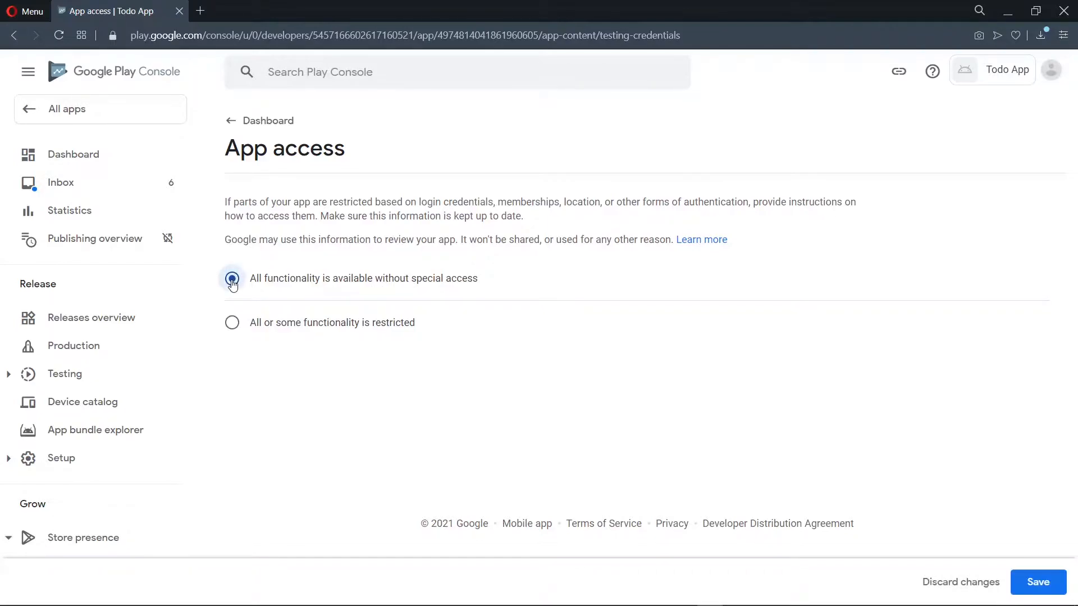
pyautogui.click(232, 279)
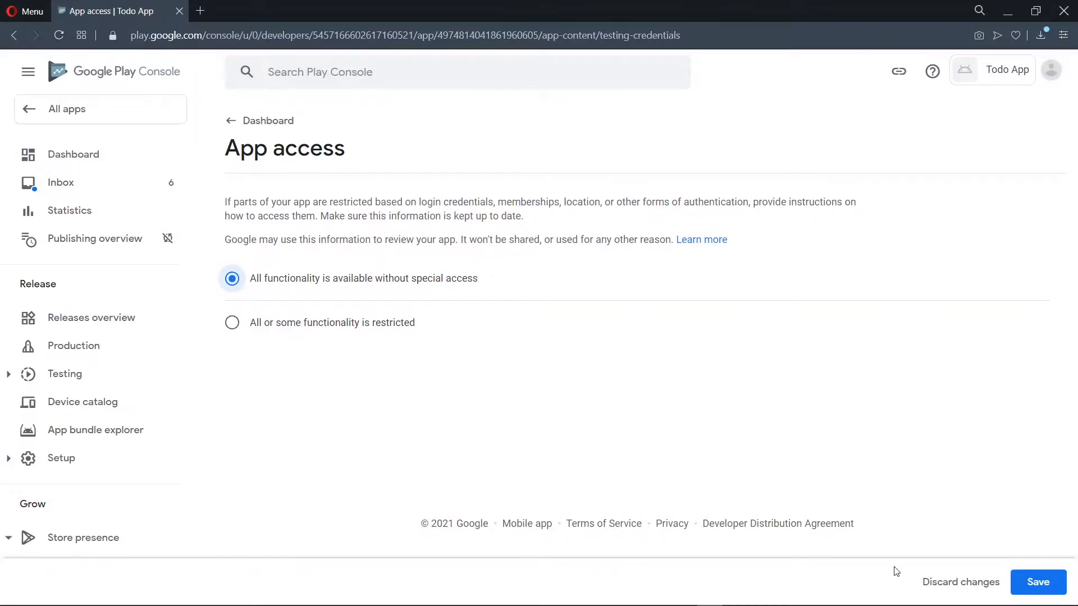
pyautogui.click(1038, 582)
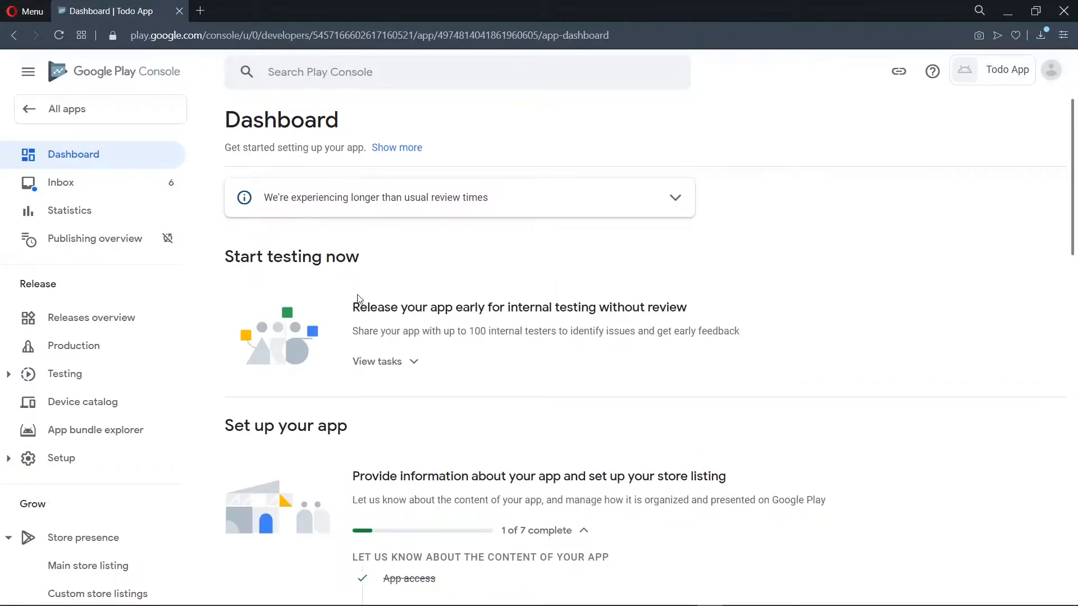
pyautogui.scroll(-3)
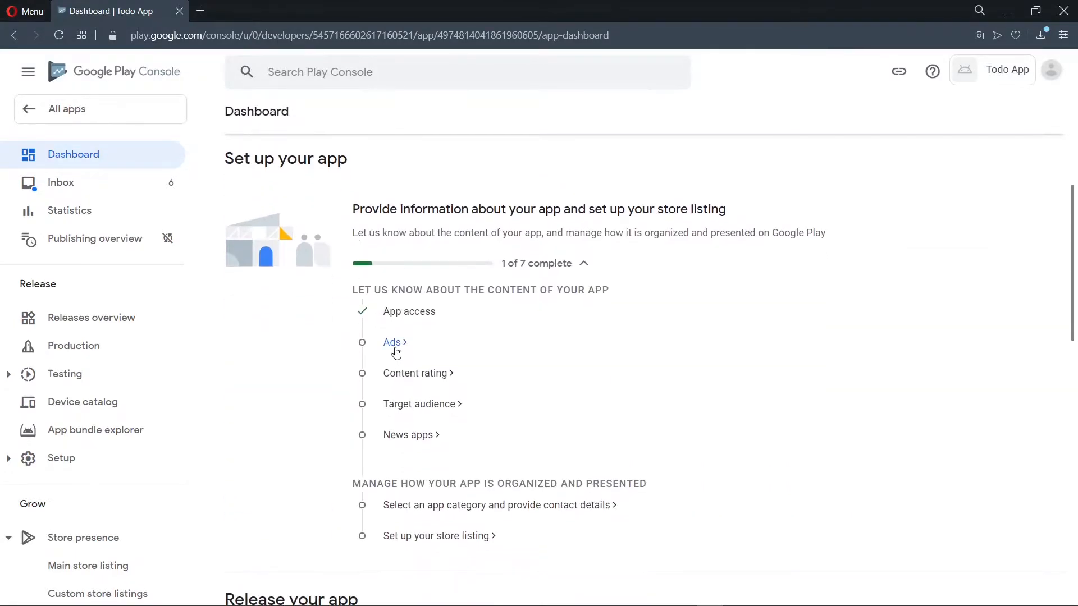
# Save the ads declaration as 'No, my app does not contain ads' and return to Dashboard
pyautogui.click(392, 342)
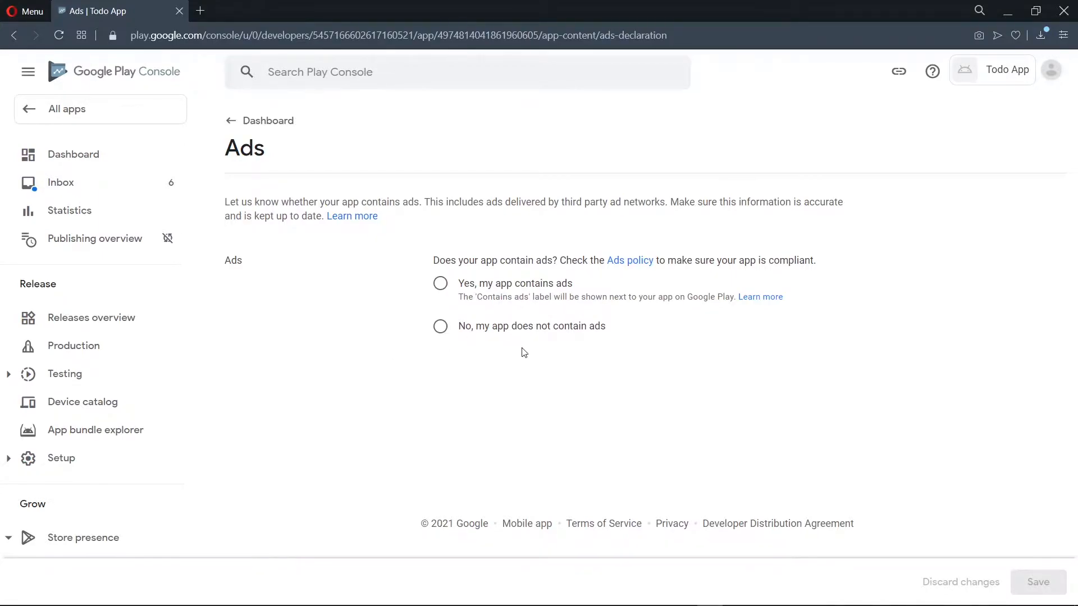
pyautogui.moveTo(540, 316)
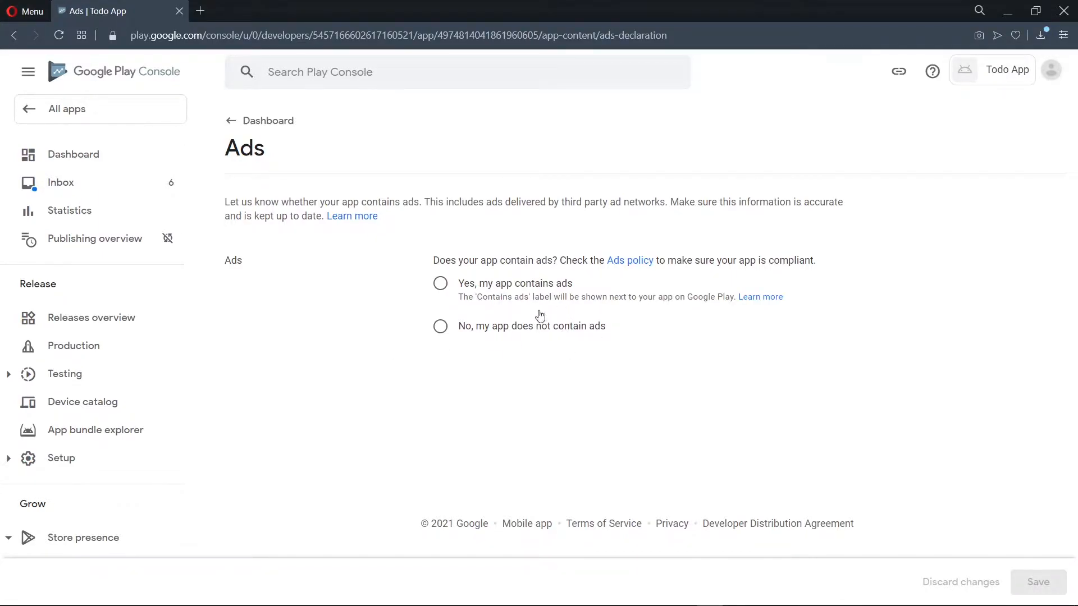
pyautogui.click(440, 326)
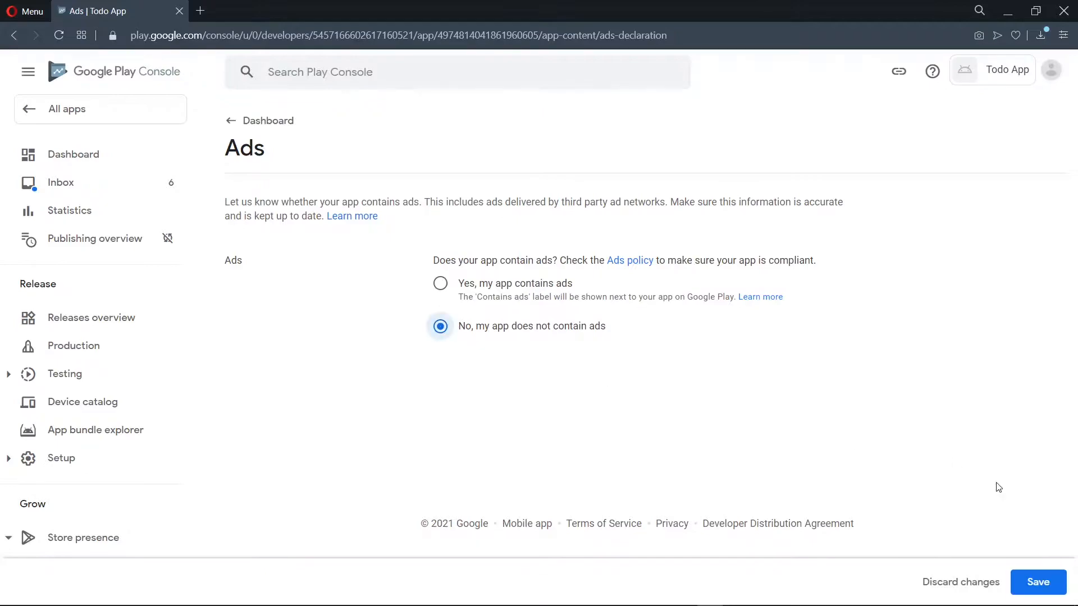
pyautogui.click(1038, 582)
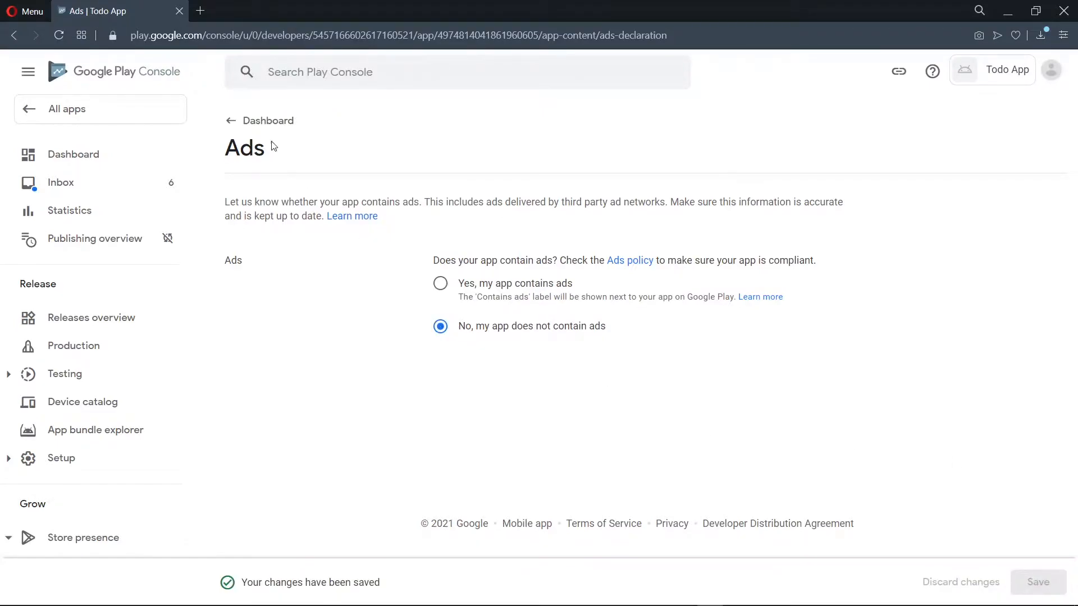
pyautogui.click(73, 155)
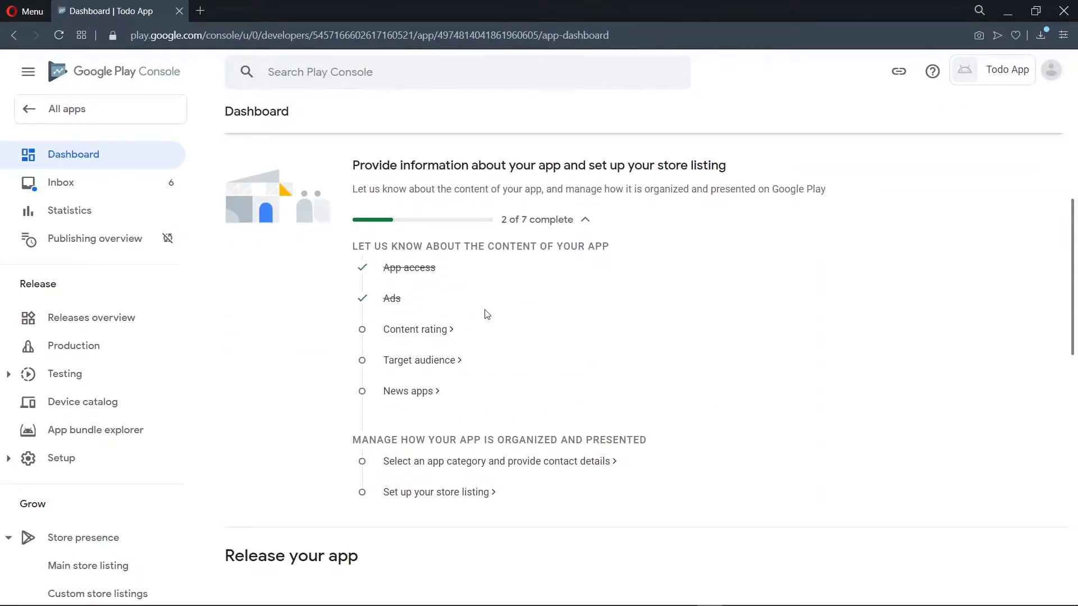
pyautogui.moveTo(426, 334)
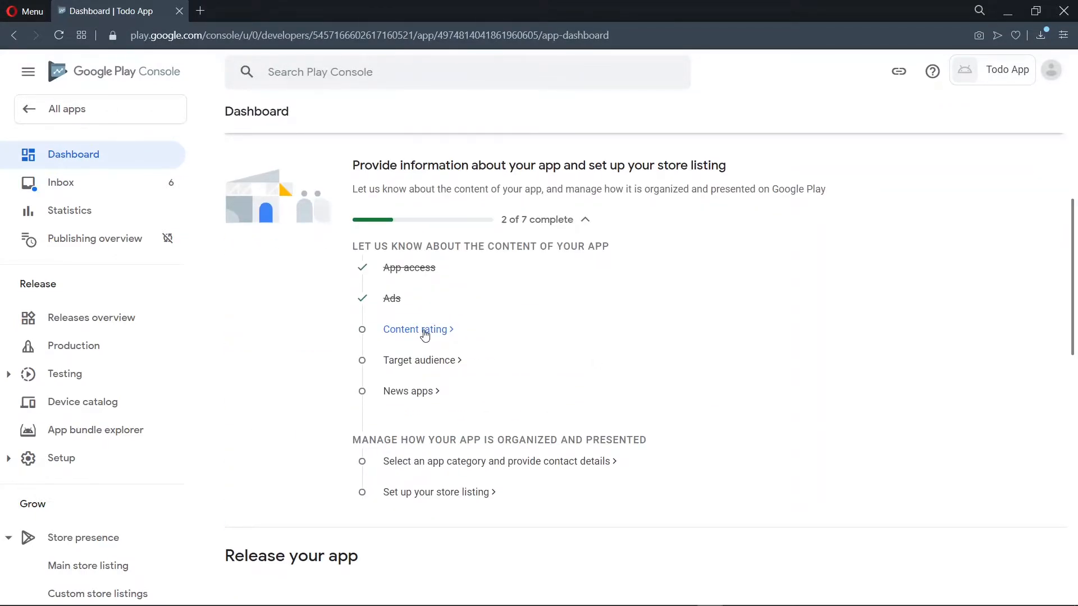
pyautogui.click(414, 329)
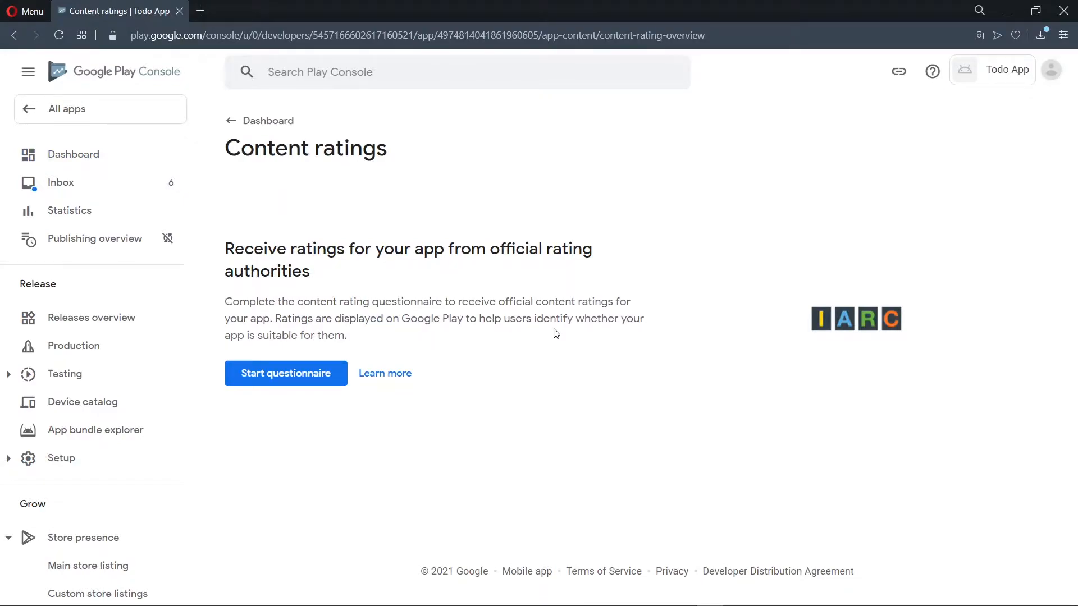
pyautogui.moveTo(305, 373)
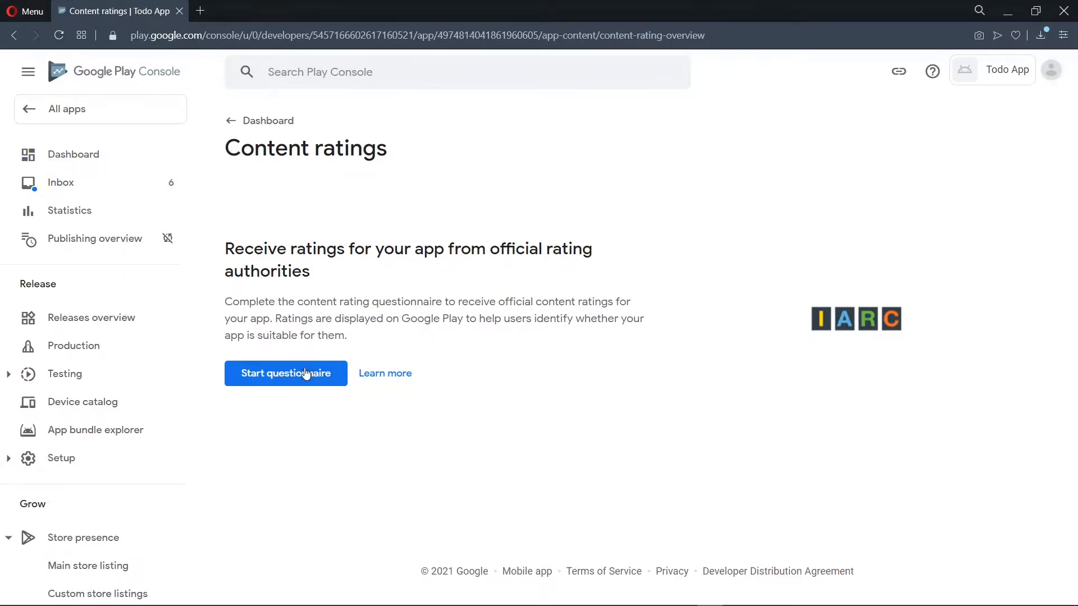
pyautogui.click(286, 373)
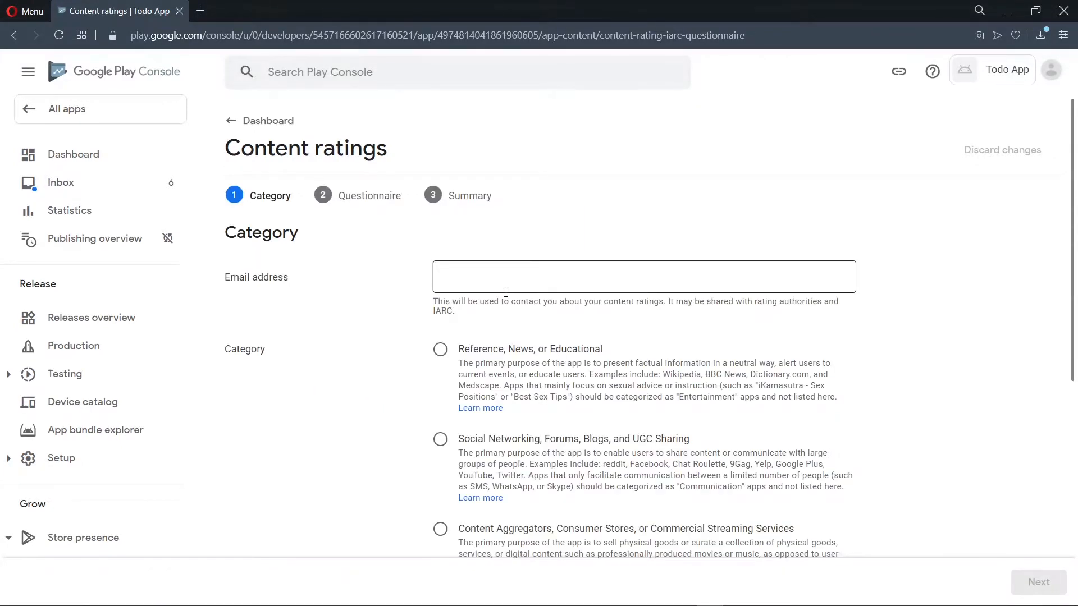
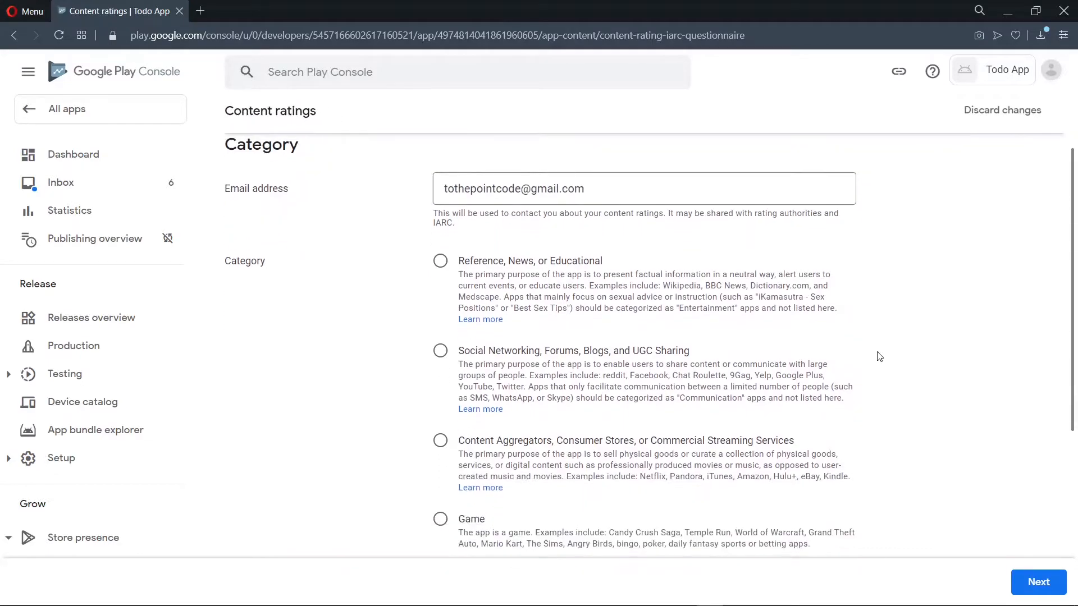
# Choose the 'Utility, Productivity, Communication, or Other' category and continue
pyautogui.scroll(-3)
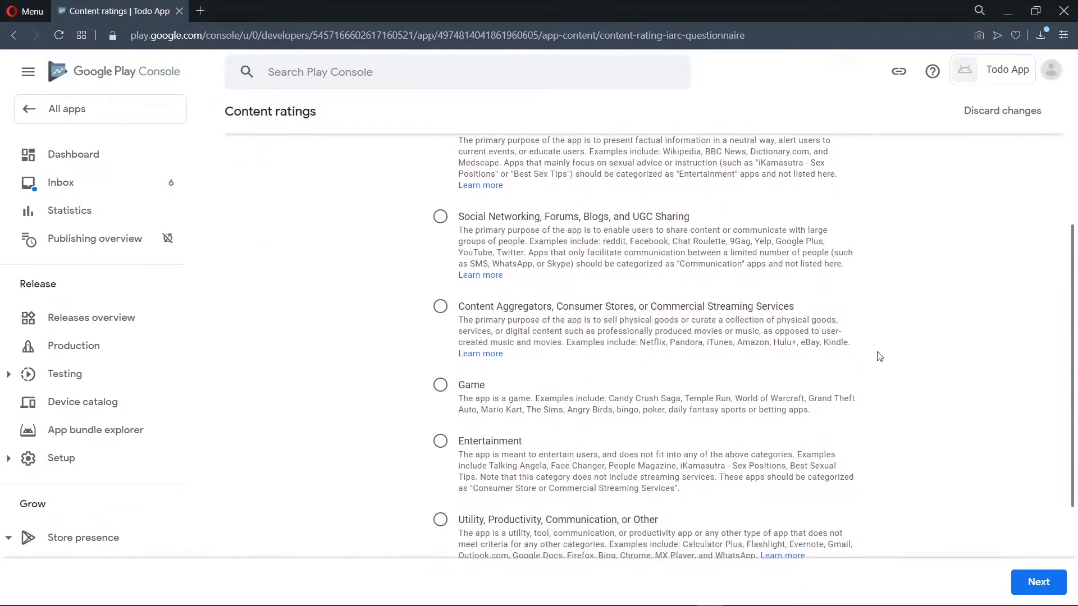
pyautogui.scroll(-3)
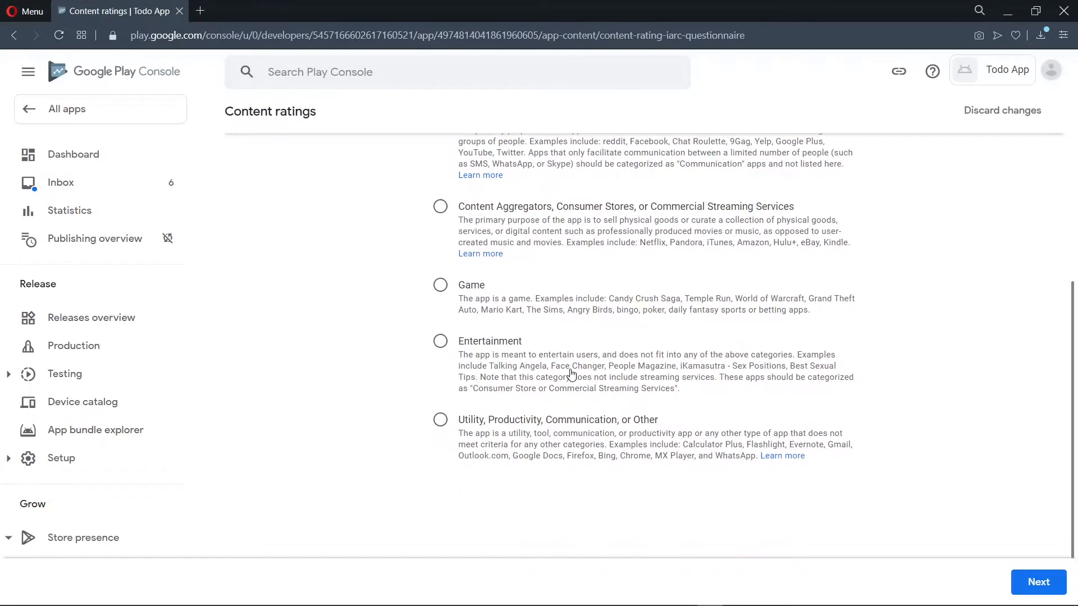
pyautogui.click(440, 428)
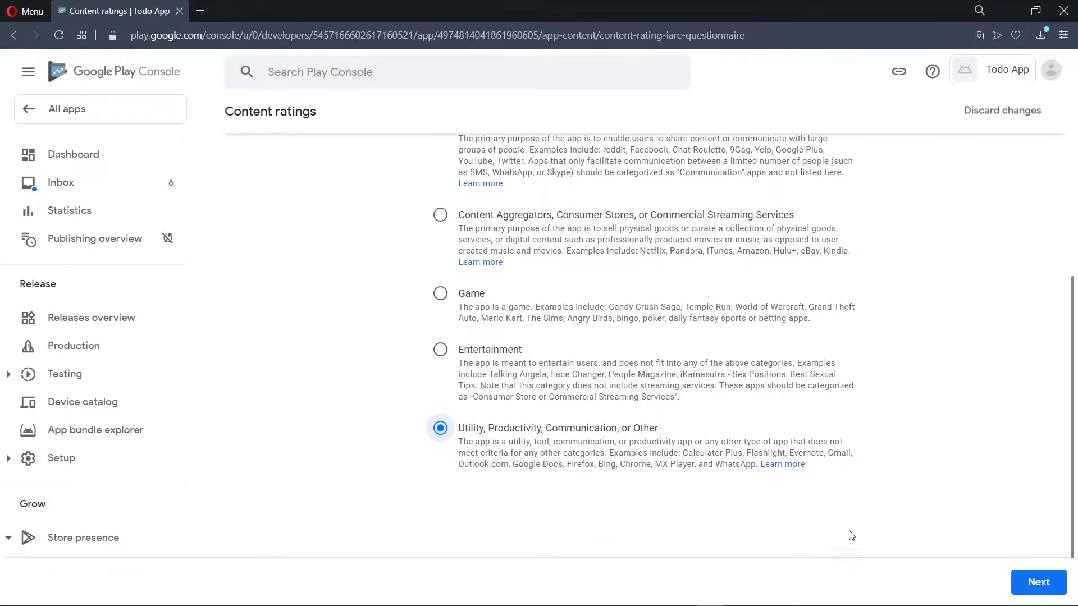
pyautogui.click(1038, 583)
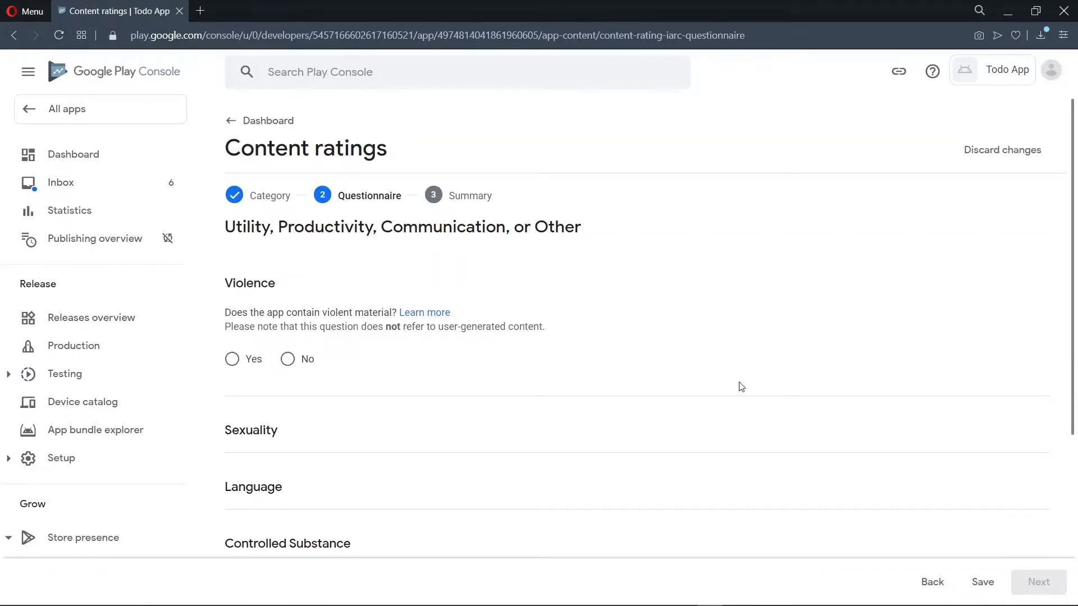
# Answer No to violence, sexual content and illegal drugs questions
pyautogui.scroll(-3)
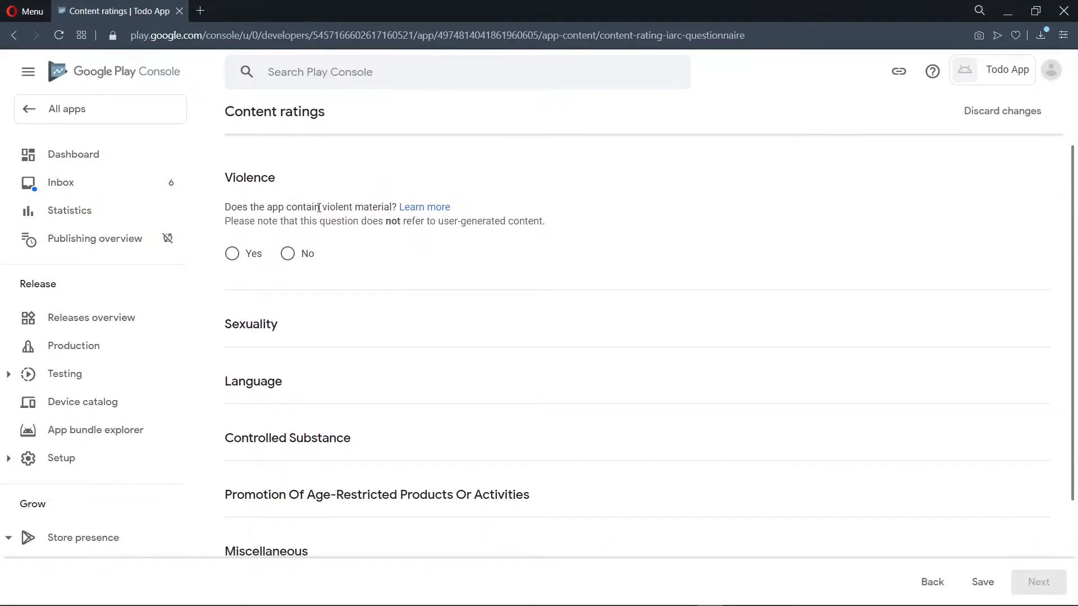
pyautogui.click(287, 253)
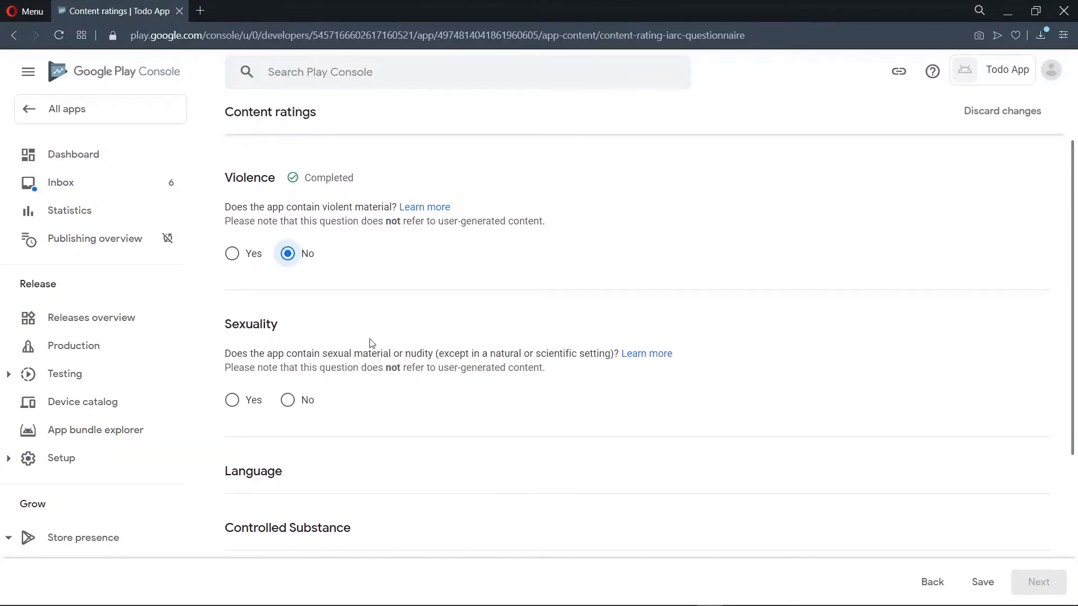
pyautogui.click(287, 400)
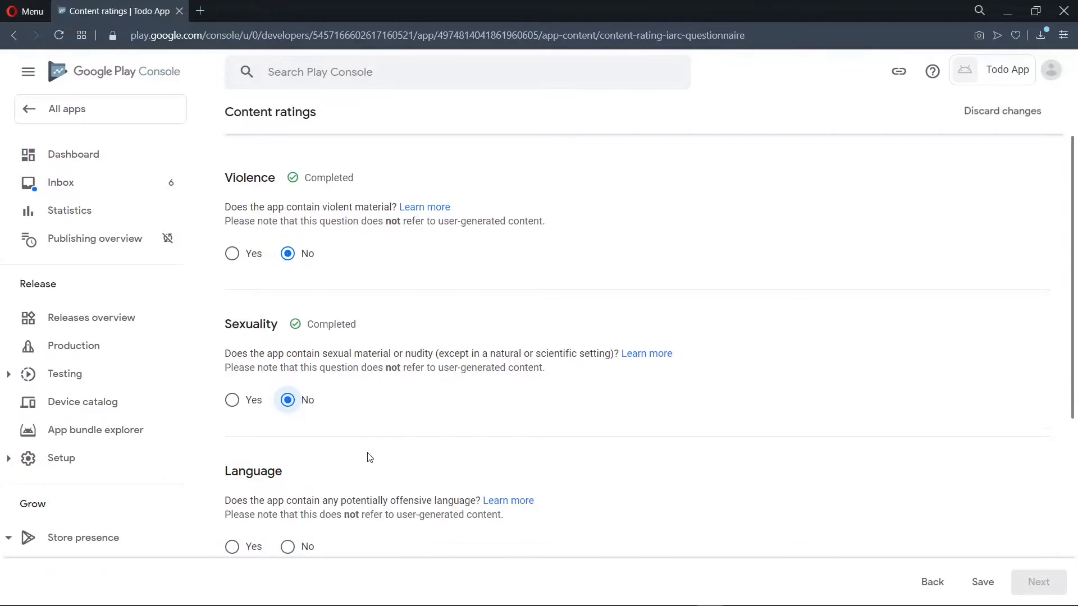
pyautogui.scroll(-3)
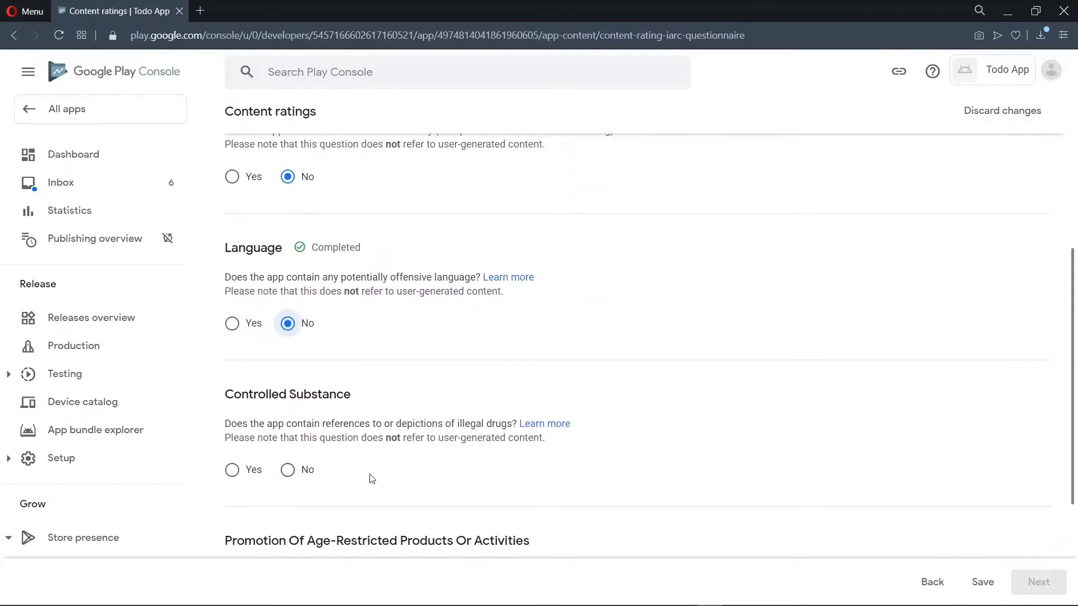
pyautogui.click(288, 470)
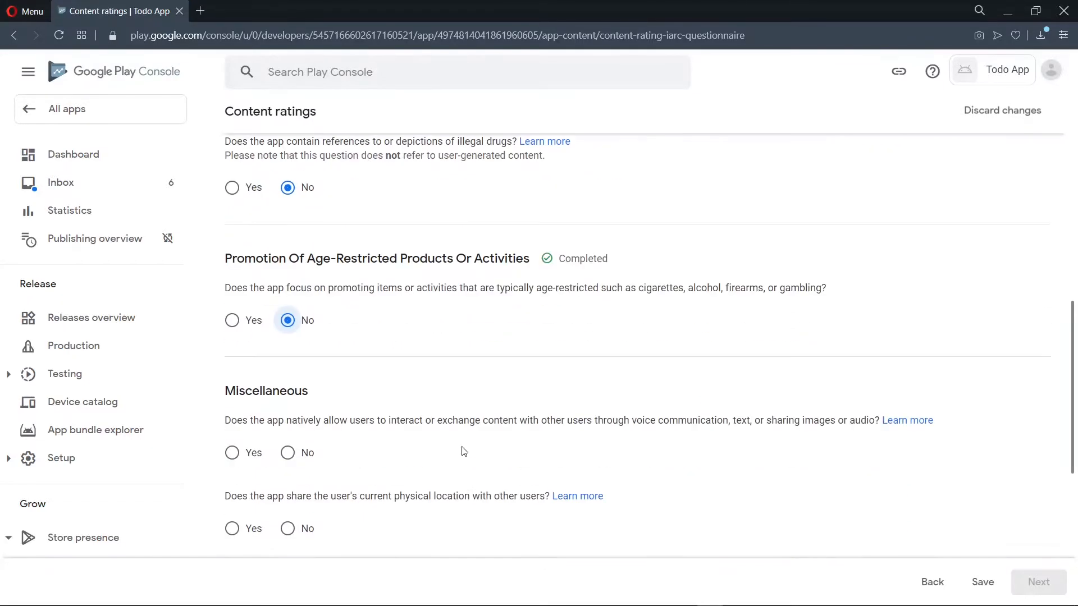
pyautogui.moveTo(898, 425)
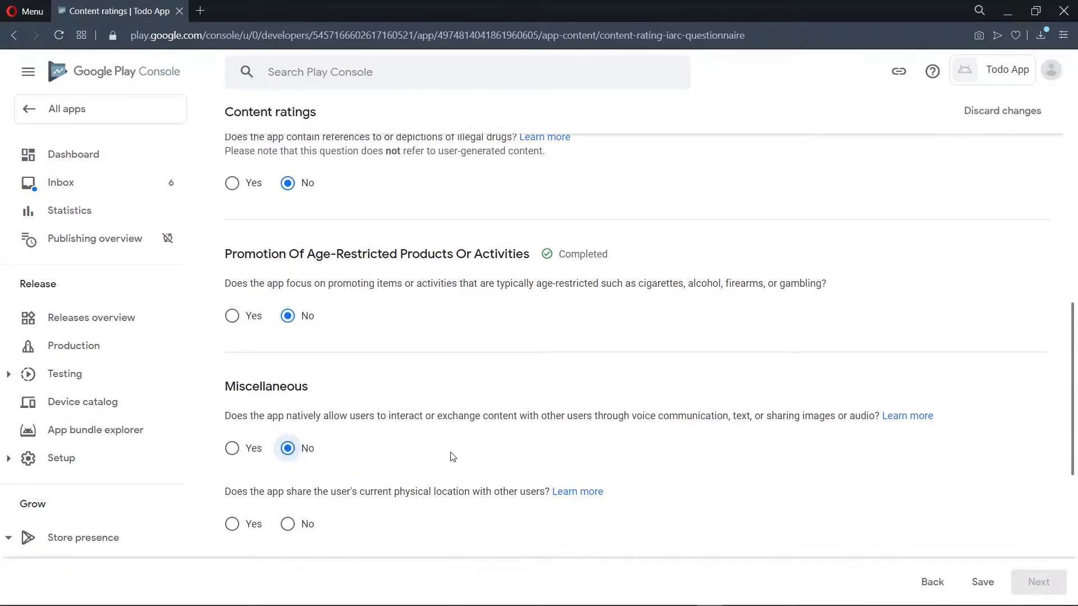
# Answer No to digital purchases and Nazi symbols, then save and continue
pyautogui.scroll(-3)
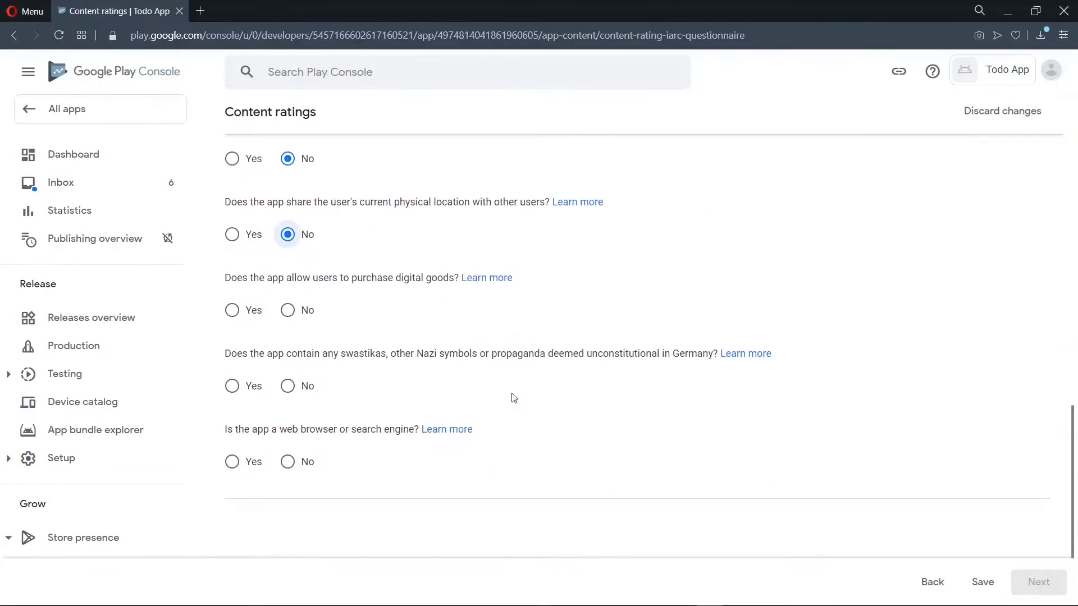
pyautogui.click(287, 311)
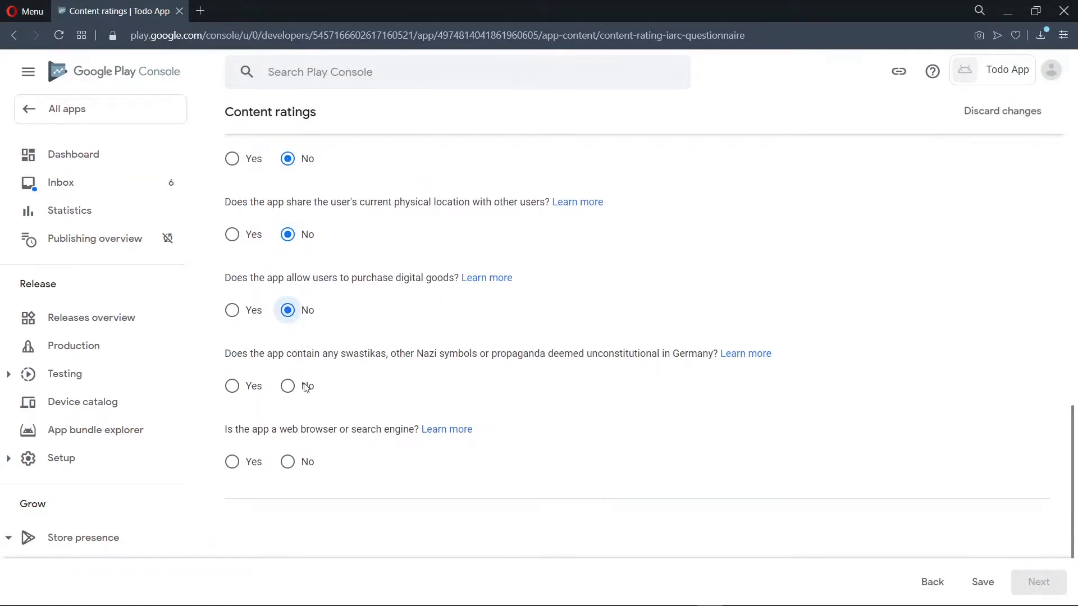
pyautogui.click(288, 386)
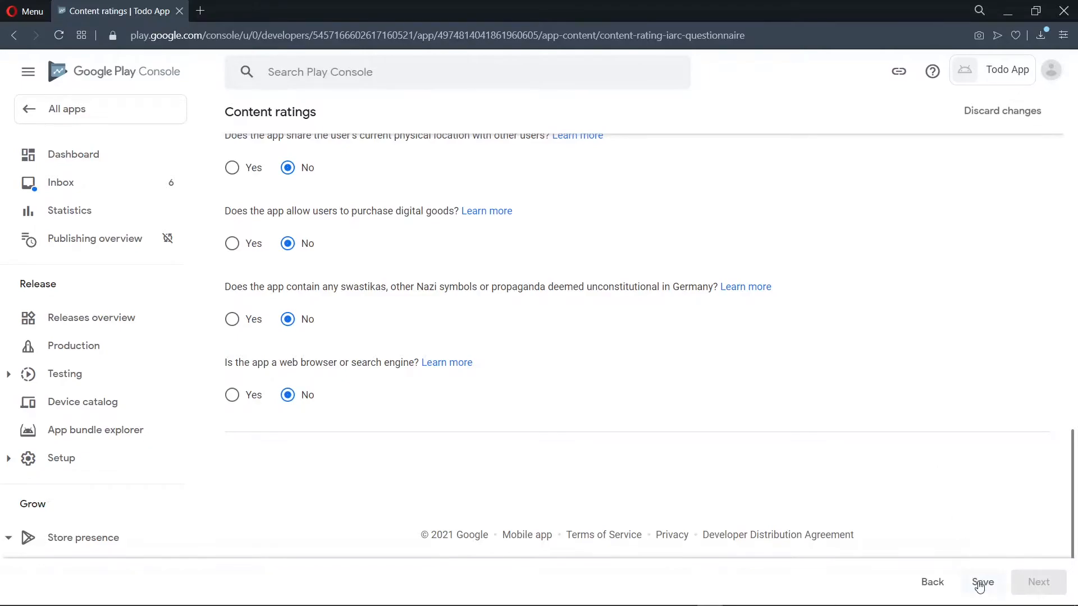
pyautogui.click(983, 582)
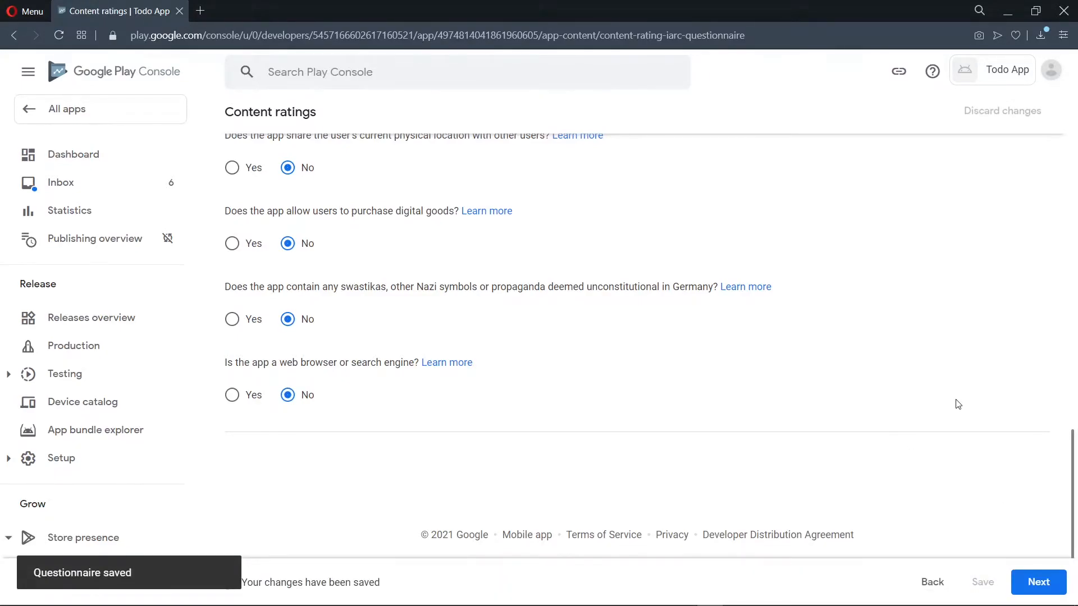
pyautogui.click(1039, 583)
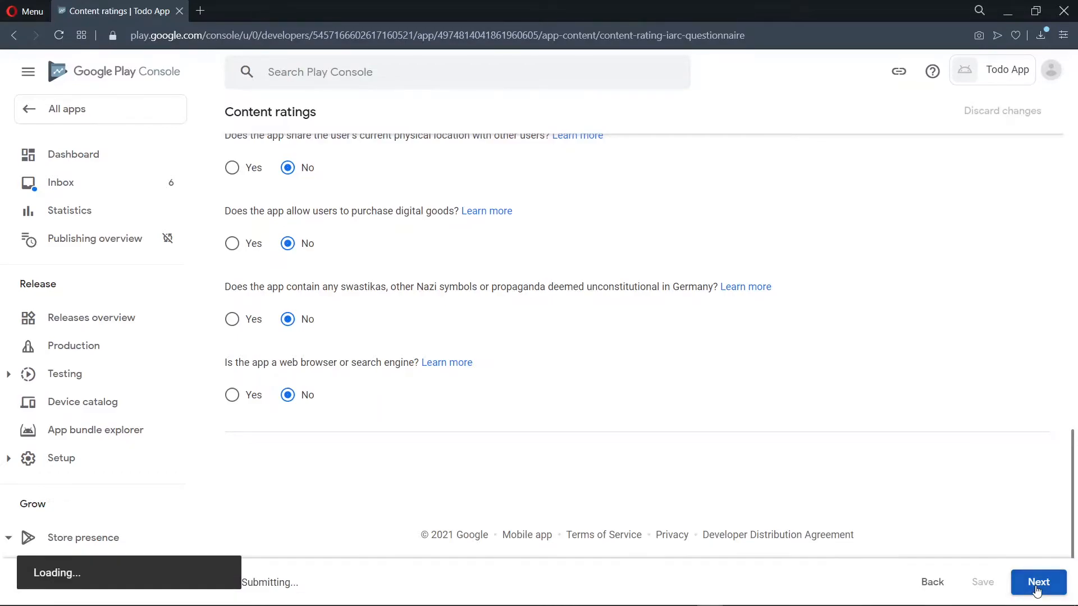
# Submit the content rating questionnaire from its summary page
pyautogui.click(1038, 582)
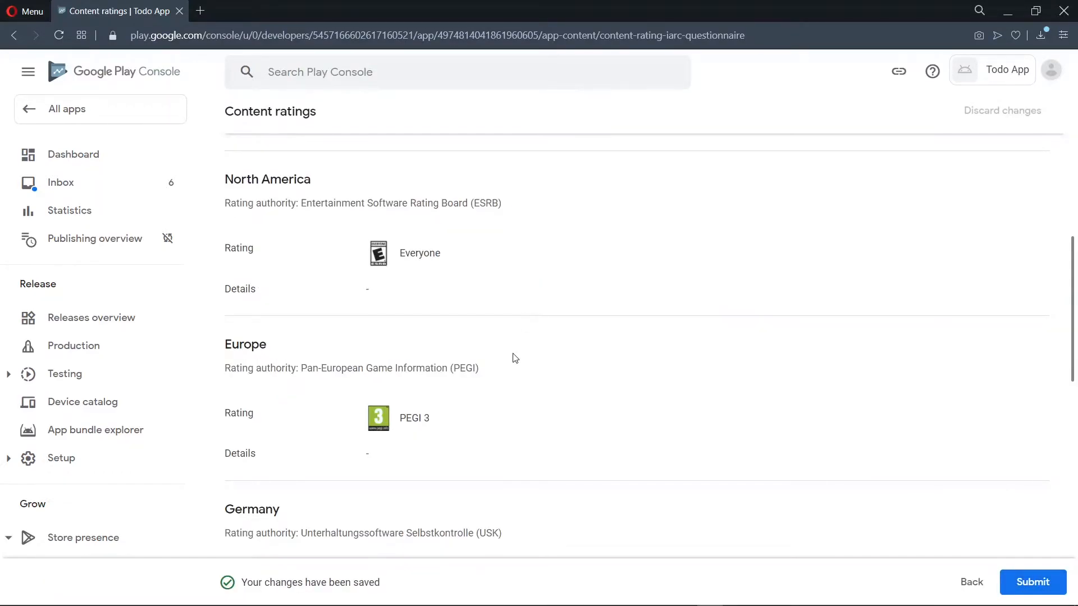
pyautogui.moveTo(477, 408)
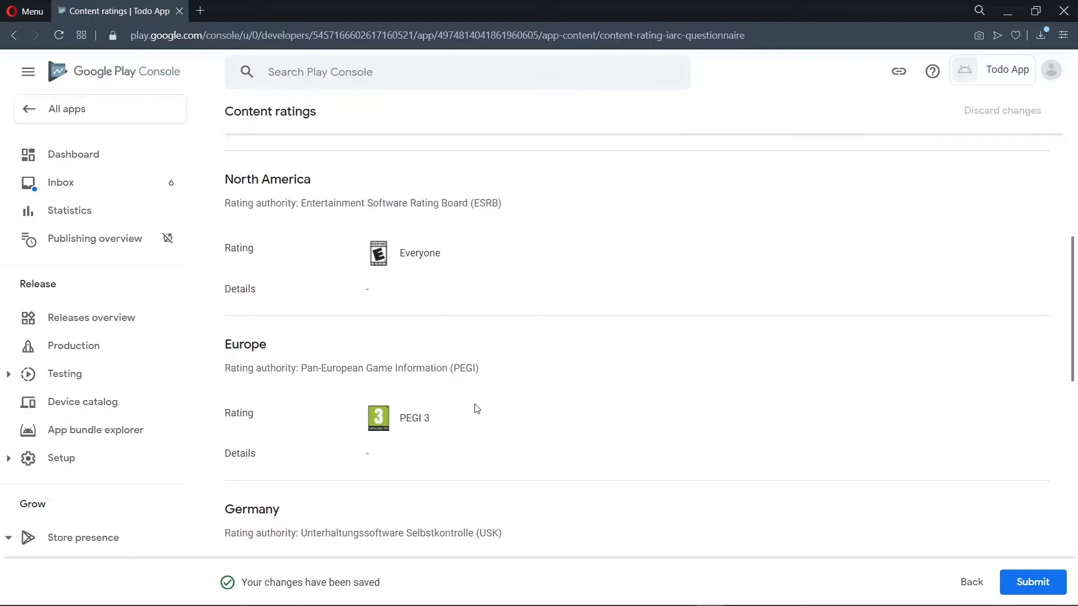
pyautogui.scroll(-3)
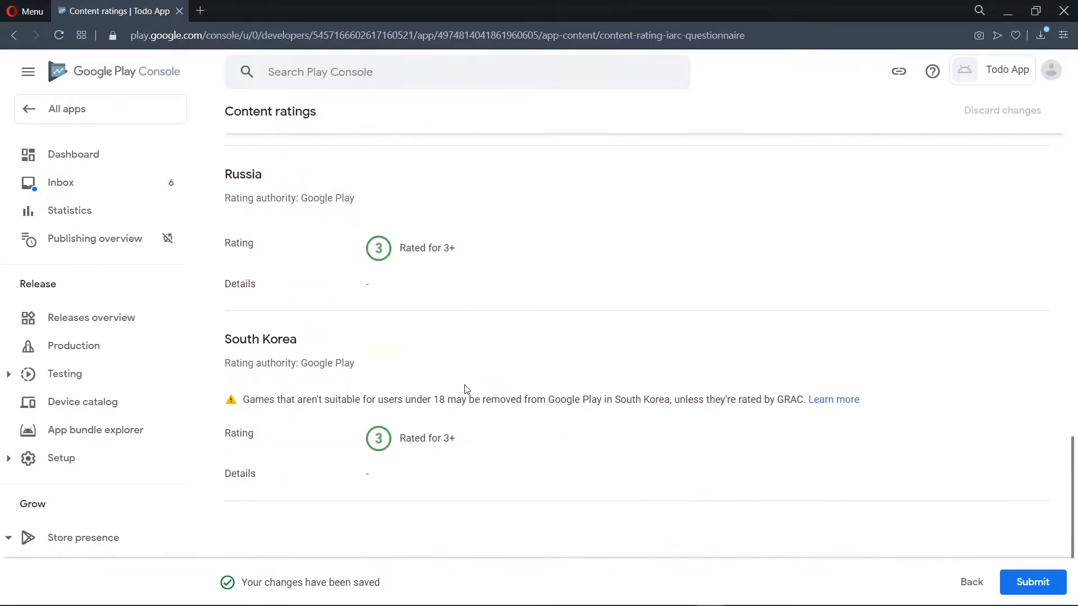
pyautogui.scroll(-3)
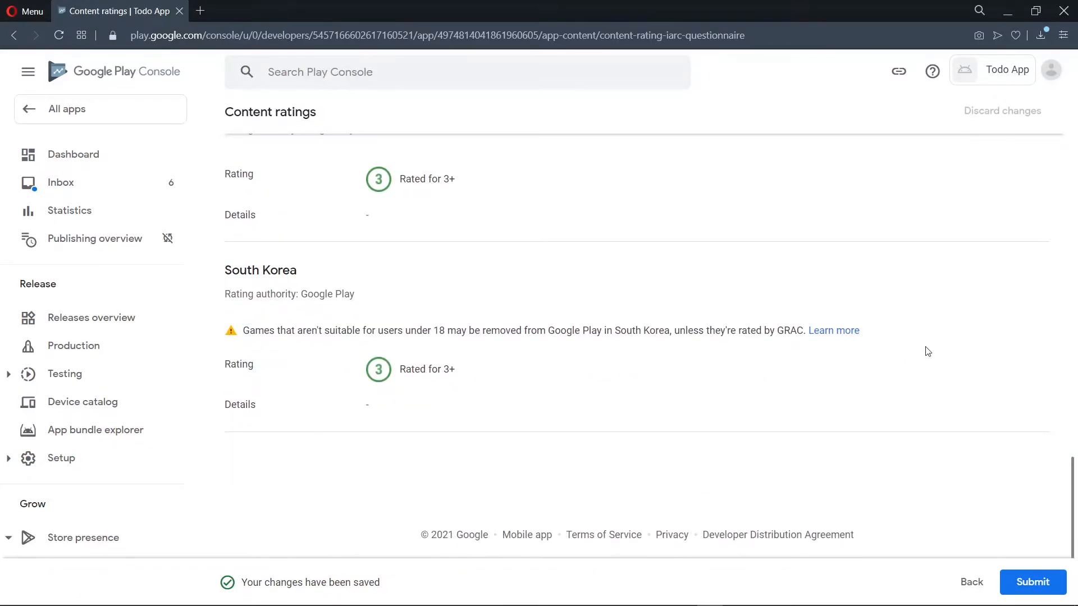
pyautogui.click(1033, 582)
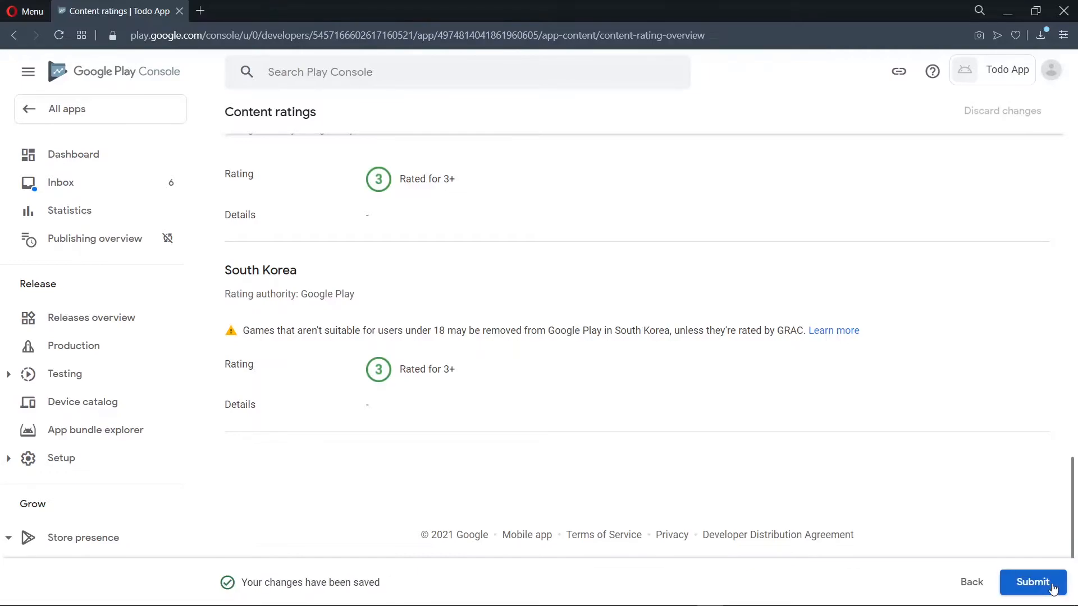
pyautogui.click(1032, 582)
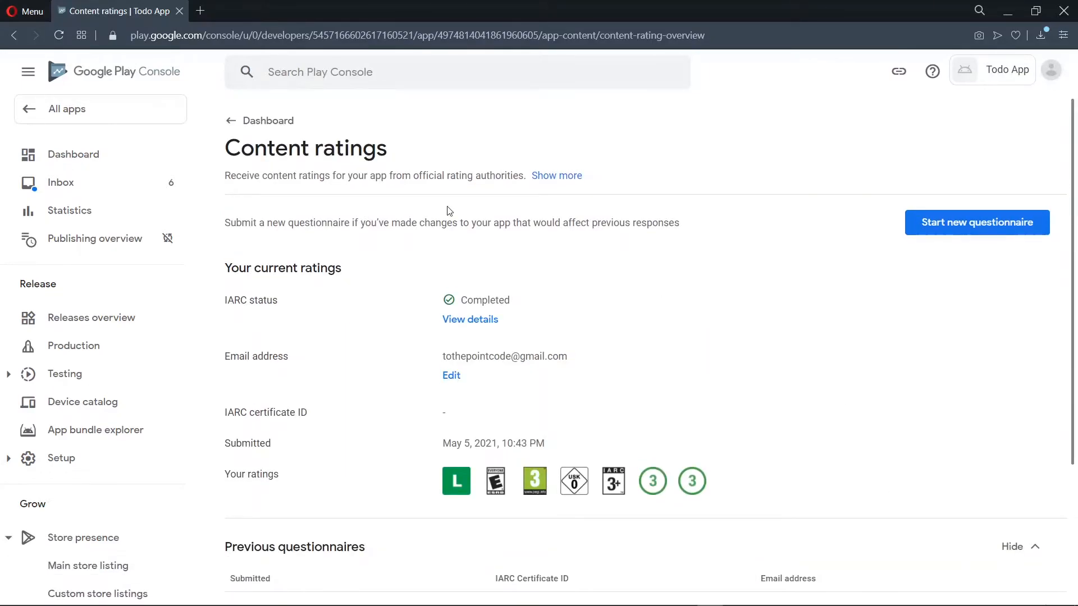
pyautogui.moveTo(277, 128)
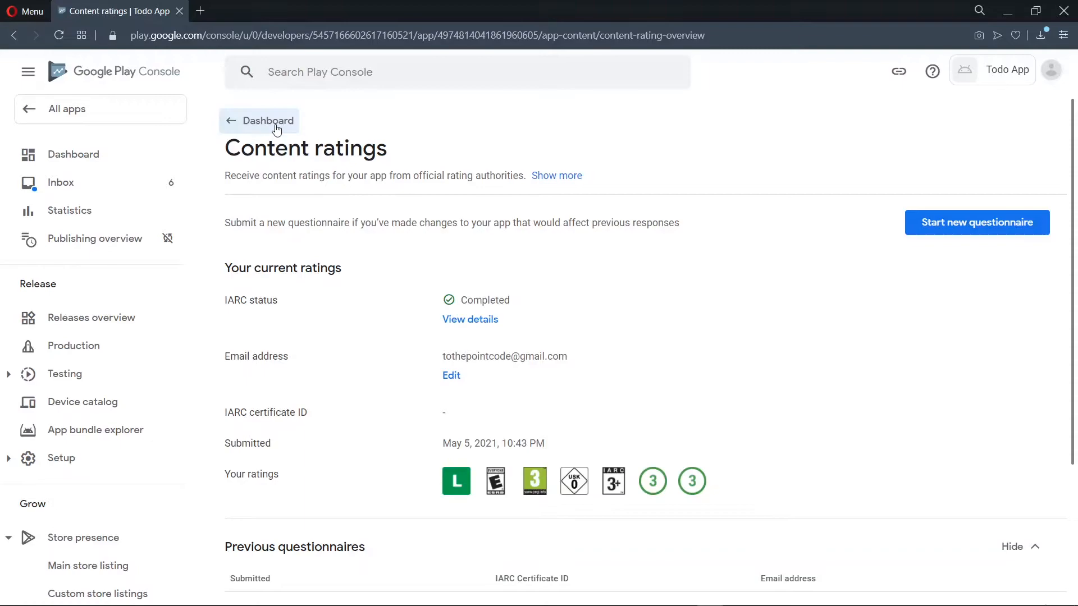
# Go back to the dashboard and open the Target audience task
pyautogui.click(268, 120)
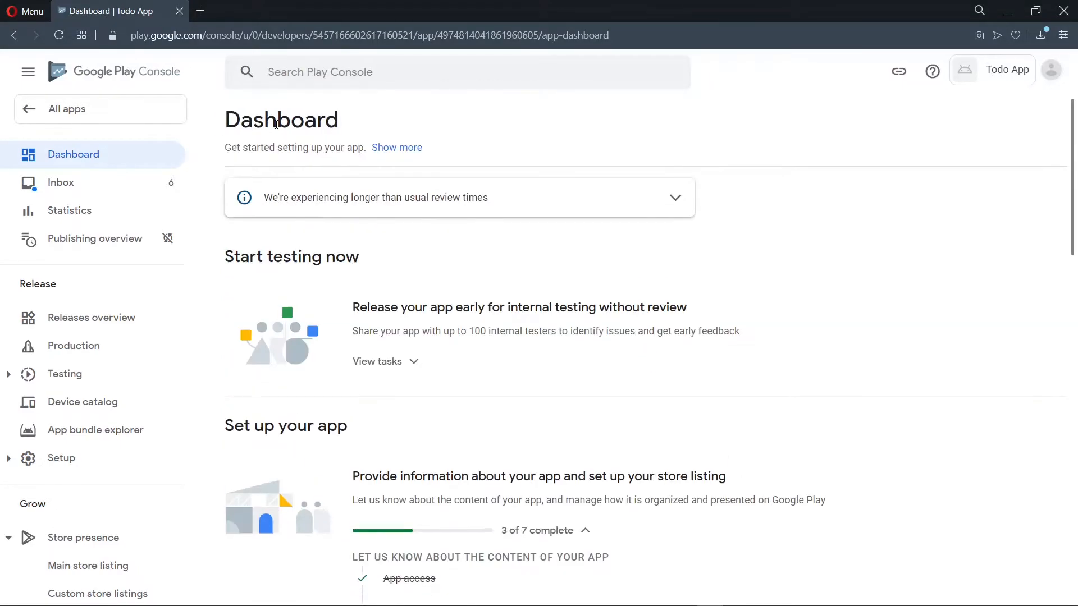
pyautogui.scroll(-3)
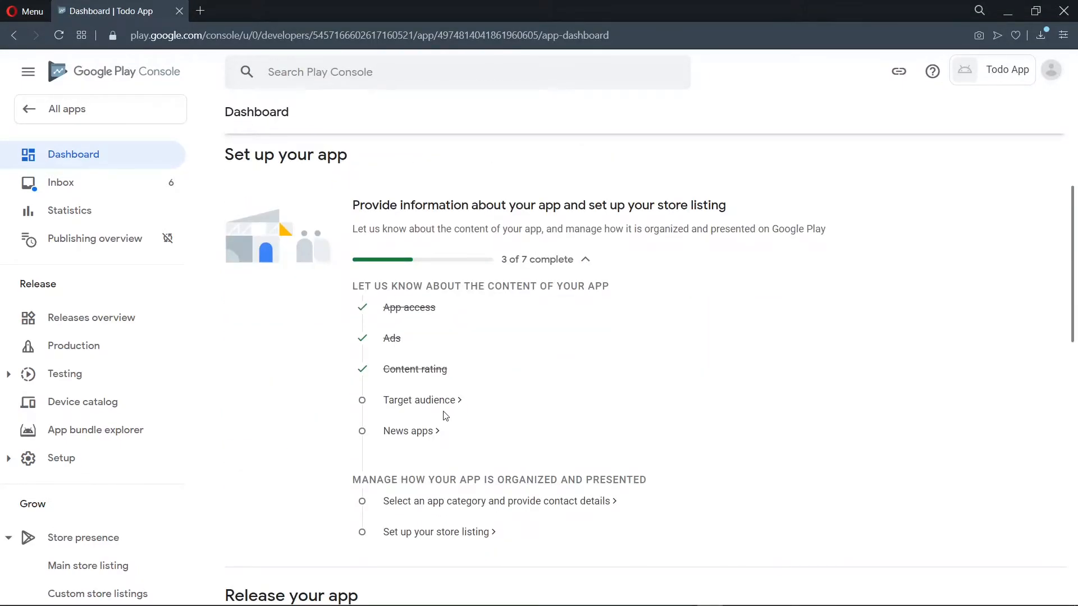
pyautogui.click(419, 400)
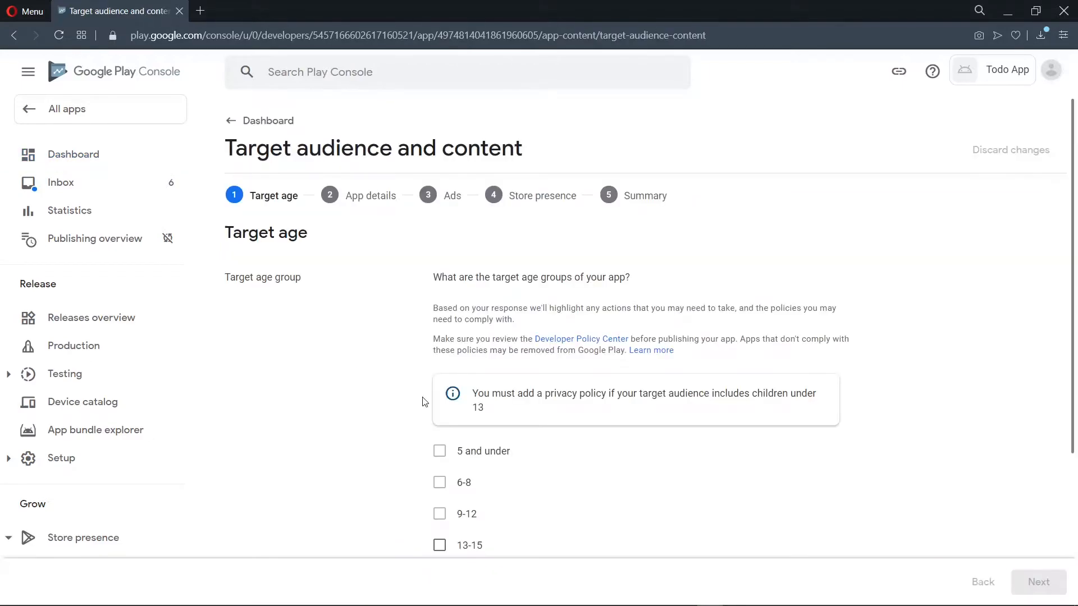
# Target the 13-15, 16-17 and 18 and over age groups, then continue
pyautogui.scroll(-3)
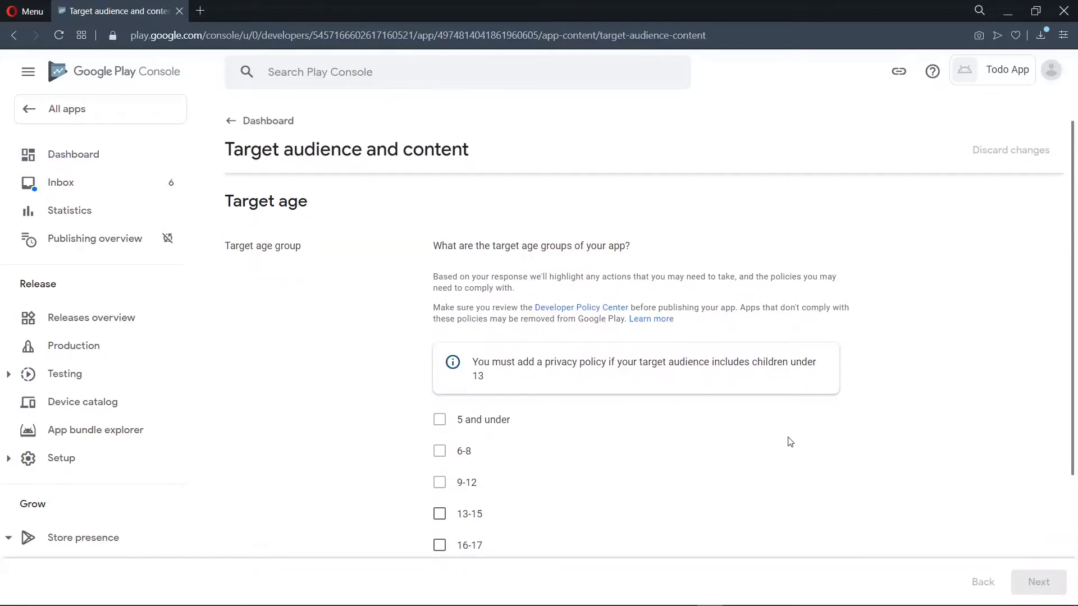
pyautogui.scroll(-3)
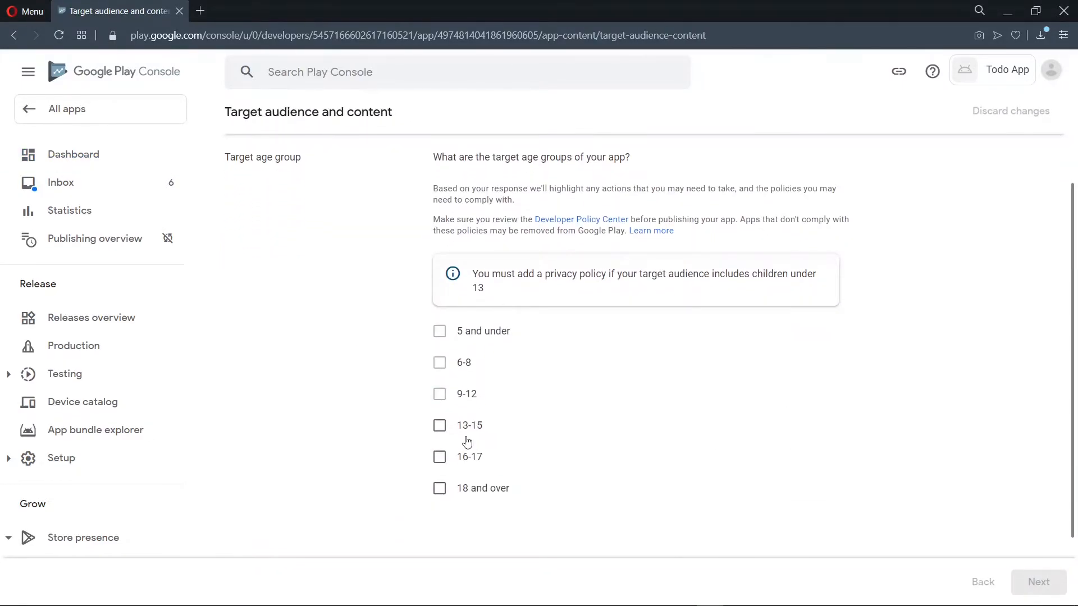
pyautogui.click(439, 488)
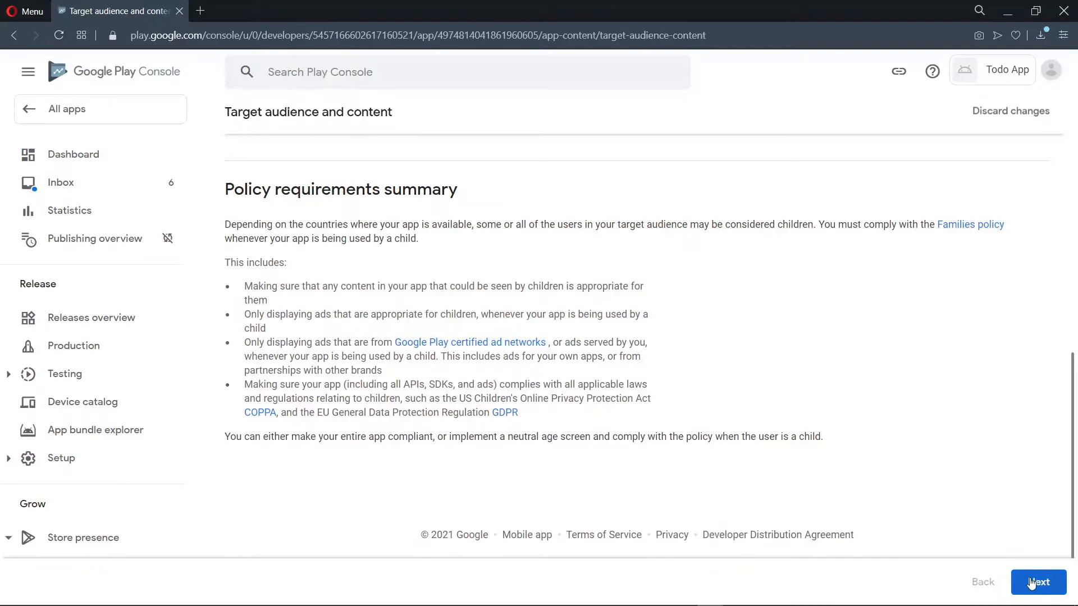
pyautogui.click(1038, 582)
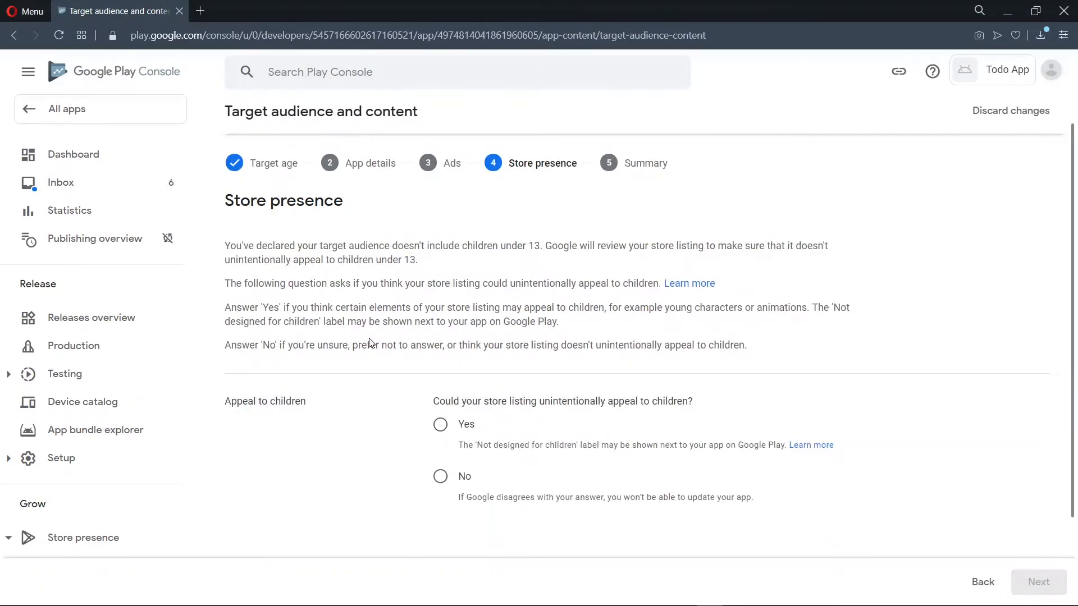
pyautogui.moveTo(826, 432)
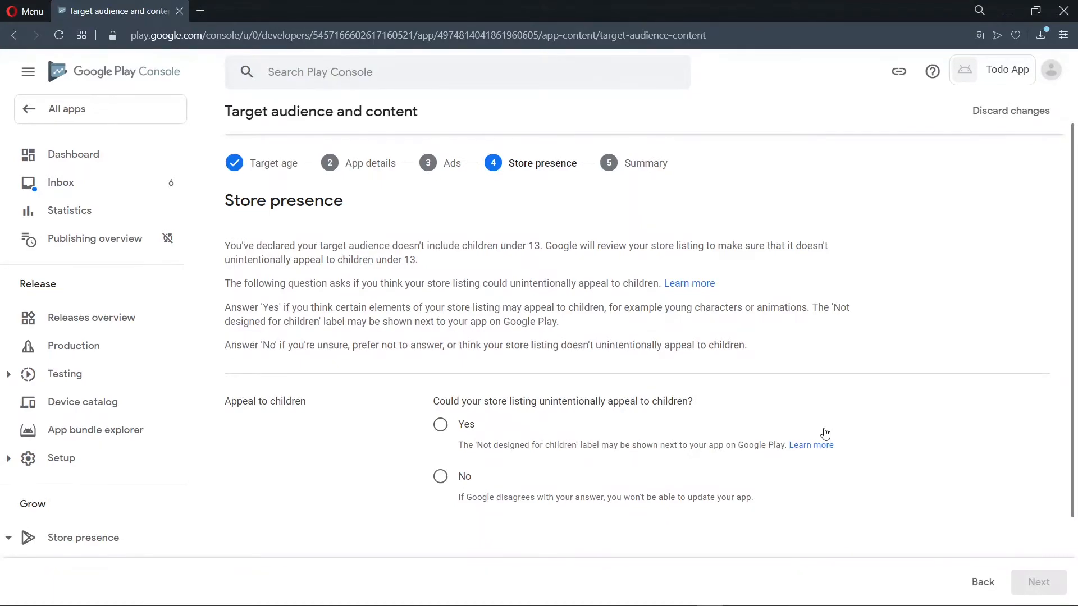
pyautogui.moveTo(546, 465)
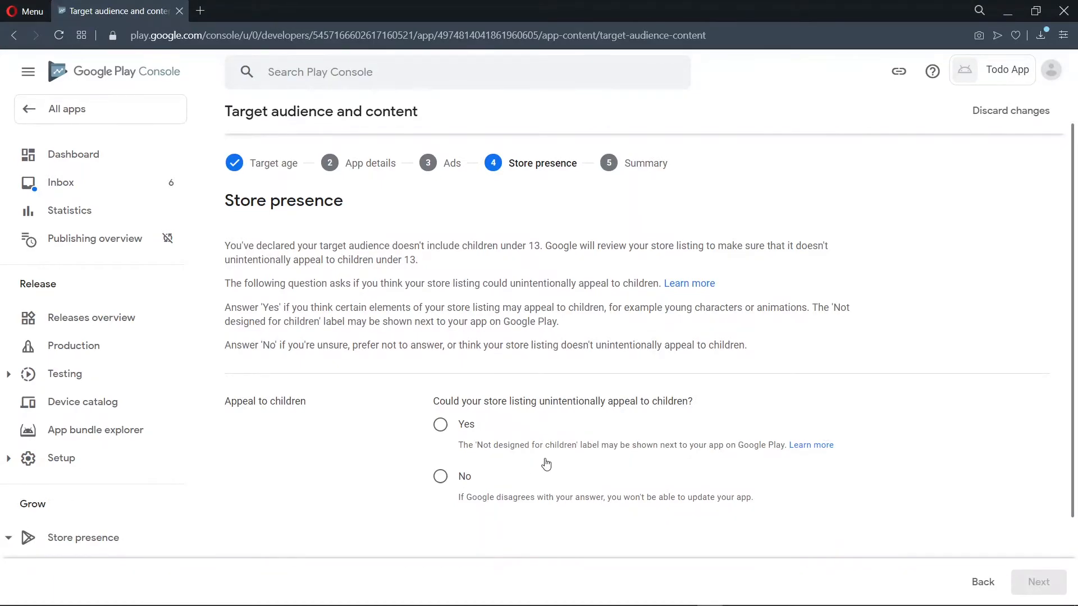
pyautogui.moveTo(429, 490)
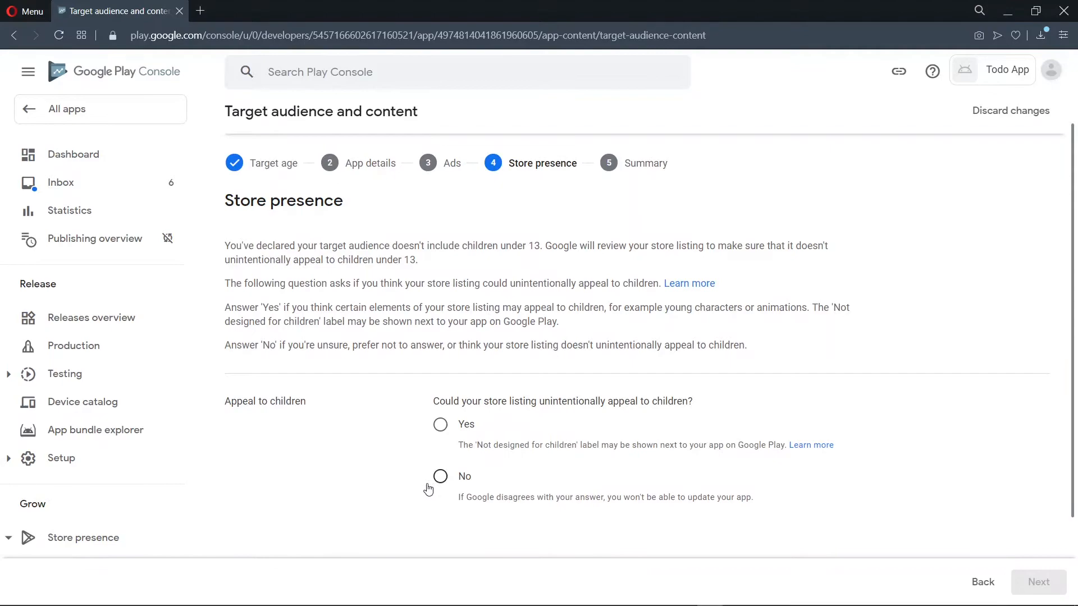
# Answer No to appealing to children, save the target audience answers, return to Dashboard
pyautogui.click(440, 476)
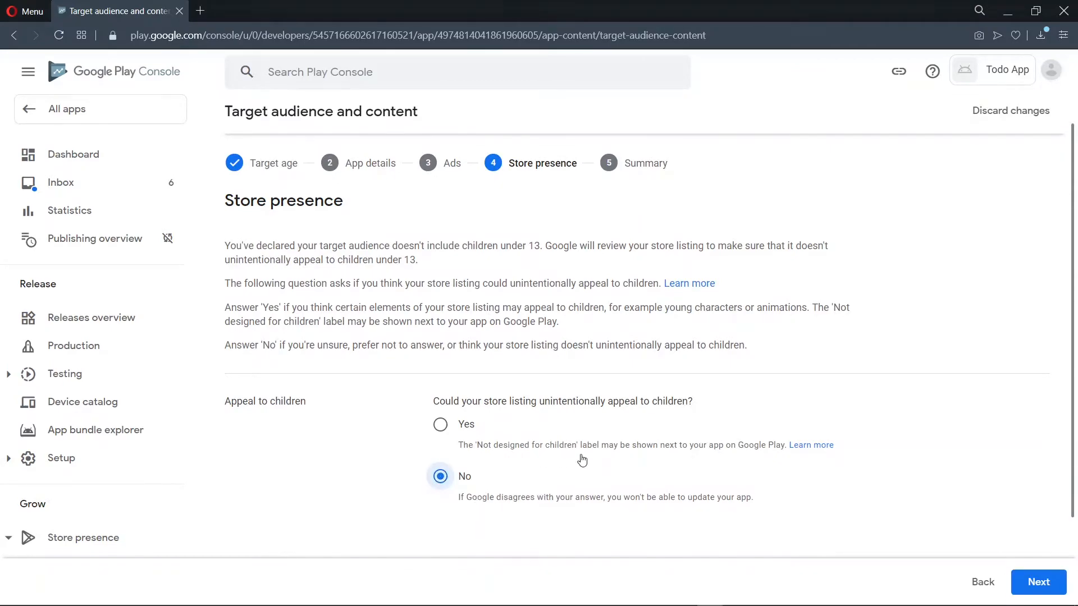
pyautogui.moveTo(589, 486)
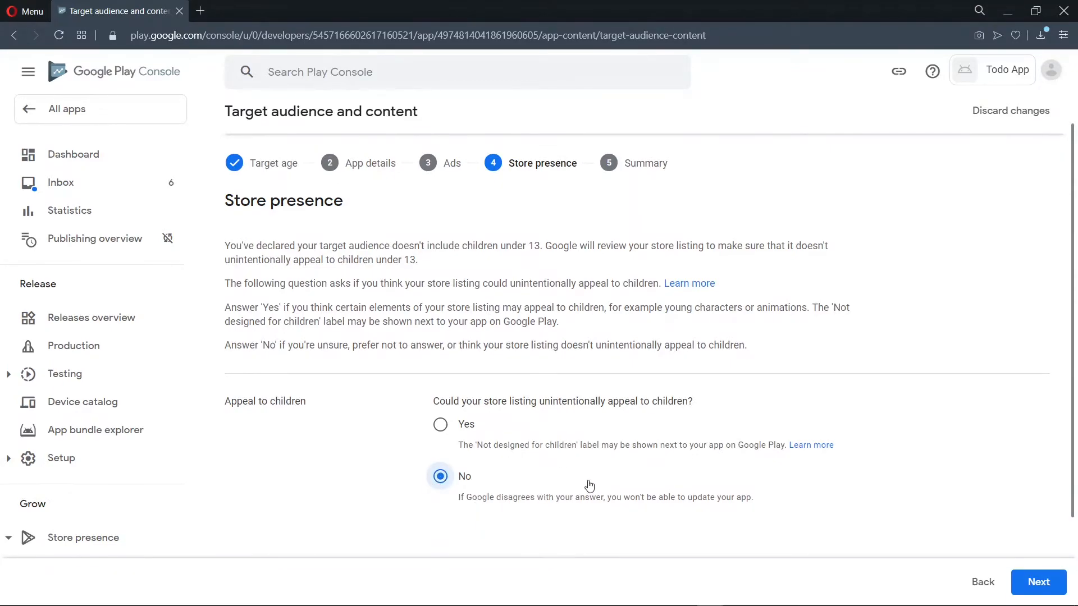
pyautogui.moveTo(971, 535)
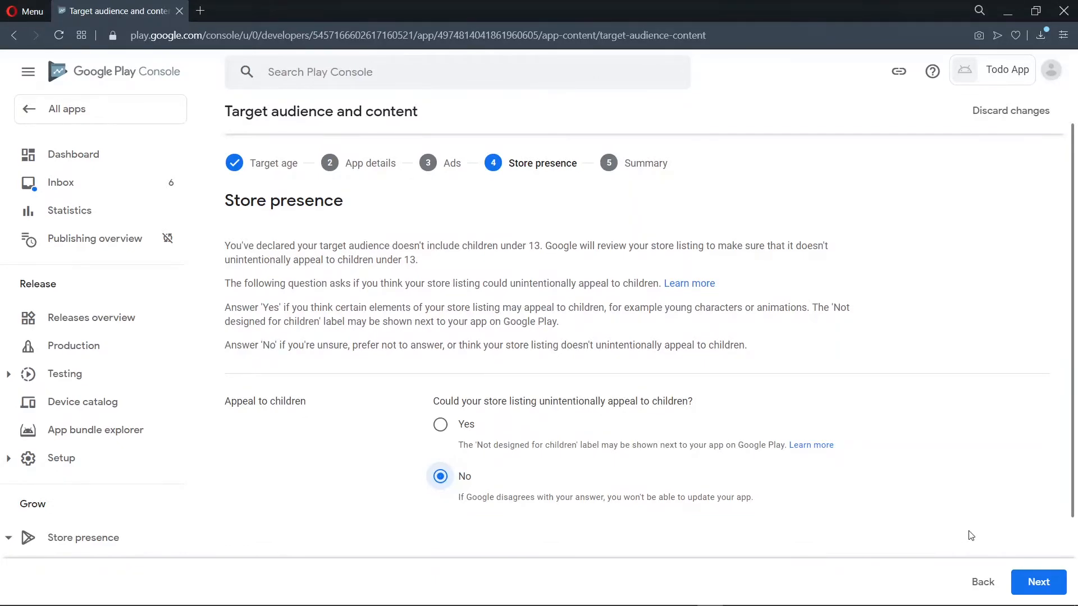
pyautogui.moveTo(1045, 574)
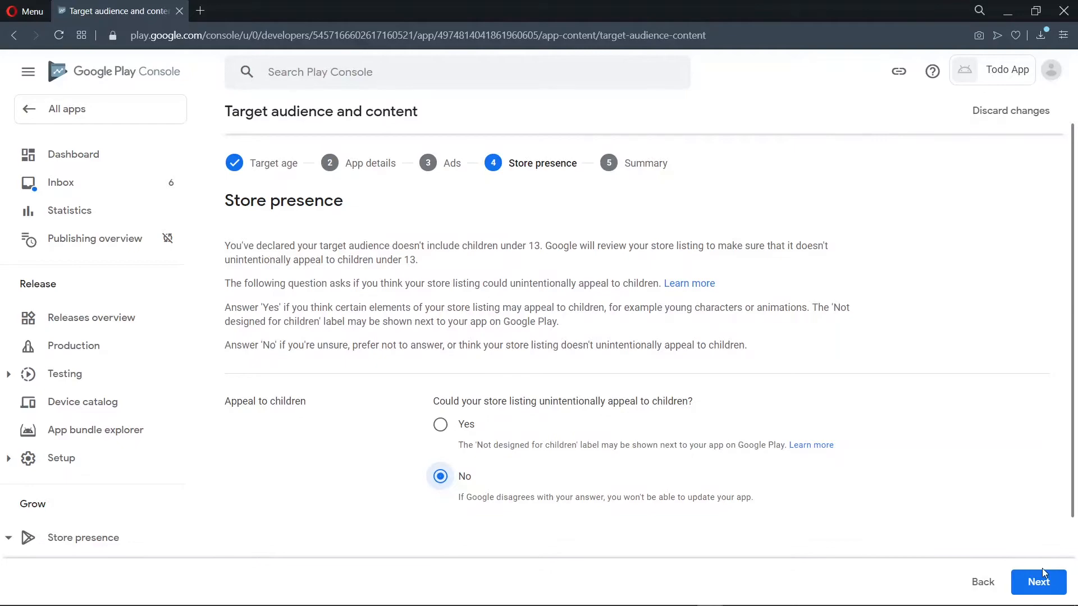
pyautogui.click(1039, 582)
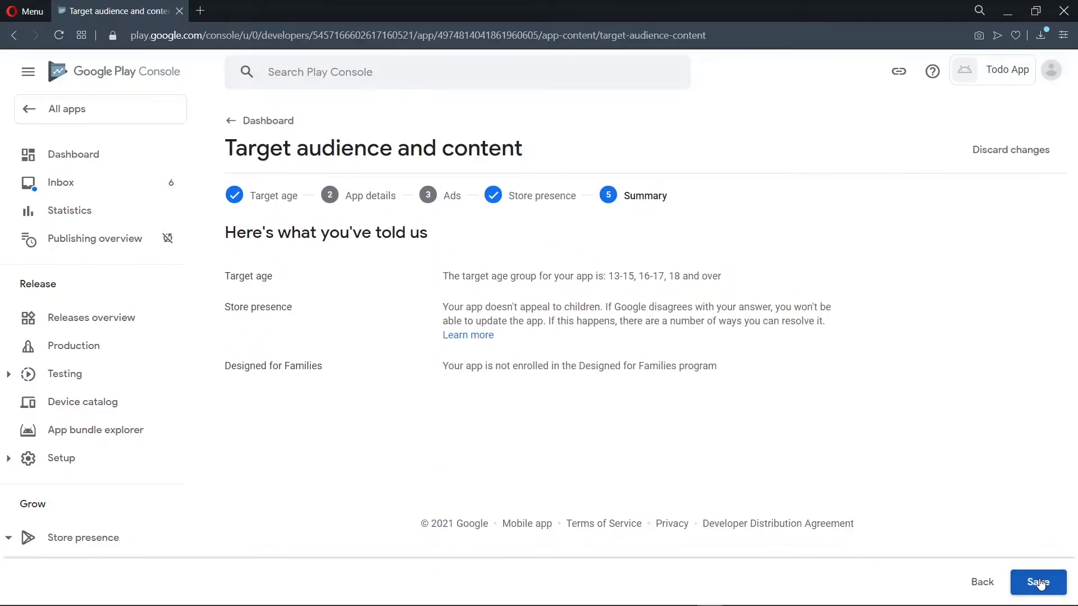
pyautogui.moveTo(656, 406)
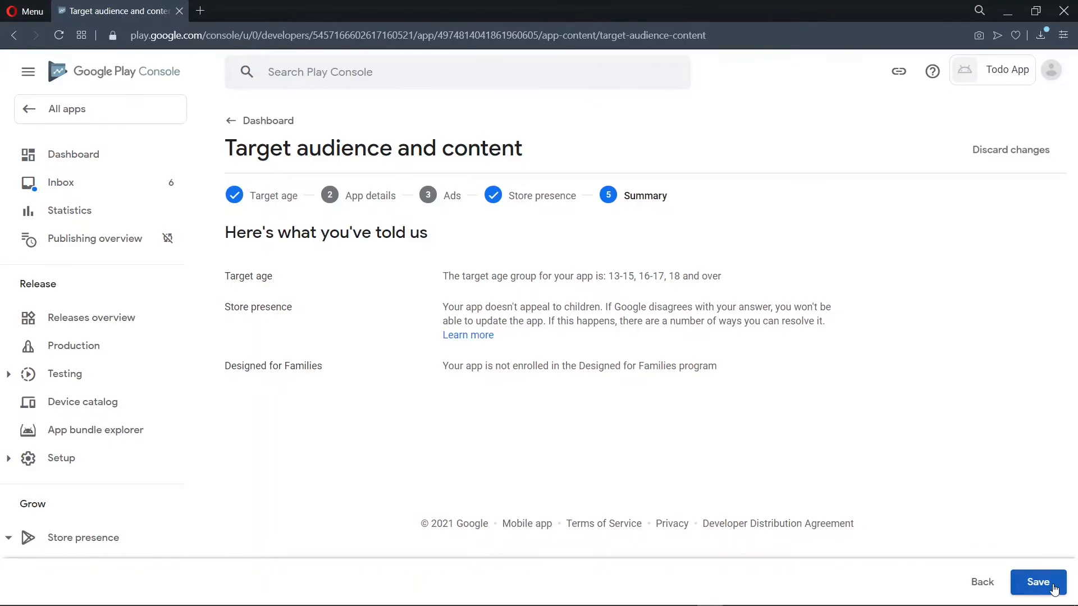
pyautogui.click(1038, 582)
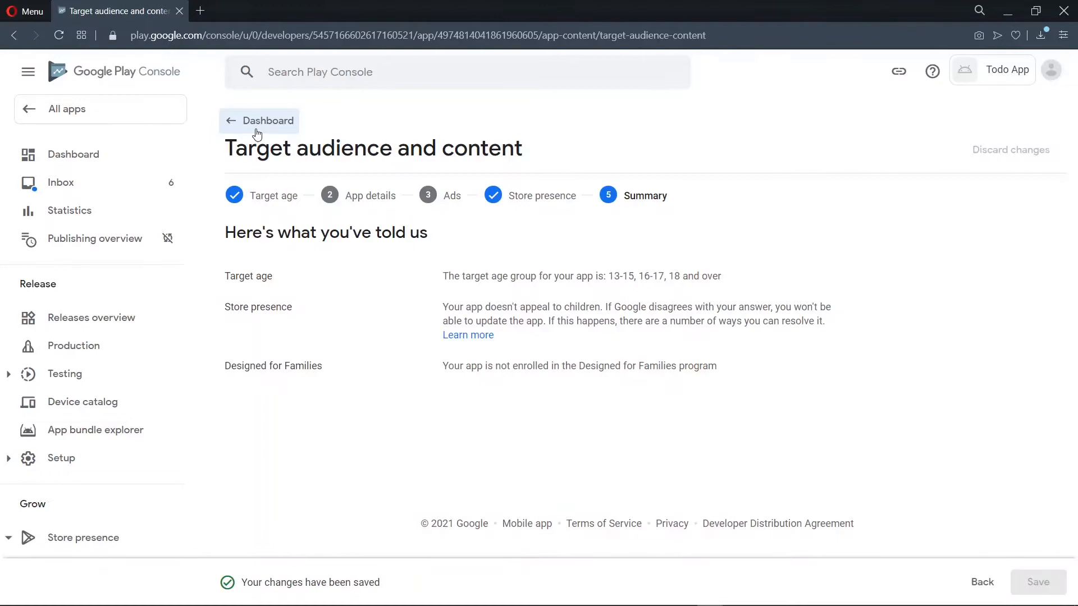
pyautogui.click(267, 121)
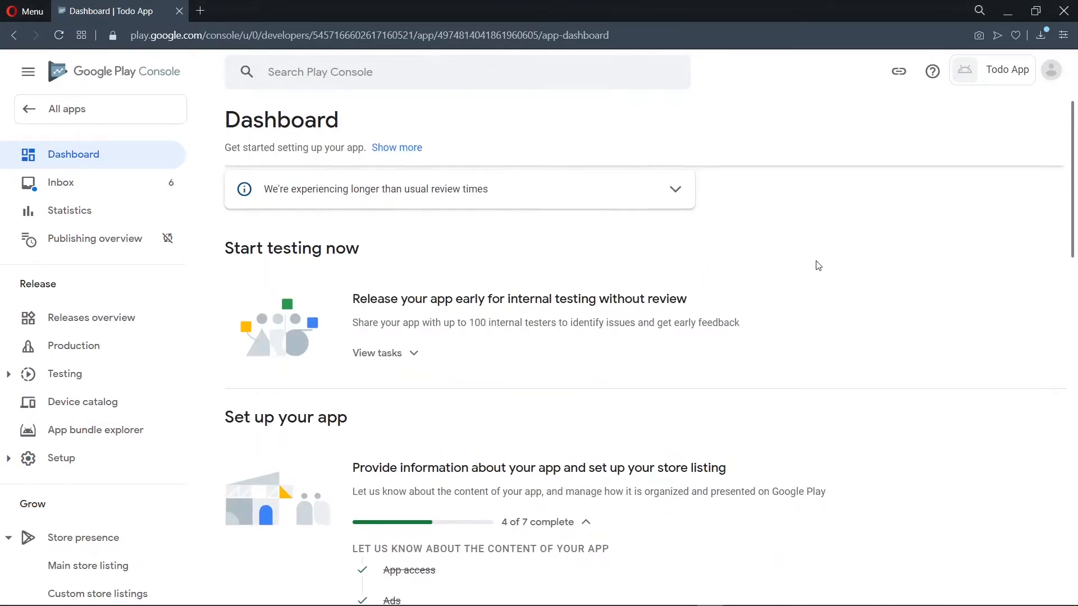
# Open the Todo App's News apps declaration task from the dashboard
pyautogui.scroll(-3)
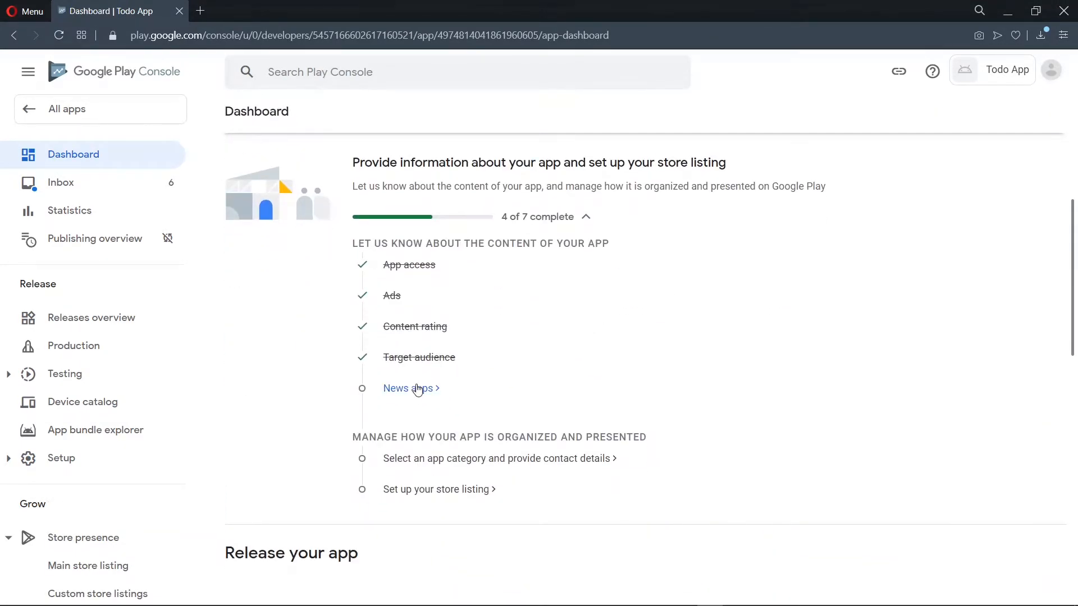
pyautogui.click(407, 389)
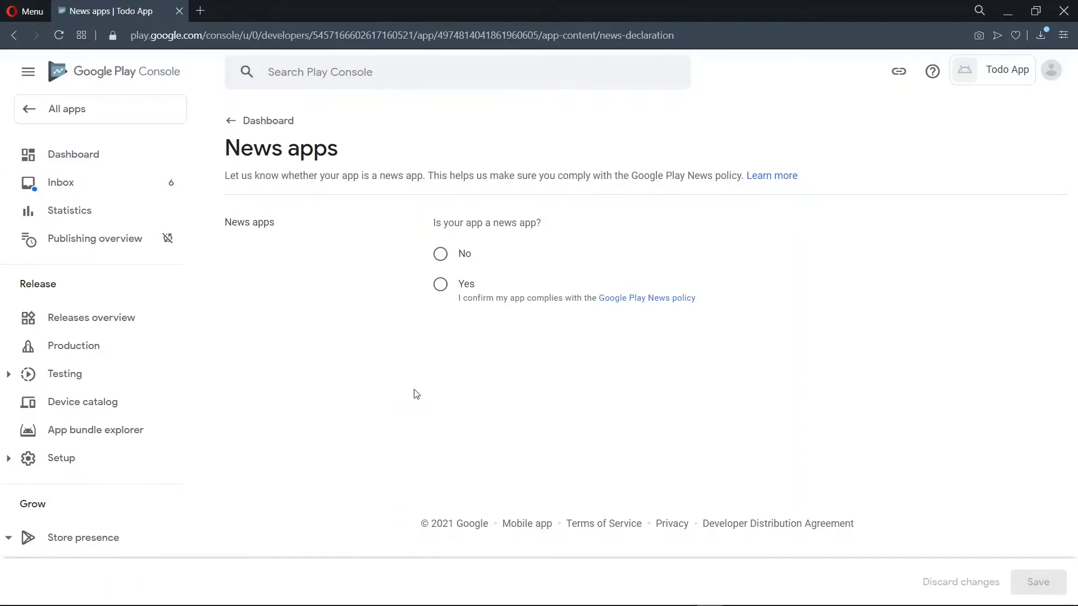
pyautogui.moveTo(480, 294)
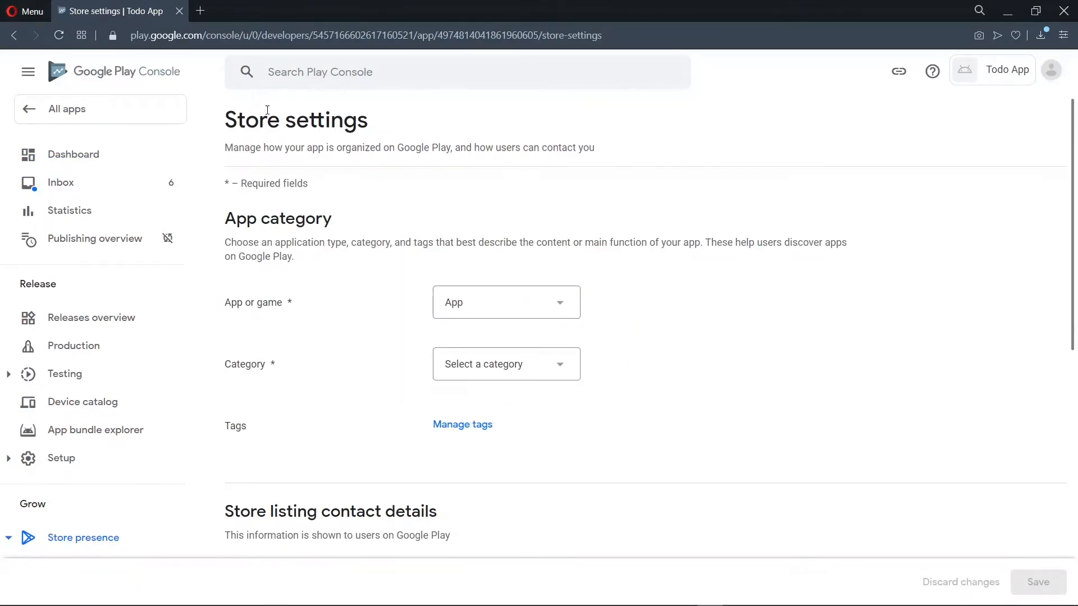
# Keep the app type as App and set the app category to Productivity
pyautogui.scroll(-3)
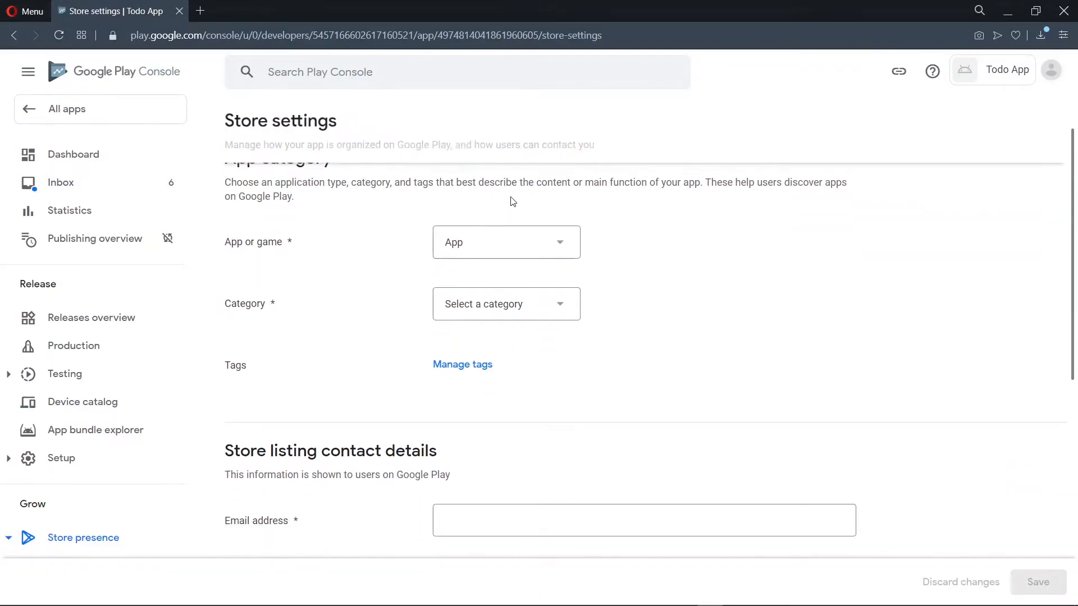
pyautogui.click(506, 242)
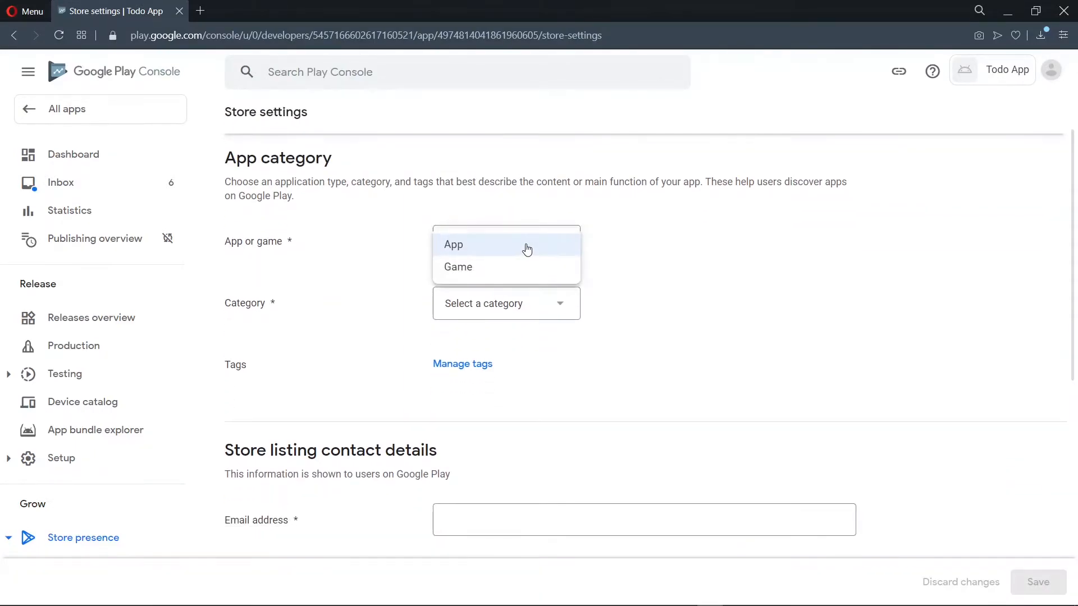
pyautogui.click(454, 245)
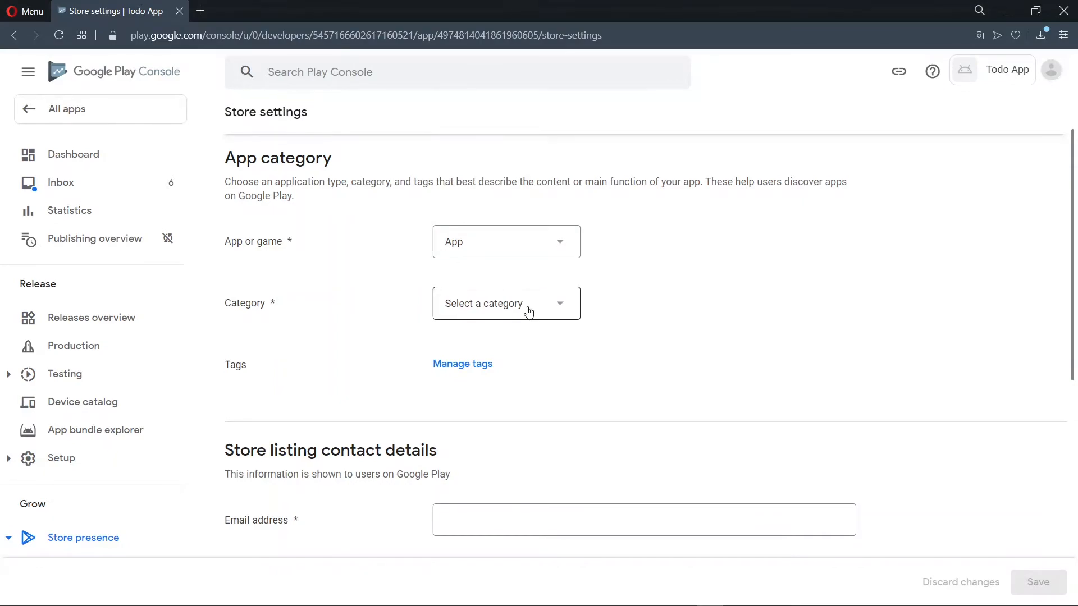
pyautogui.click(507, 303)
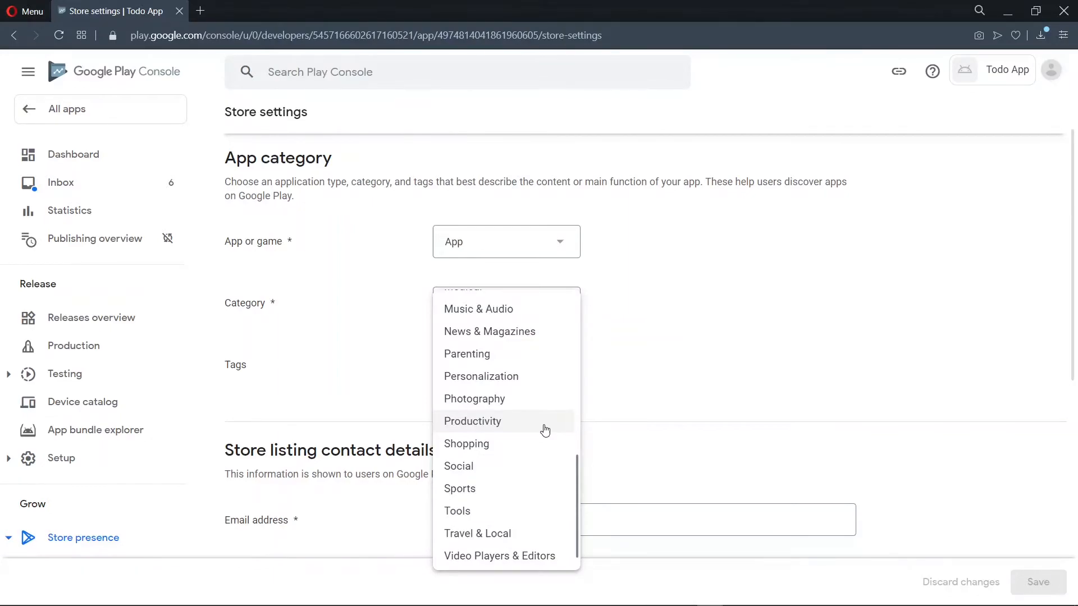
pyautogui.click(472, 421)
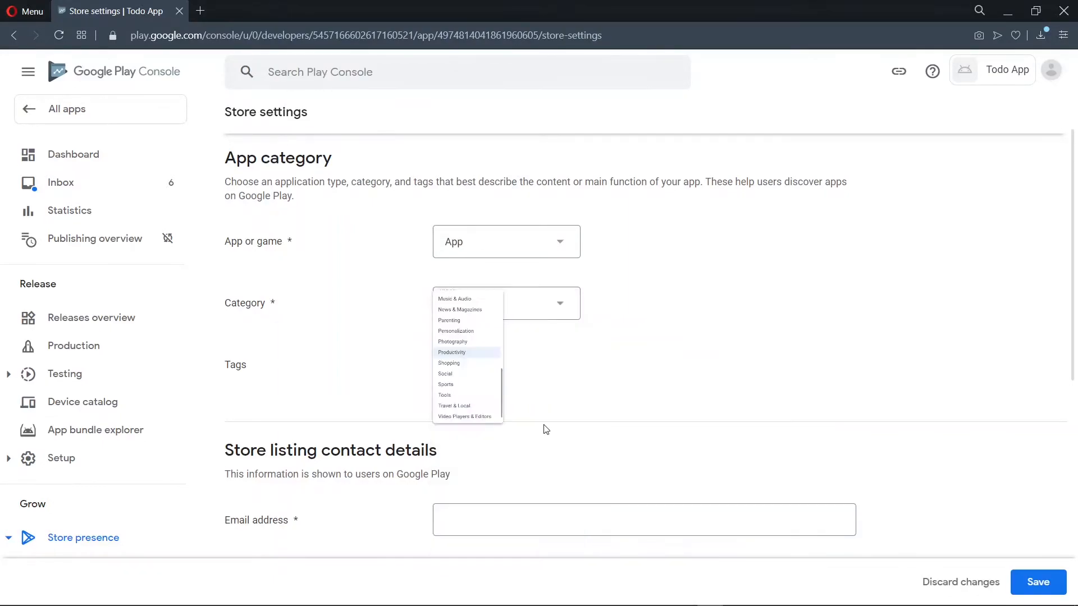
pyautogui.click(451, 352)
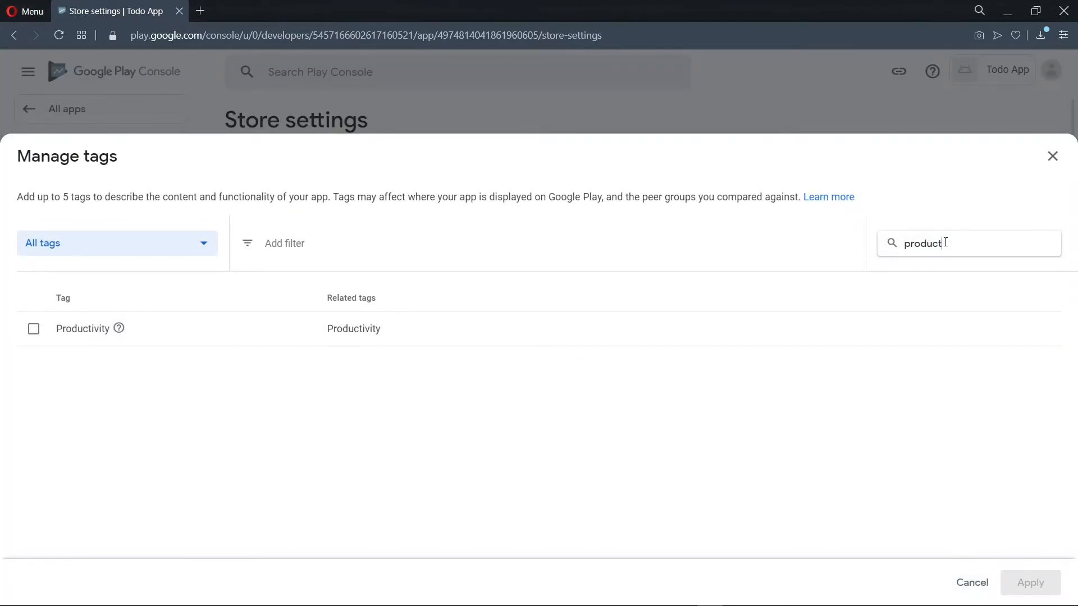
# Start adding a Productivity tag by searching the tag list for 'tod'
pyautogui.click(33, 329)
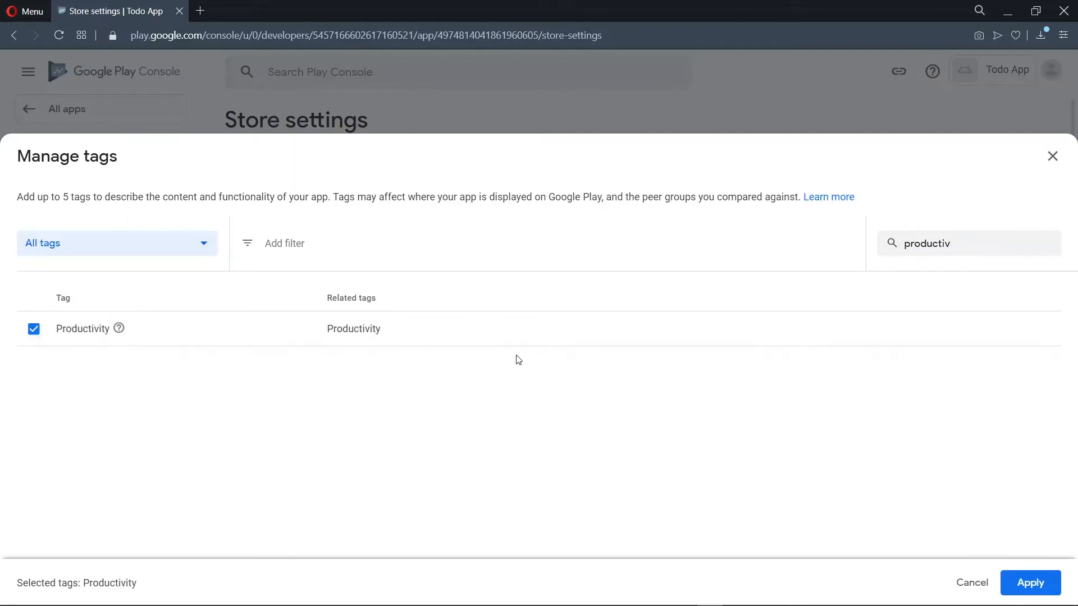
pyautogui.doubleClick(927, 243)
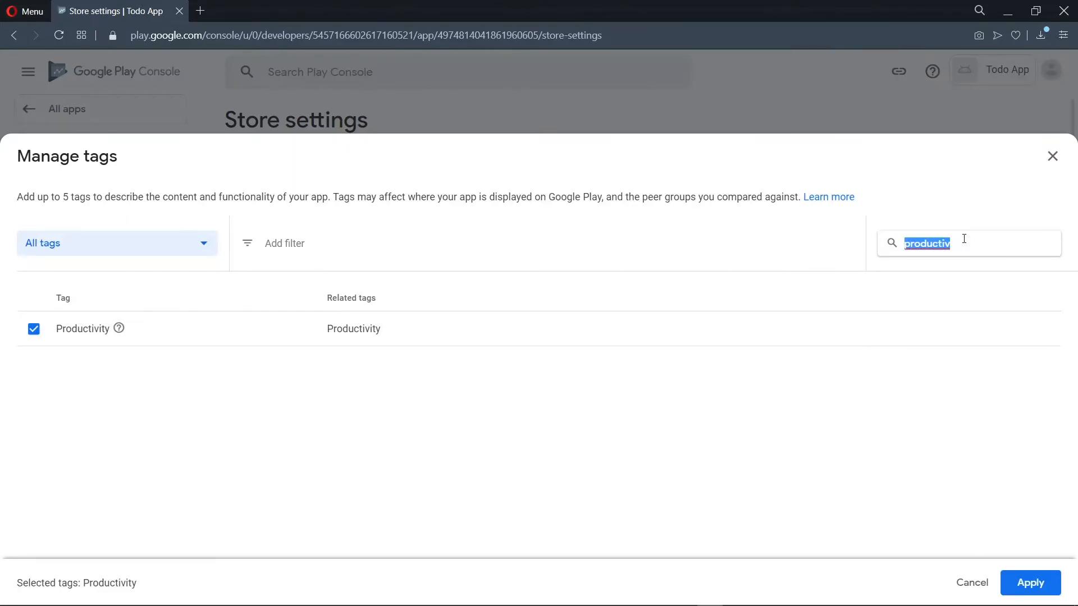
pyautogui.write('tod')
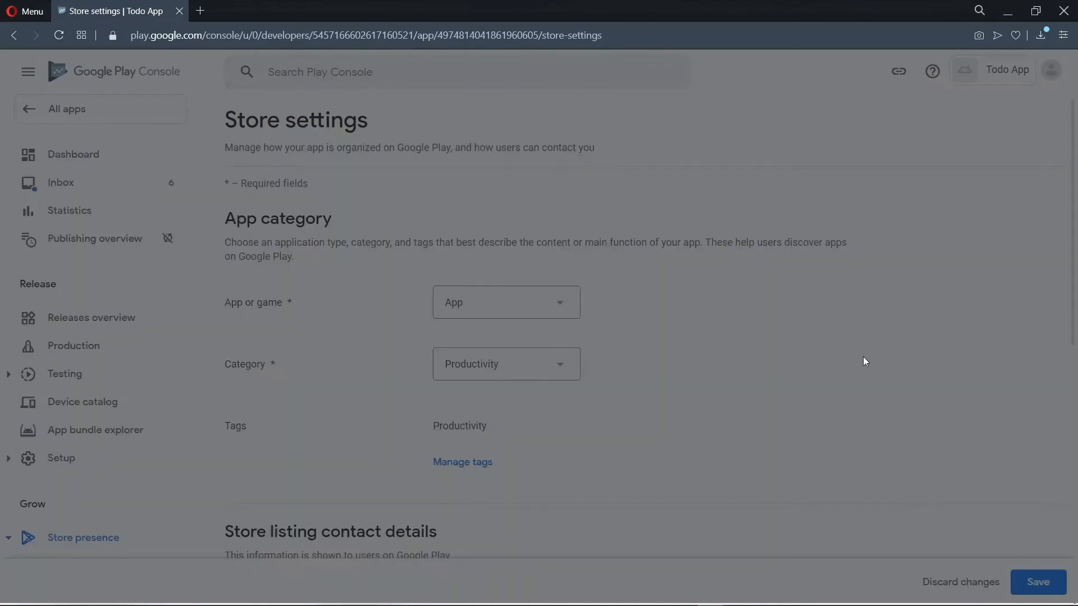
pyautogui.scroll(-3)
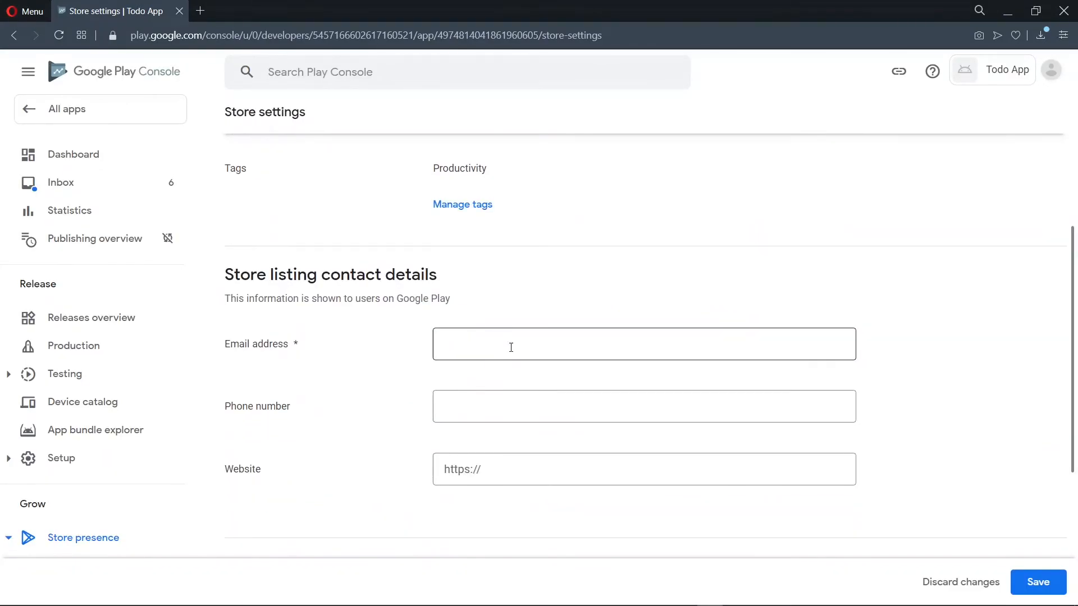
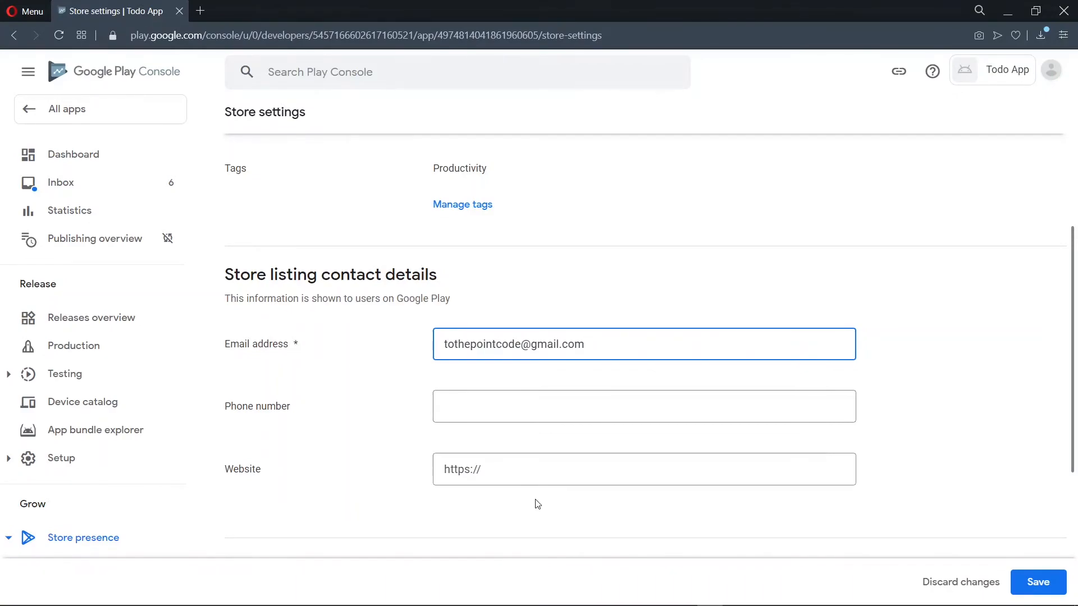
pyautogui.moveTo(349, 480)
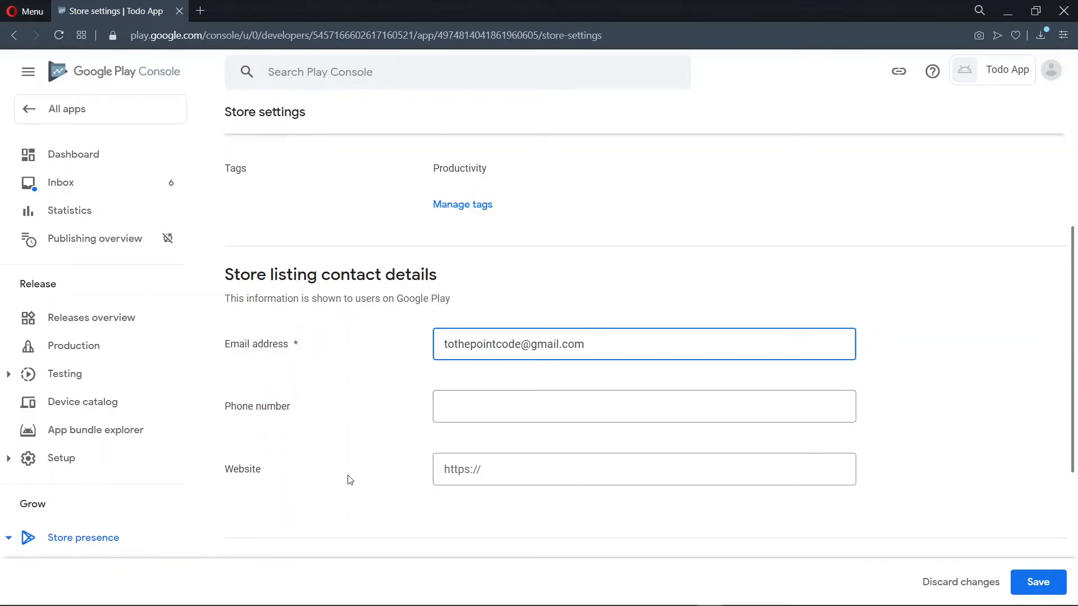
pyautogui.scroll(-3)
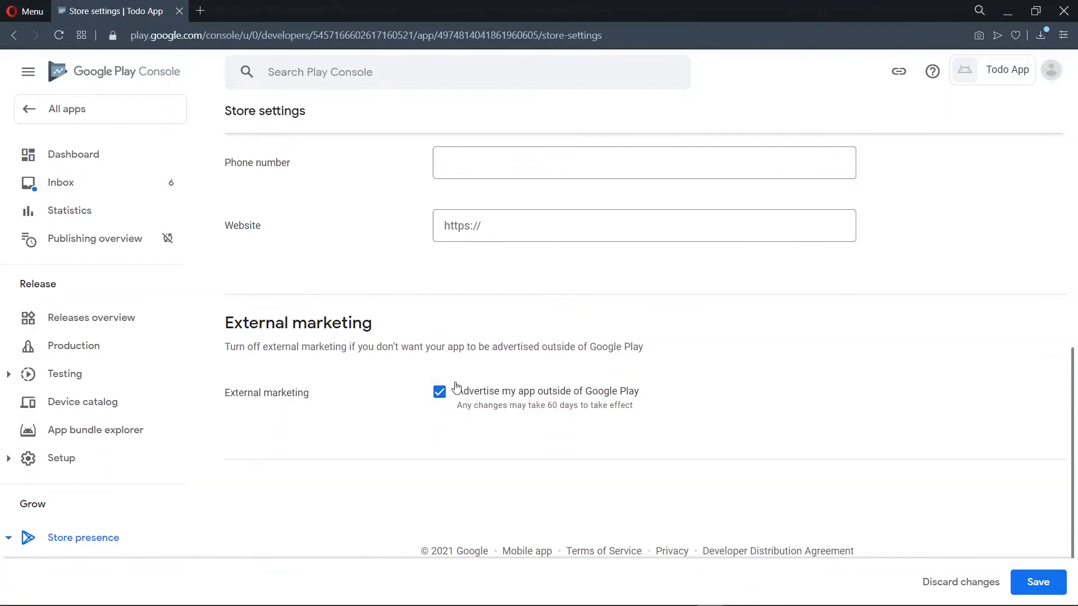
pyautogui.scroll(-3)
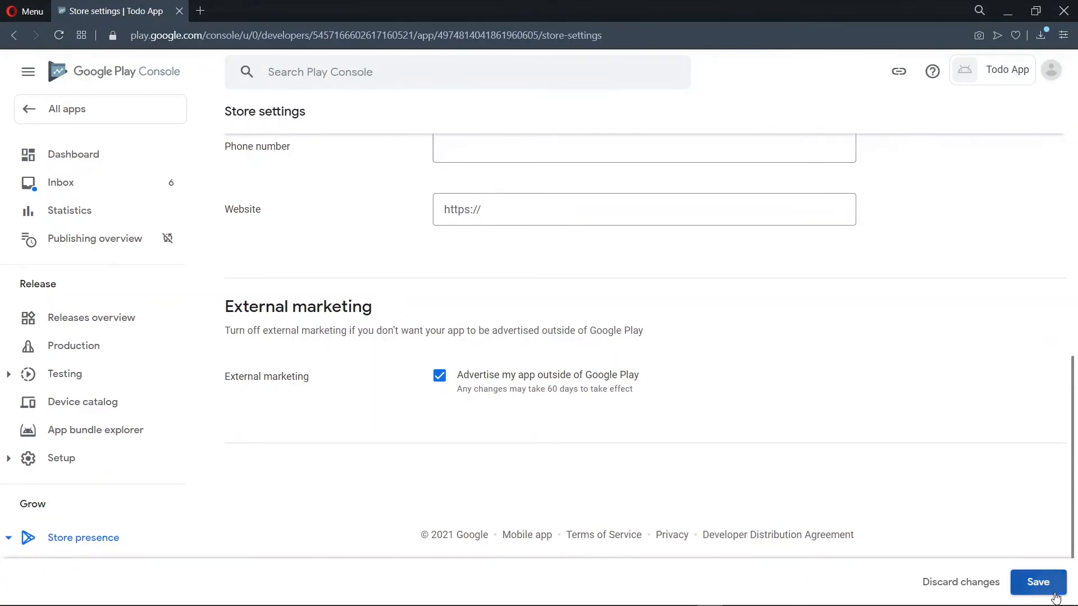
pyautogui.click(1038, 582)
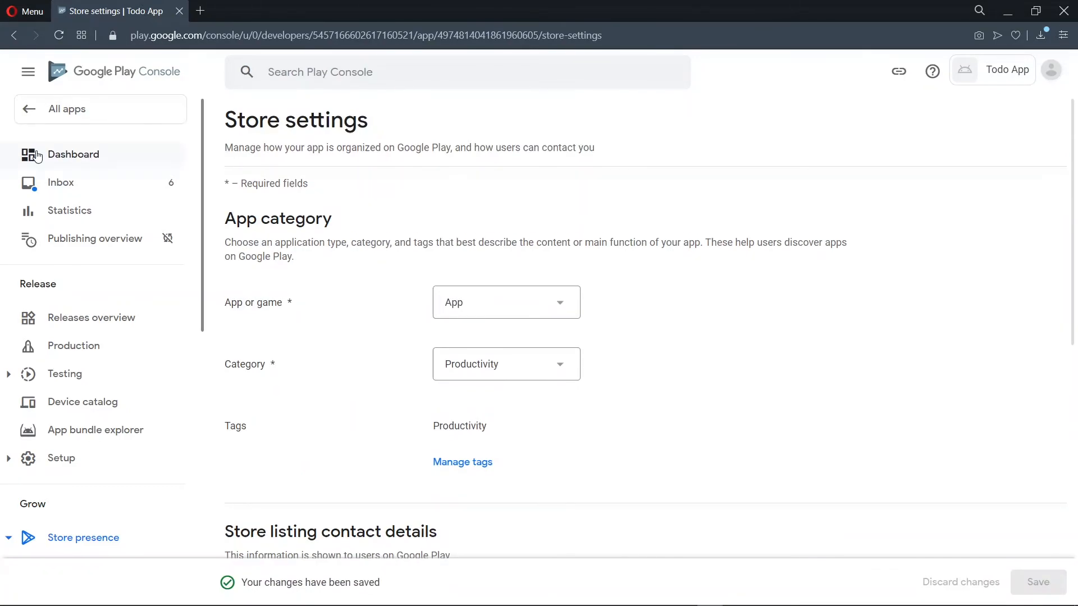
# Return to the dashboard and open the 'Set up your store listing' task
pyautogui.click(73, 155)
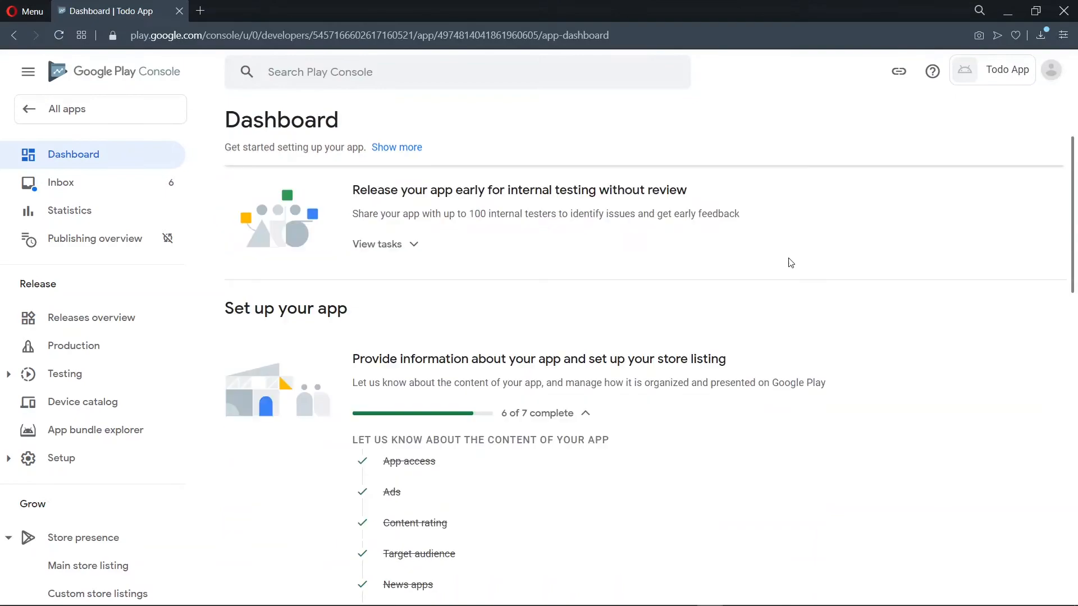
pyautogui.scroll(-3)
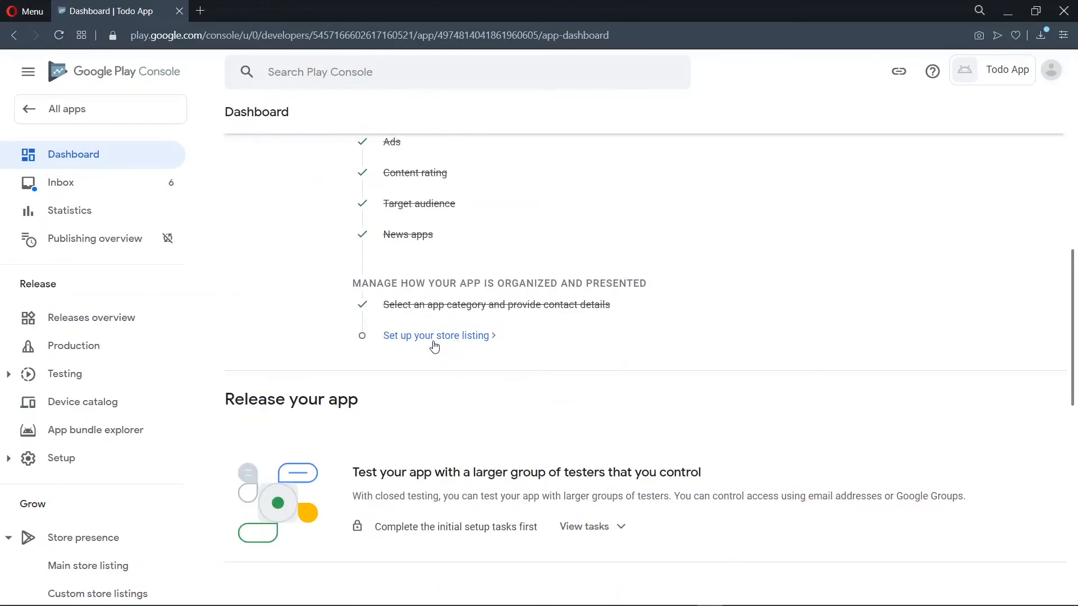
pyautogui.click(435, 335)
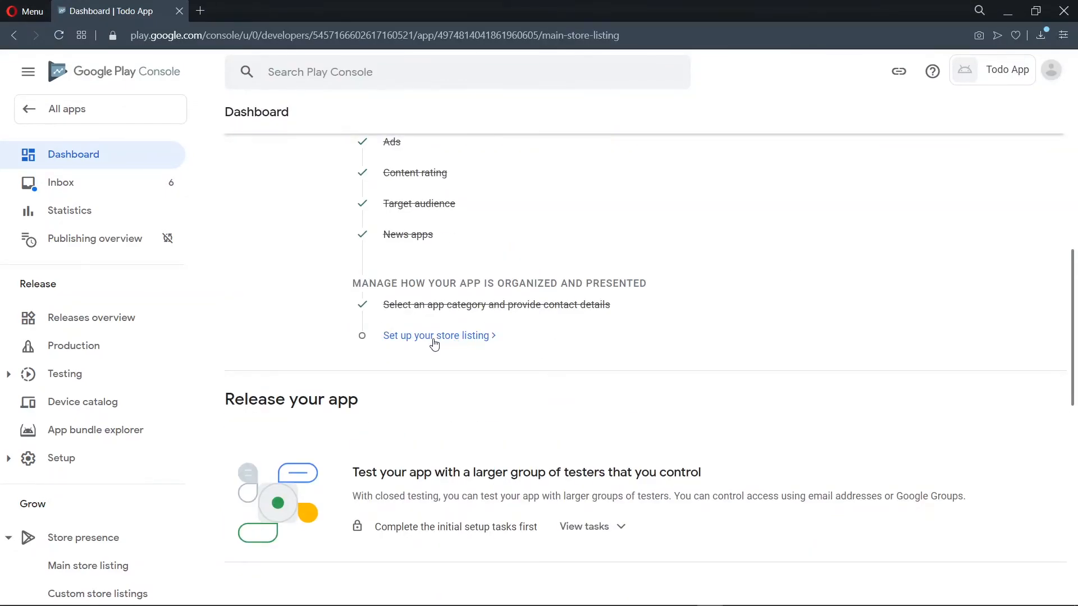
pyautogui.click(434, 336)
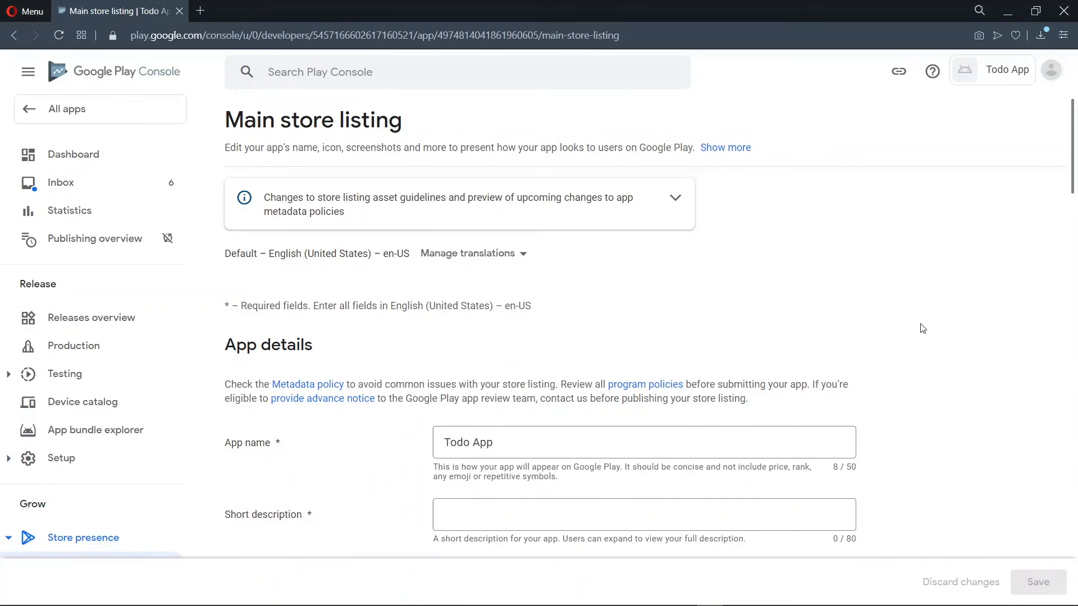
pyautogui.scroll(-3)
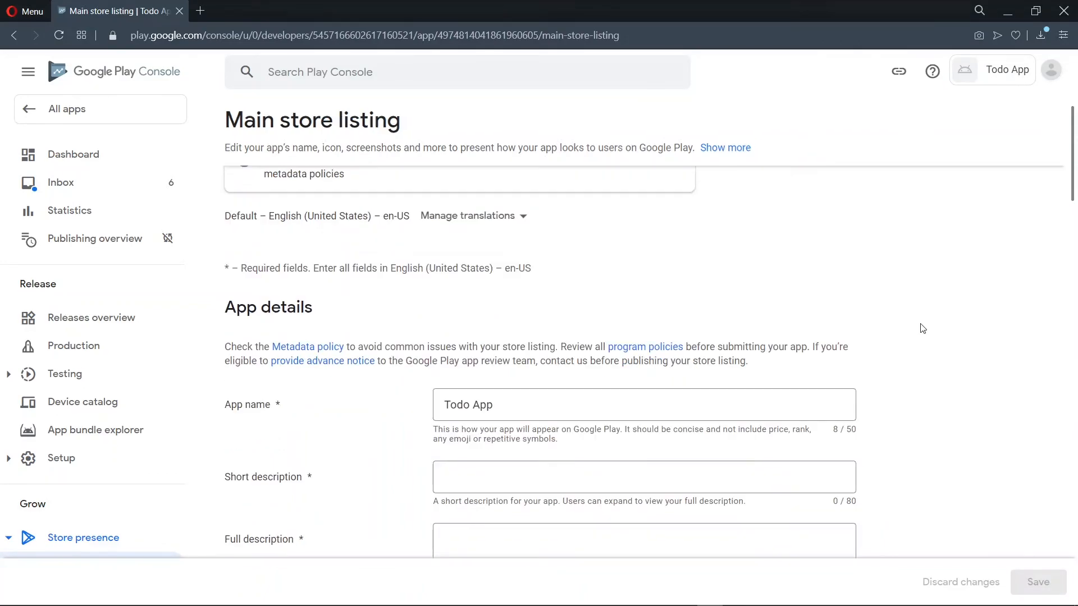
pyautogui.scroll(-3)
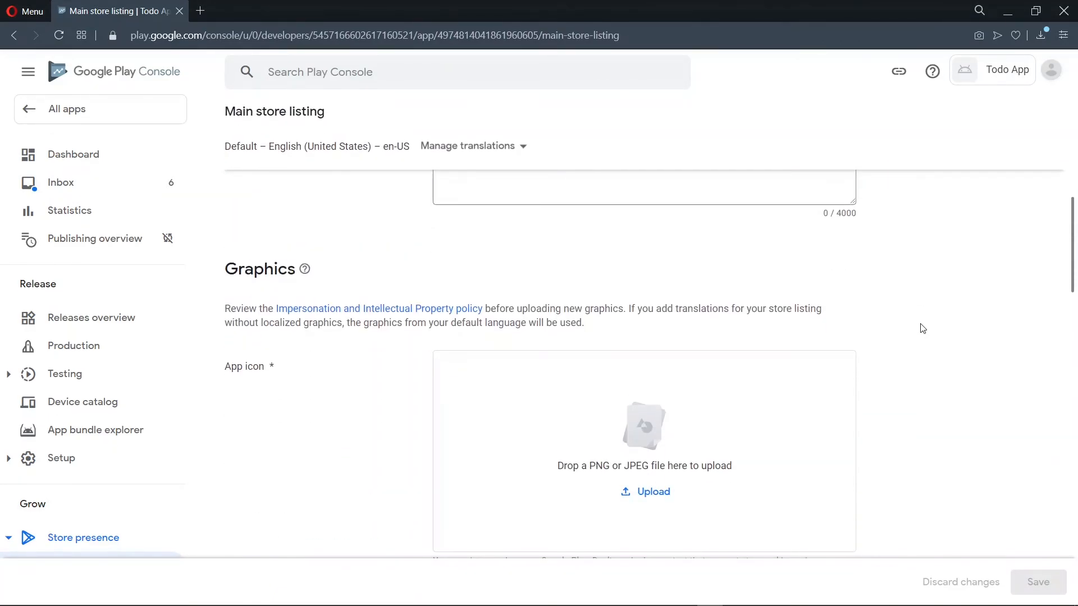
pyautogui.scroll(-3)
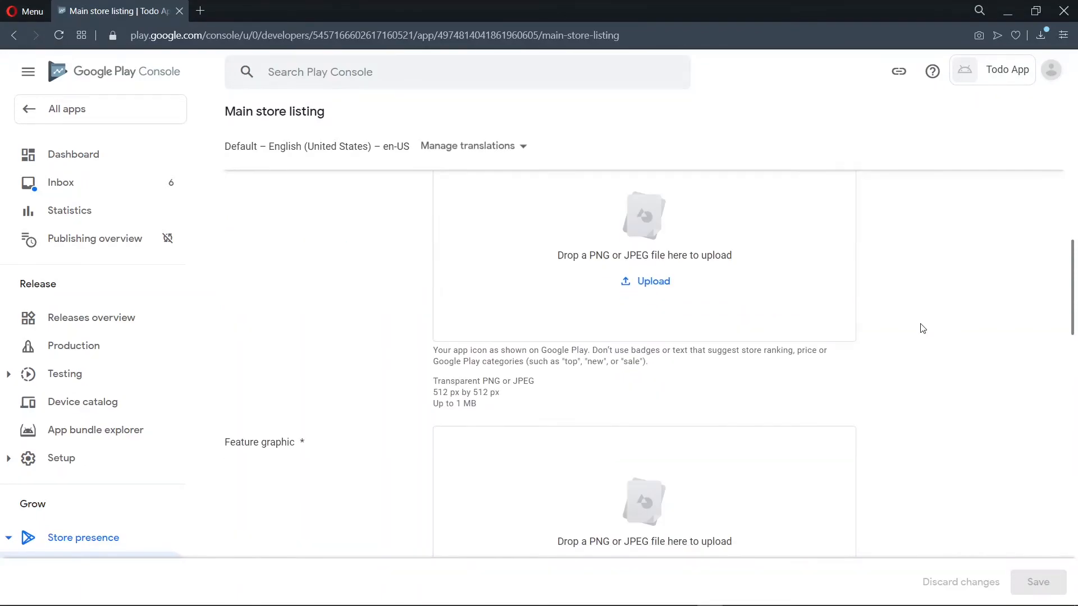
pyautogui.scroll(-3)
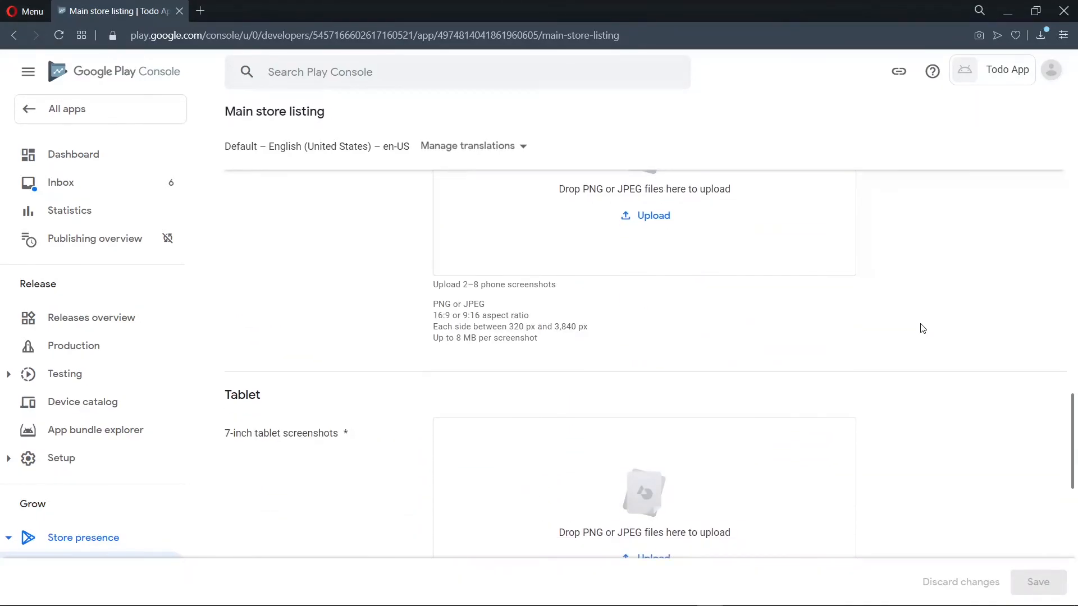
pyautogui.scroll(-3)
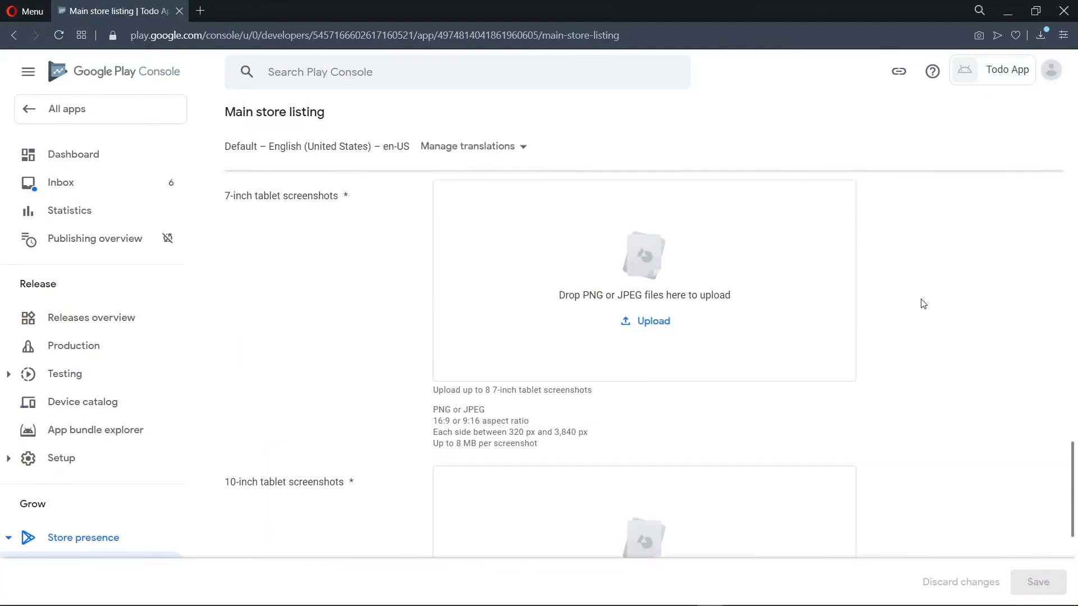
pyautogui.scroll(-3)
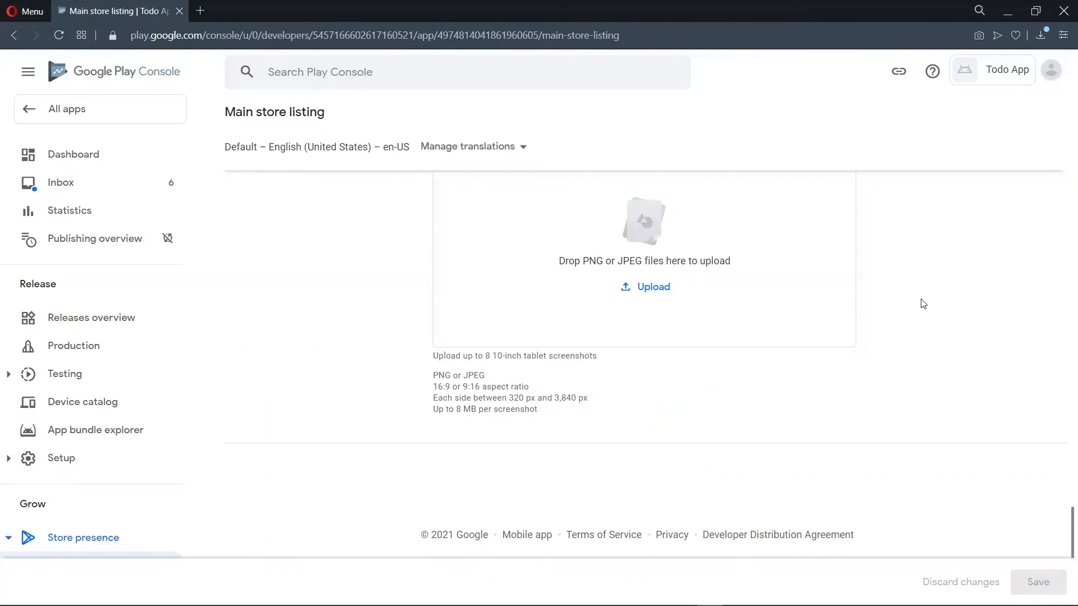
pyautogui.scroll(-3)
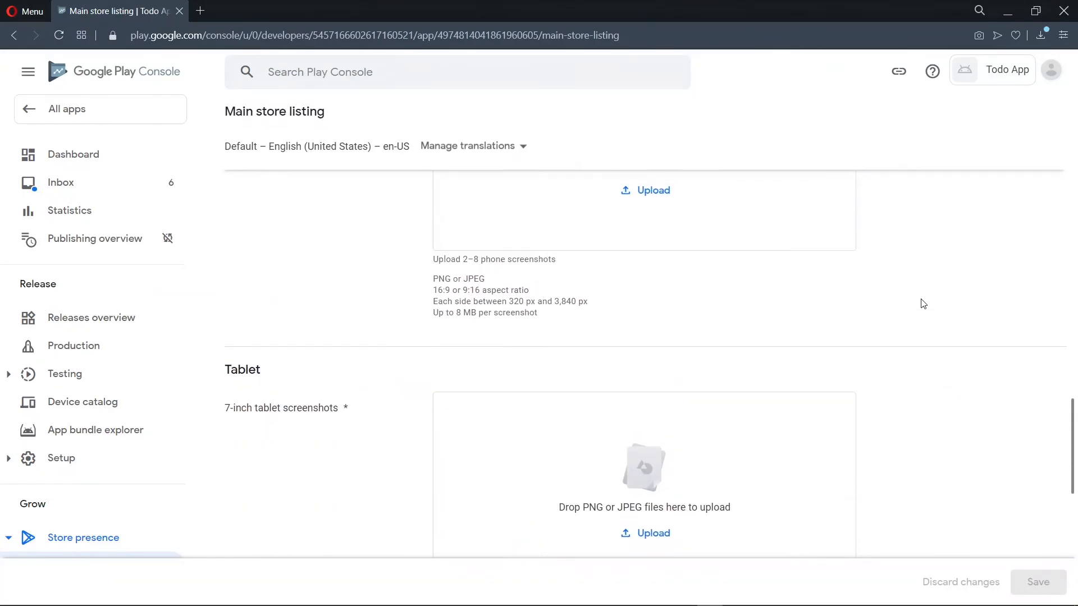